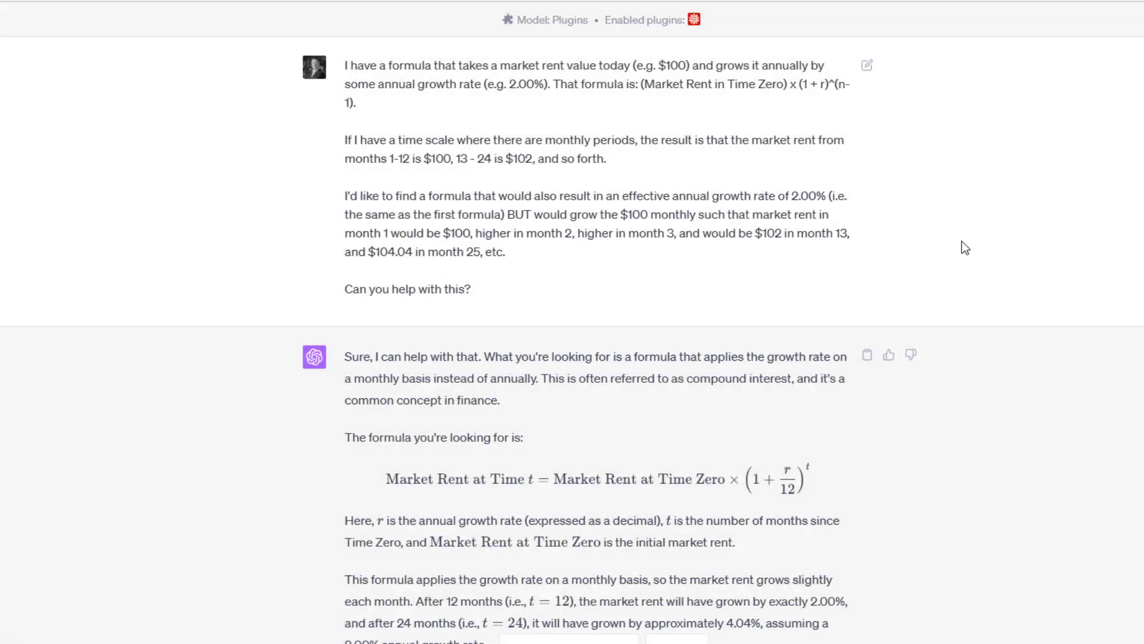
pyautogui.moveTo(767, 110)
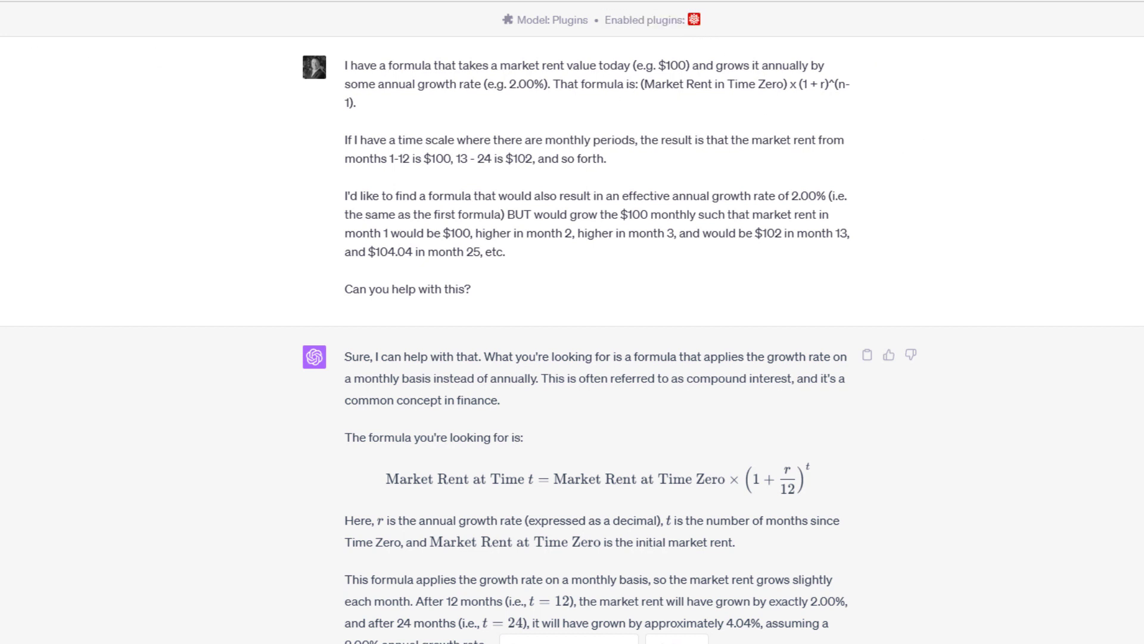
# Scroll through ChatGPT's formula explanation, clearing highlights on the formula and definition bullets
pyautogui.click(604, 97)
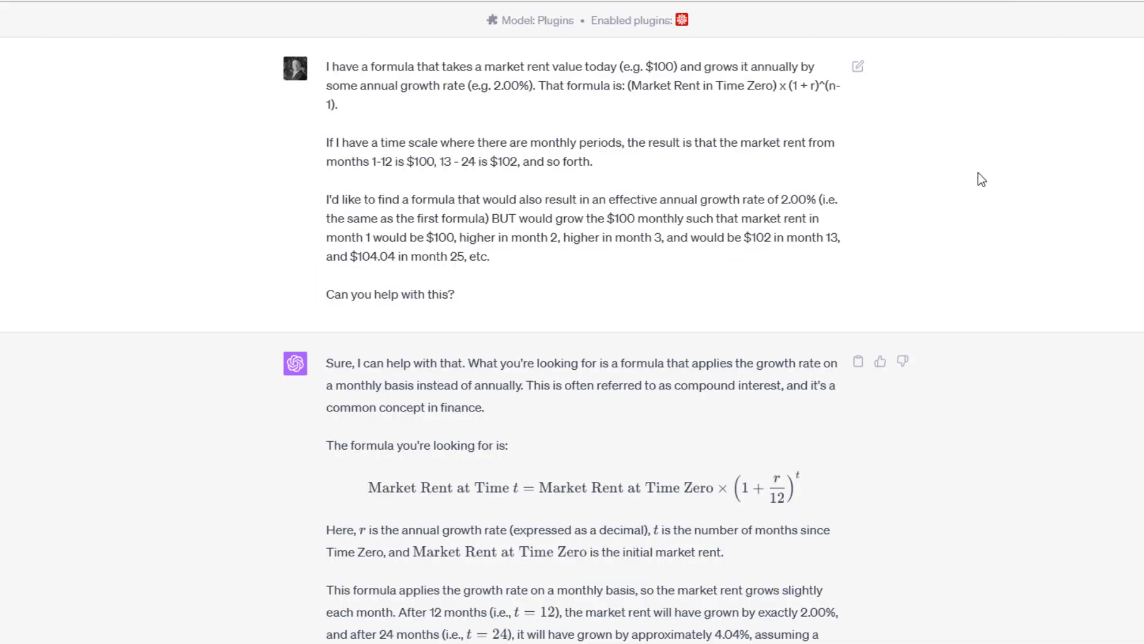
pyautogui.moveTo(606, 78)
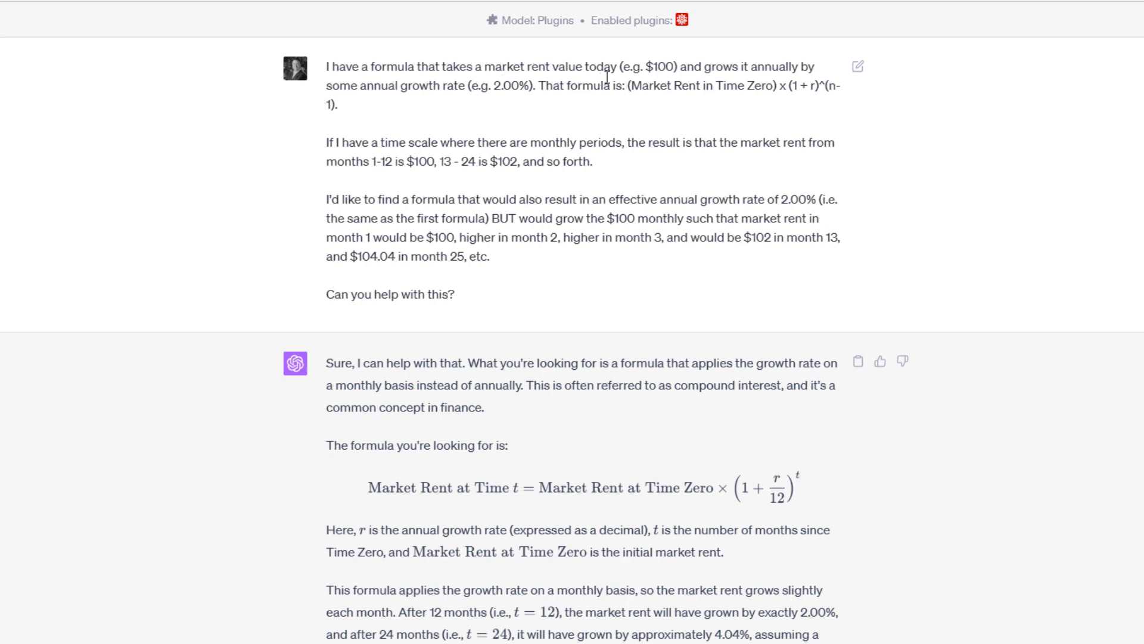
pyautogui.moveTo(717, 62)
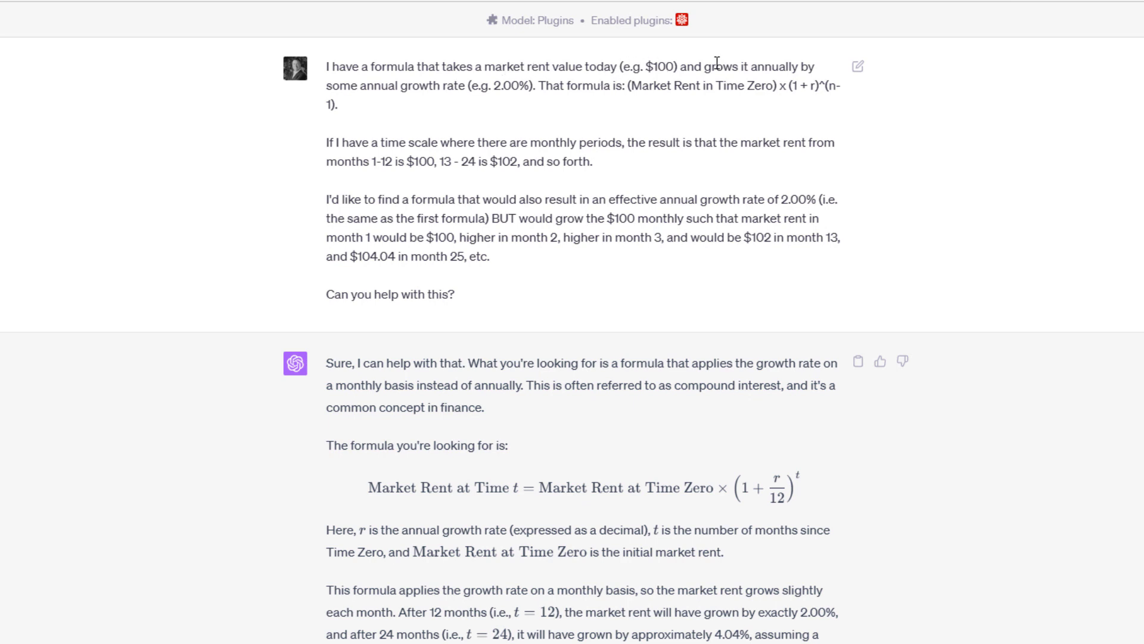
pyautogui.moveTo(503, 85)
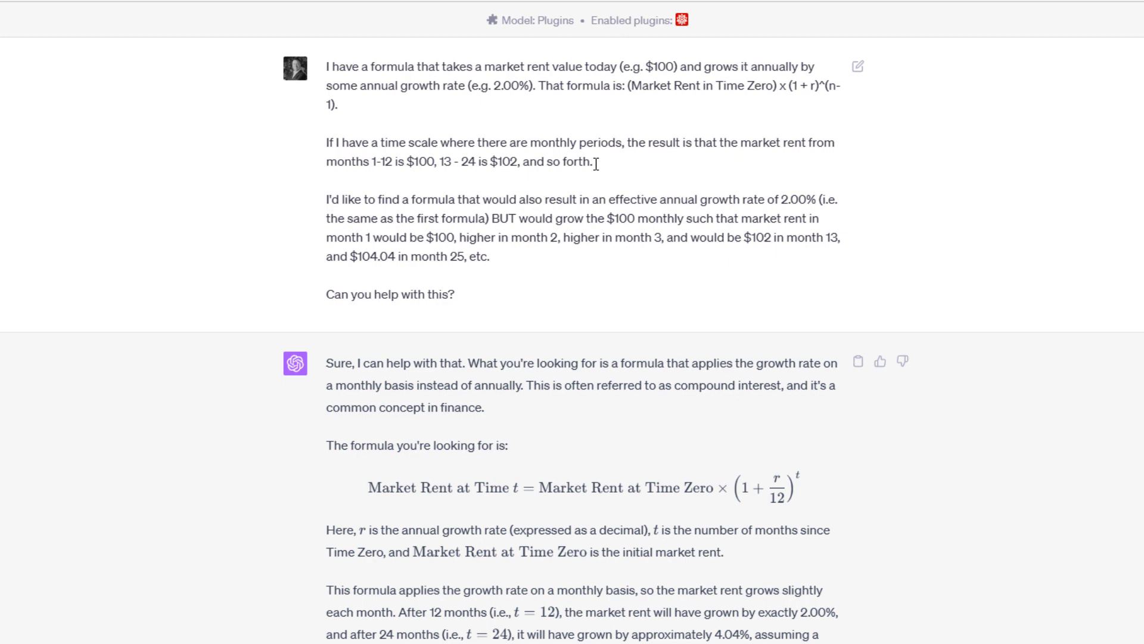
pyautogui.moveTo(507, 198)
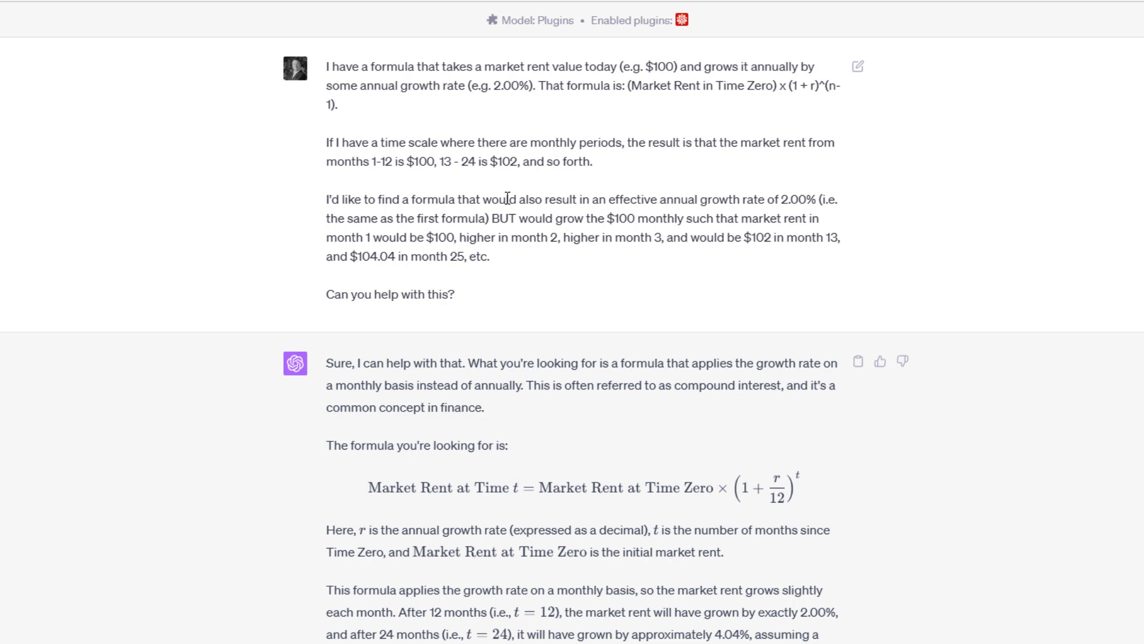
pyautogui.moveTo(703, 211)
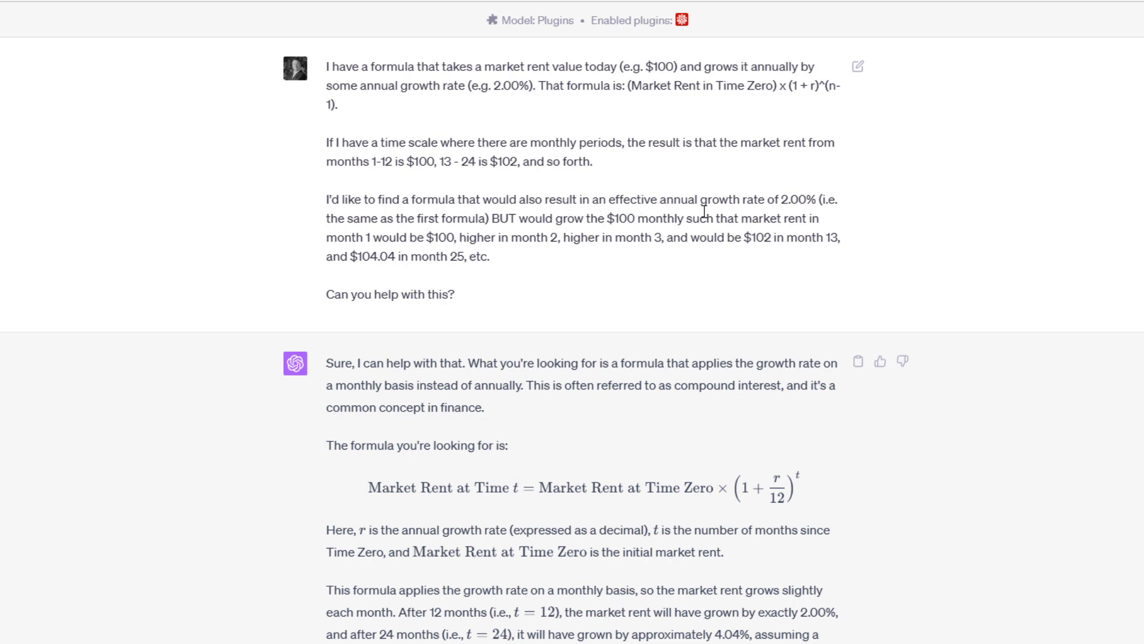
pyautogui.moveTo(577, 218)
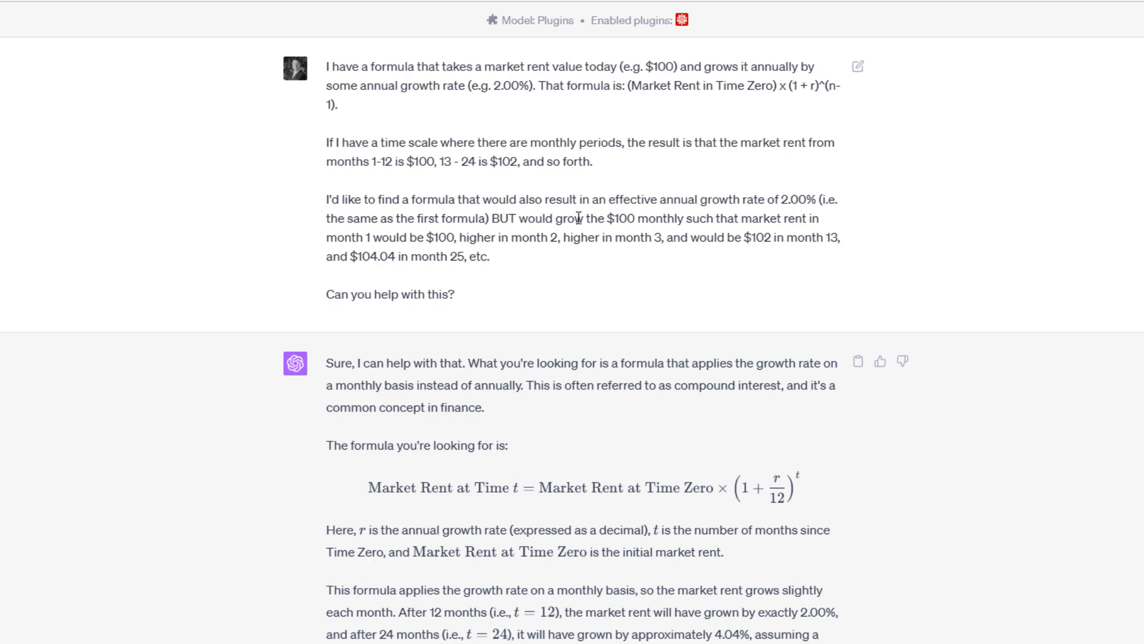
pyautogui.moveTo(629, 219)
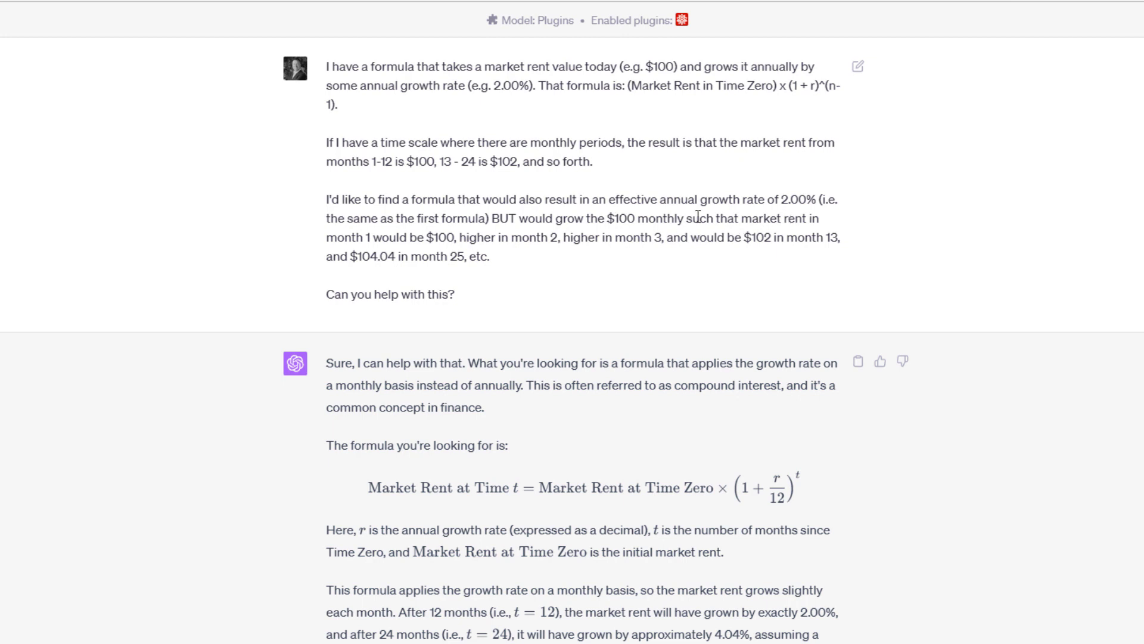
pyautogui.moveTo(563, 244)
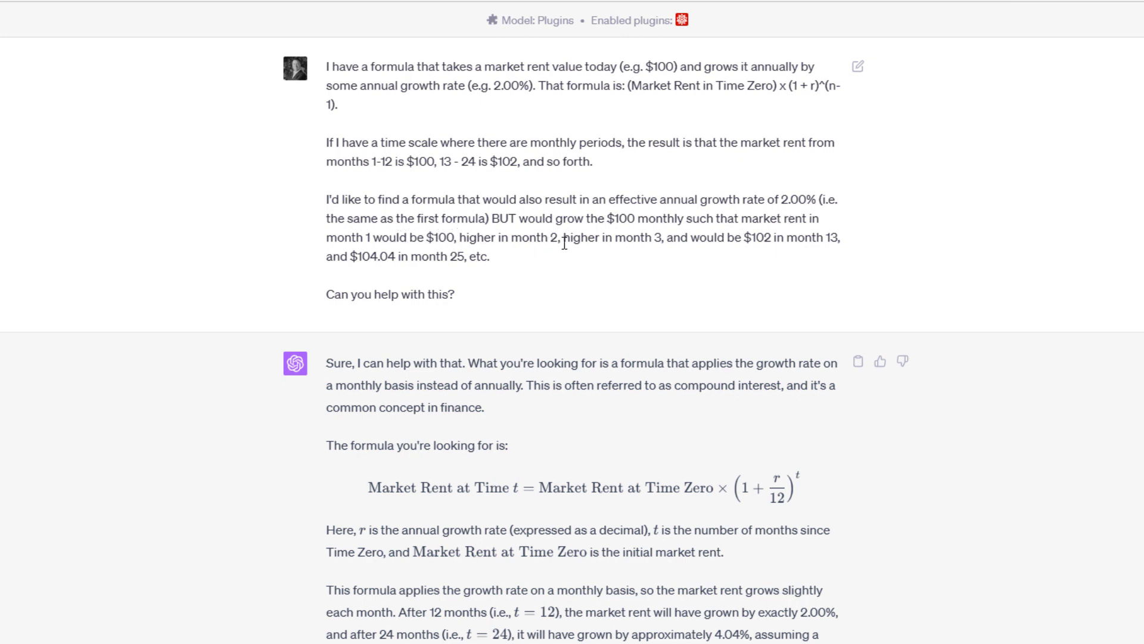
pyautogui.moveTo(764, 237)
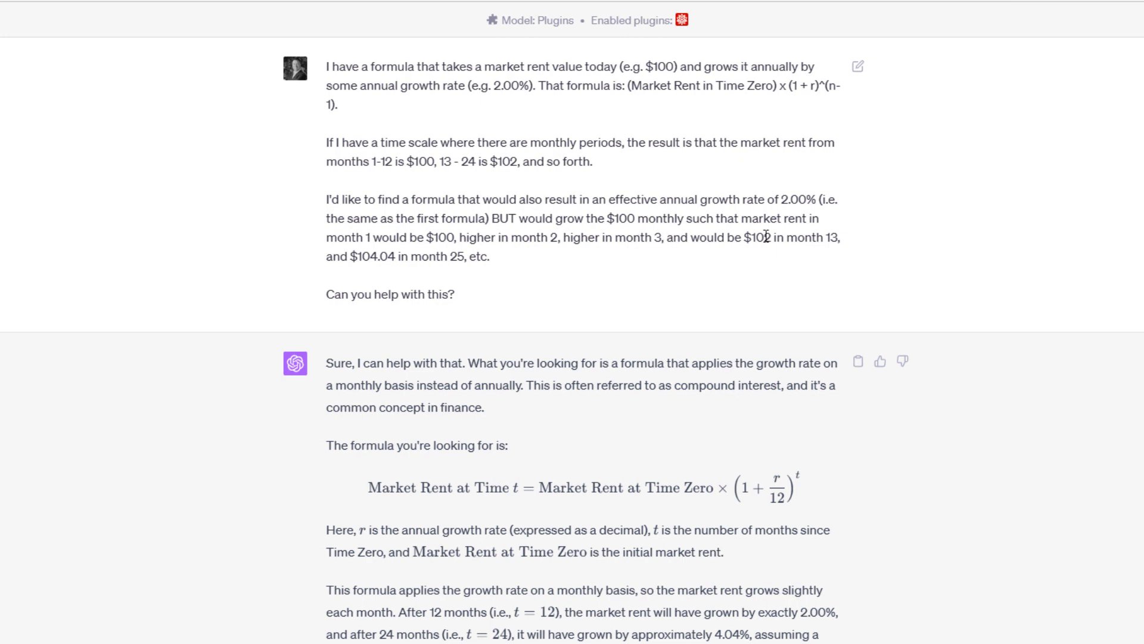
pyautogui.moveTo(459, 256)
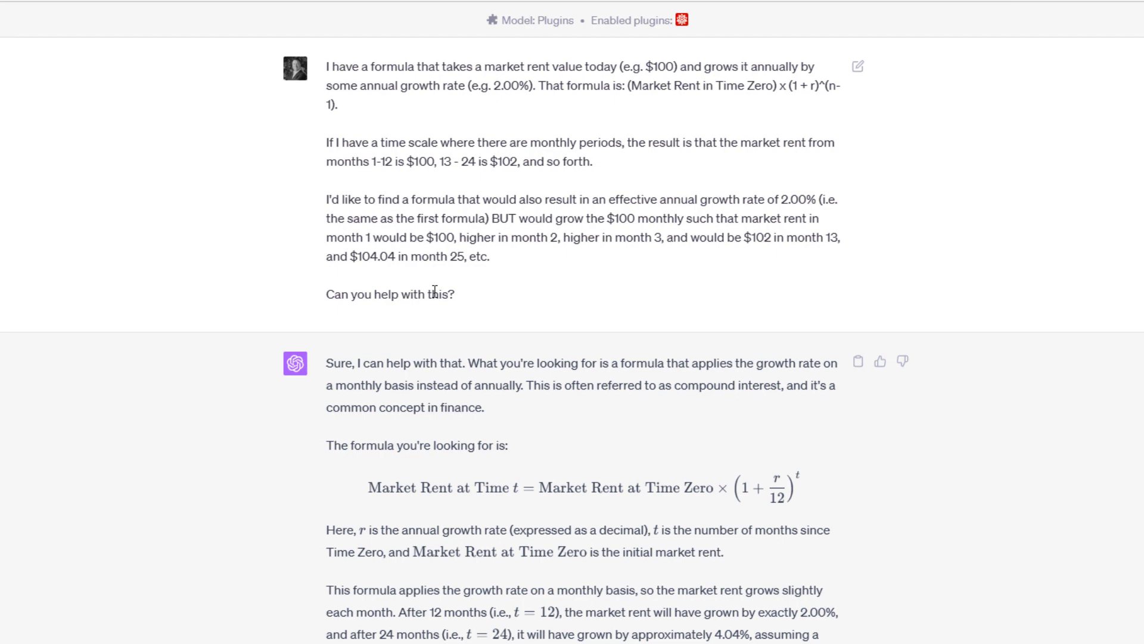
pyautogui.moveTo(686, 288)
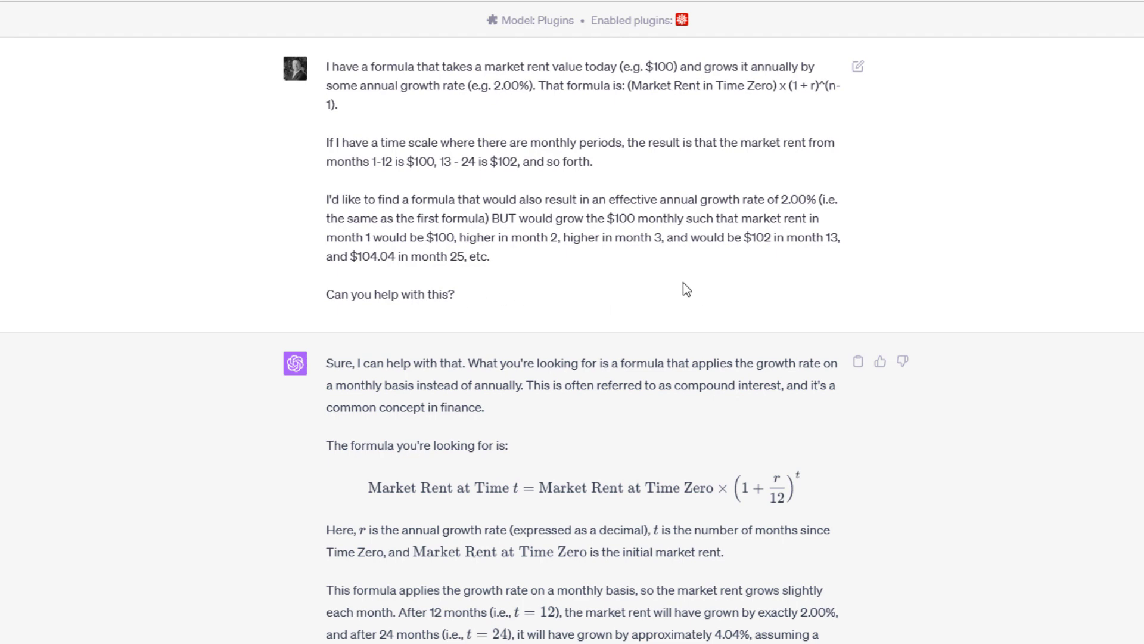
pyautogui.scroll(-3)
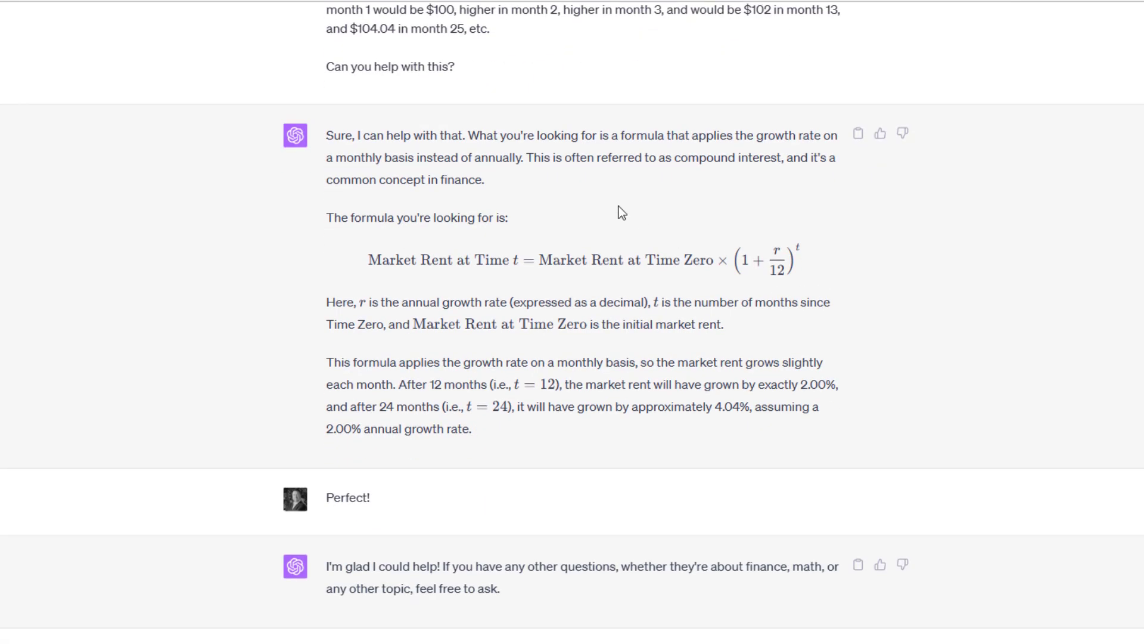
pyautogui.moveTo(686, 152)
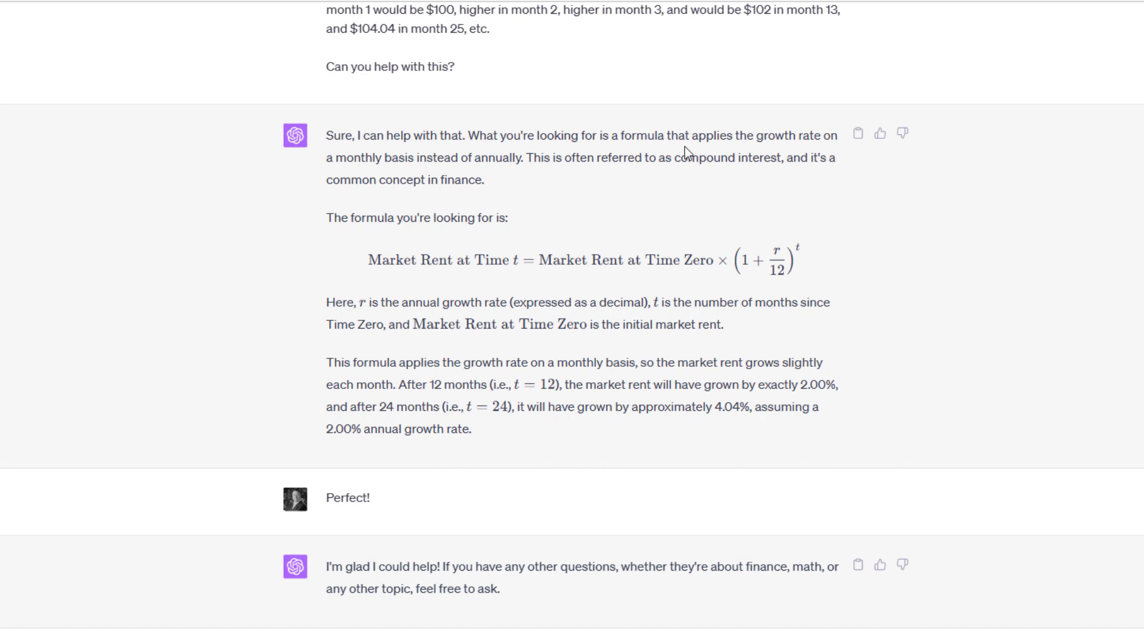
pyautogui.moveTo(452, 164)
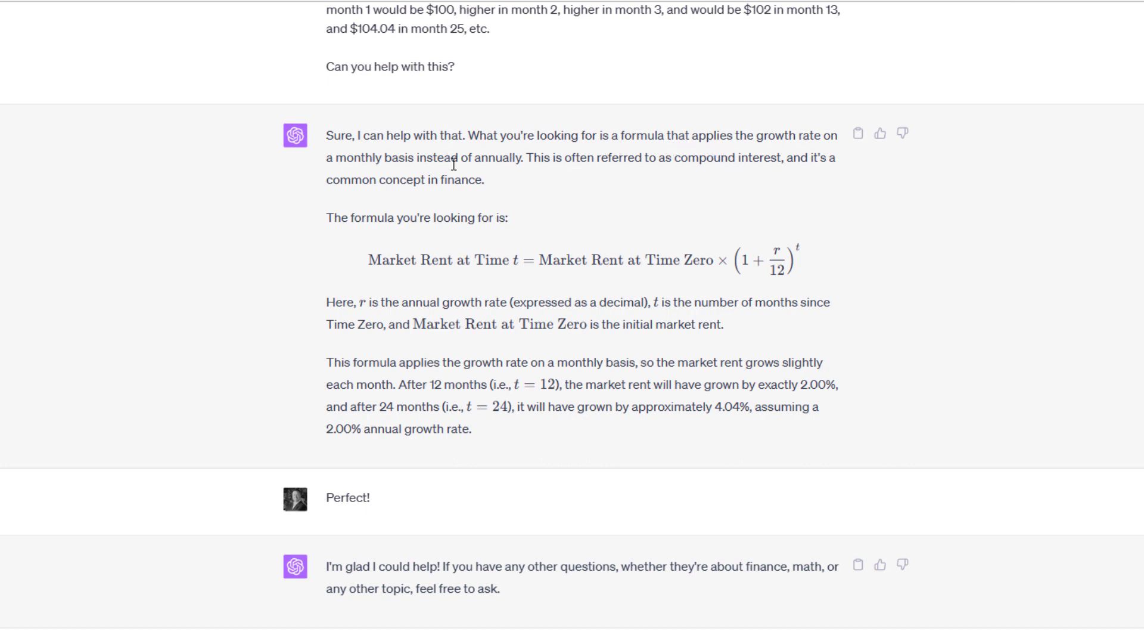
pyautogui.moveTo(677, 173)
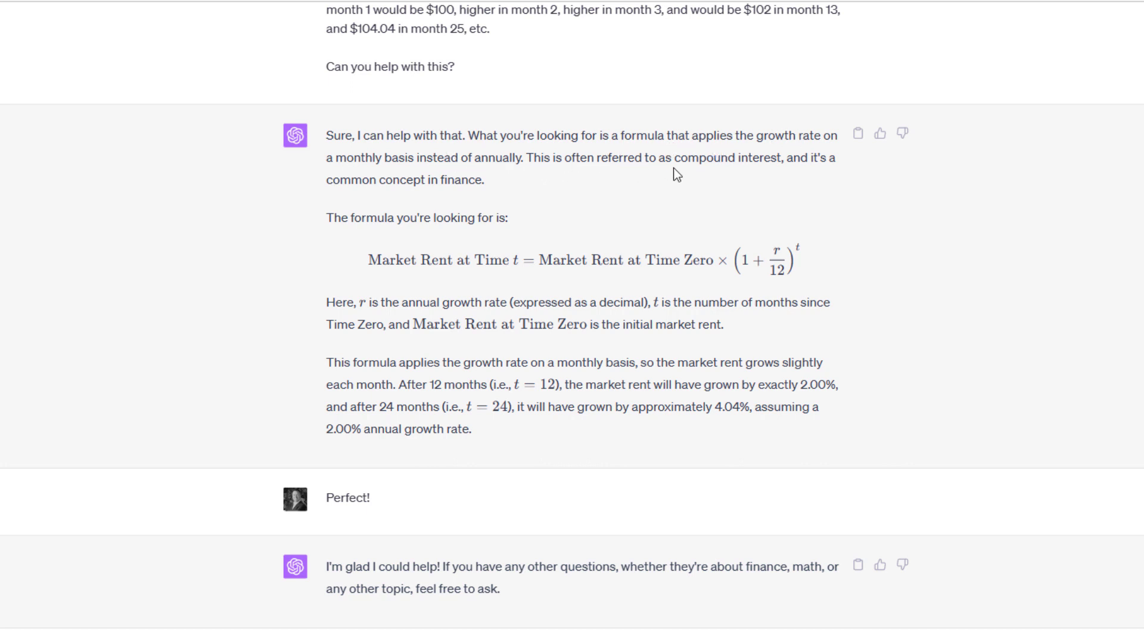
pyautogui.moveTo(506, 188)
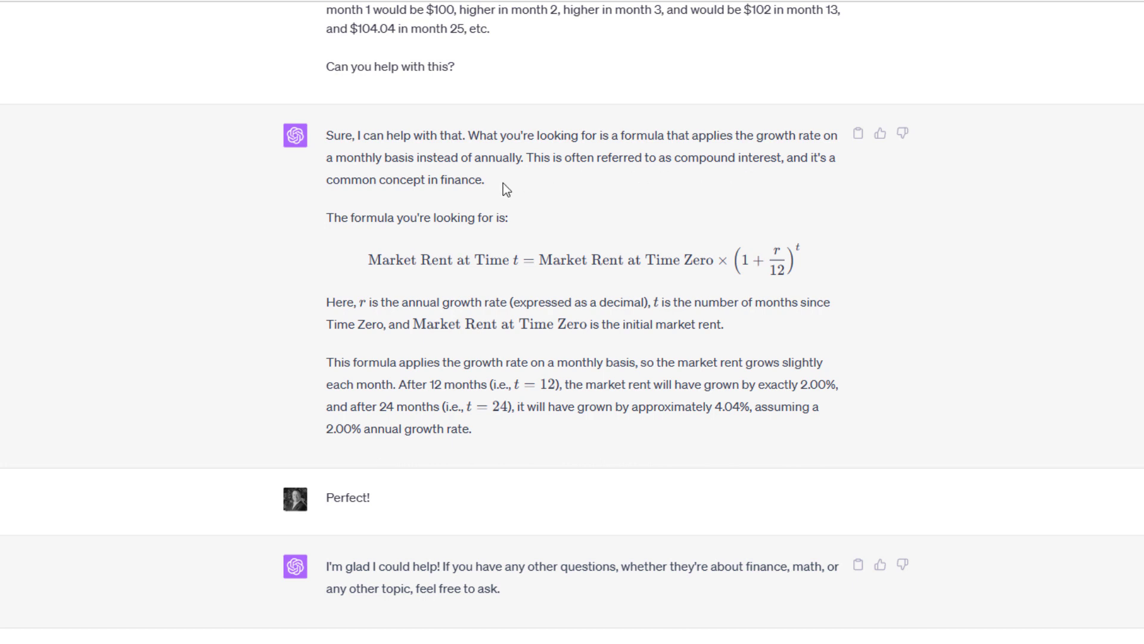
pyautogui.moveTo(654, 237)
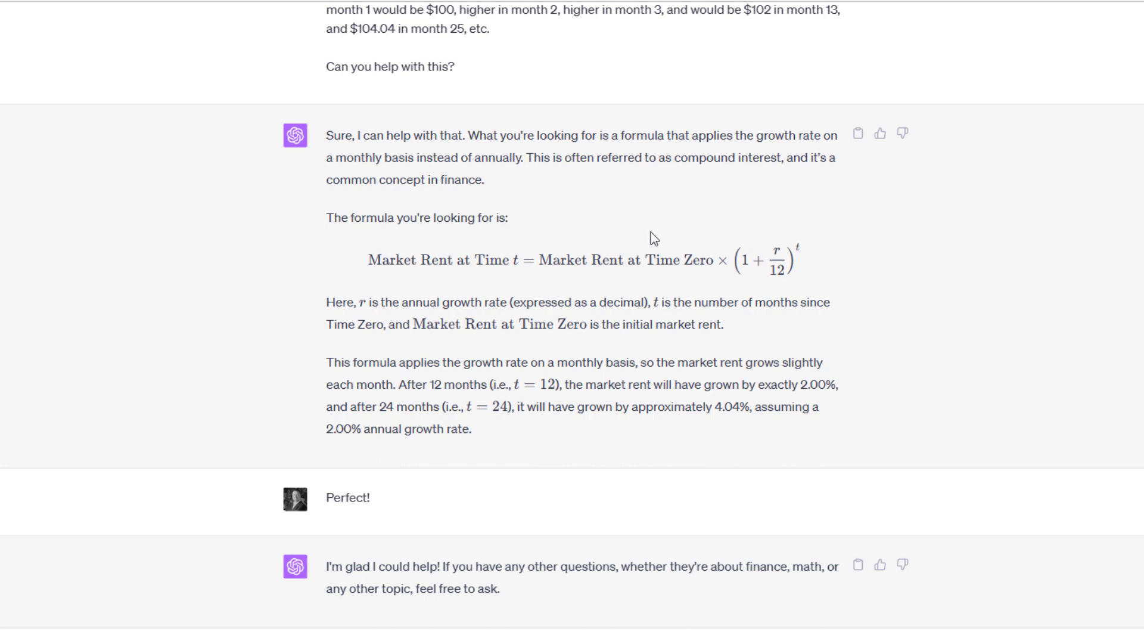
pyautogui.moveTo(409, 256)
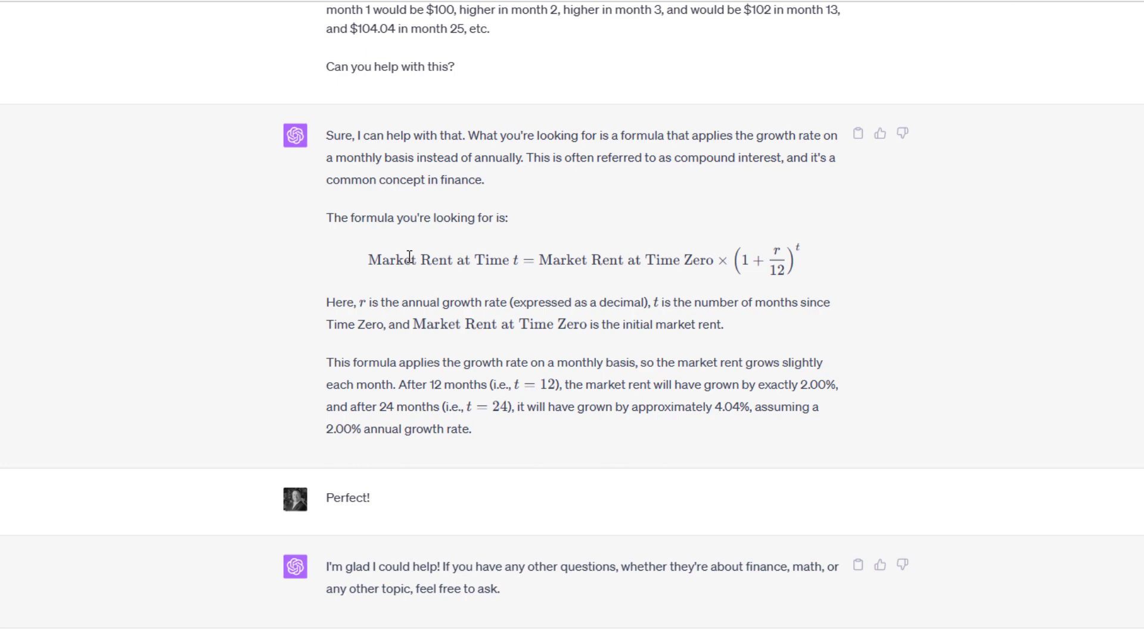
pyautogui.moveTo(607, 254)
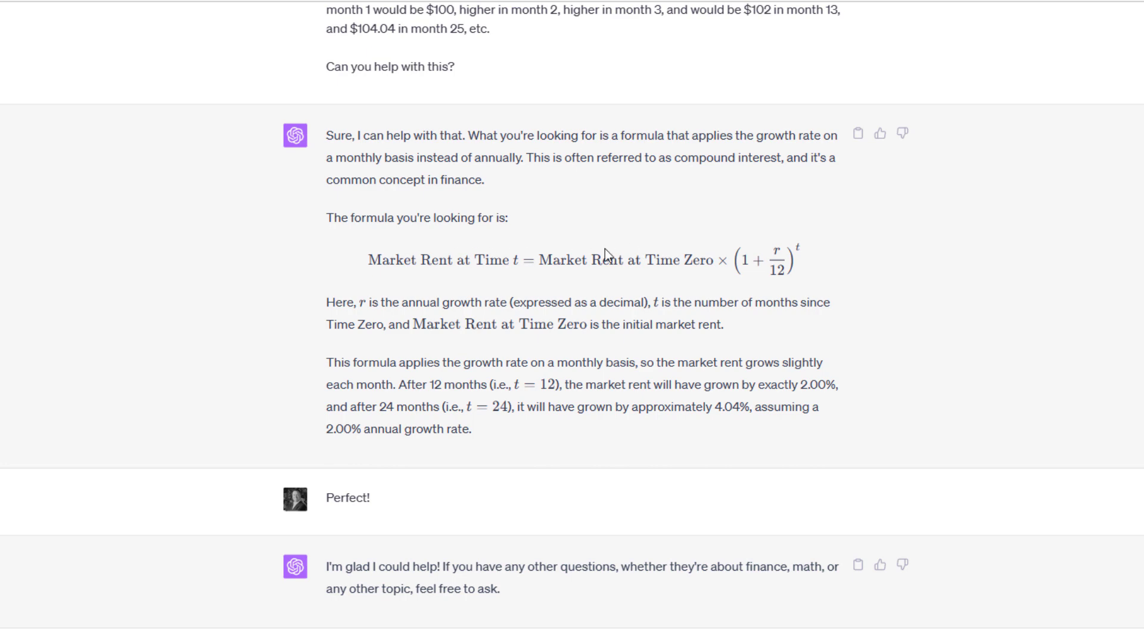
pyautogui.scroll(-3)
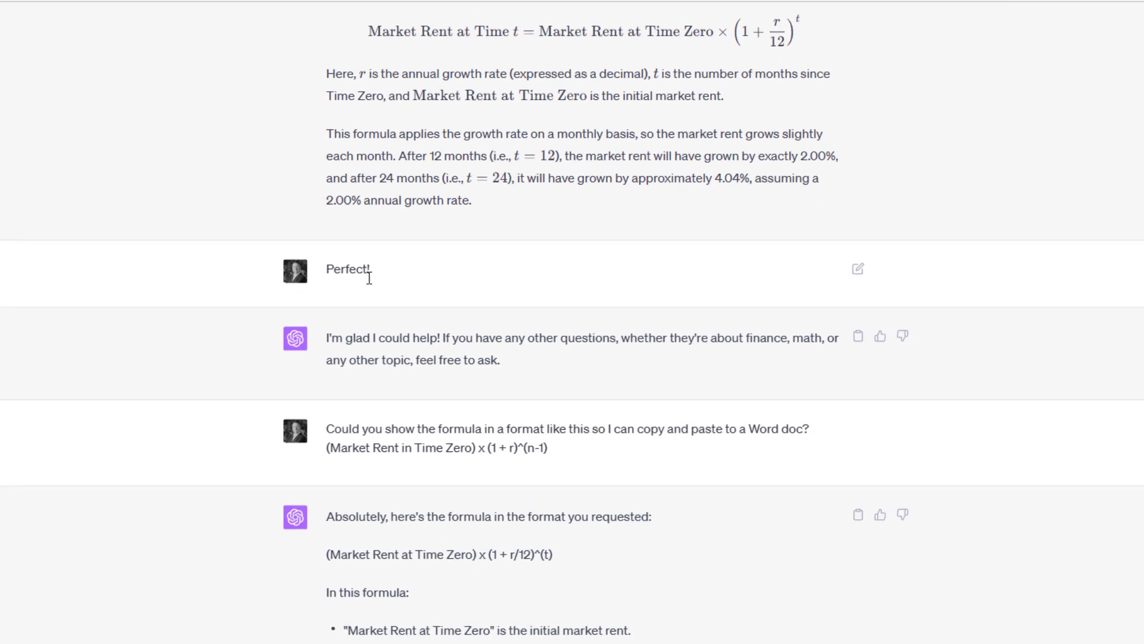
pyautogui.scroll(-3)
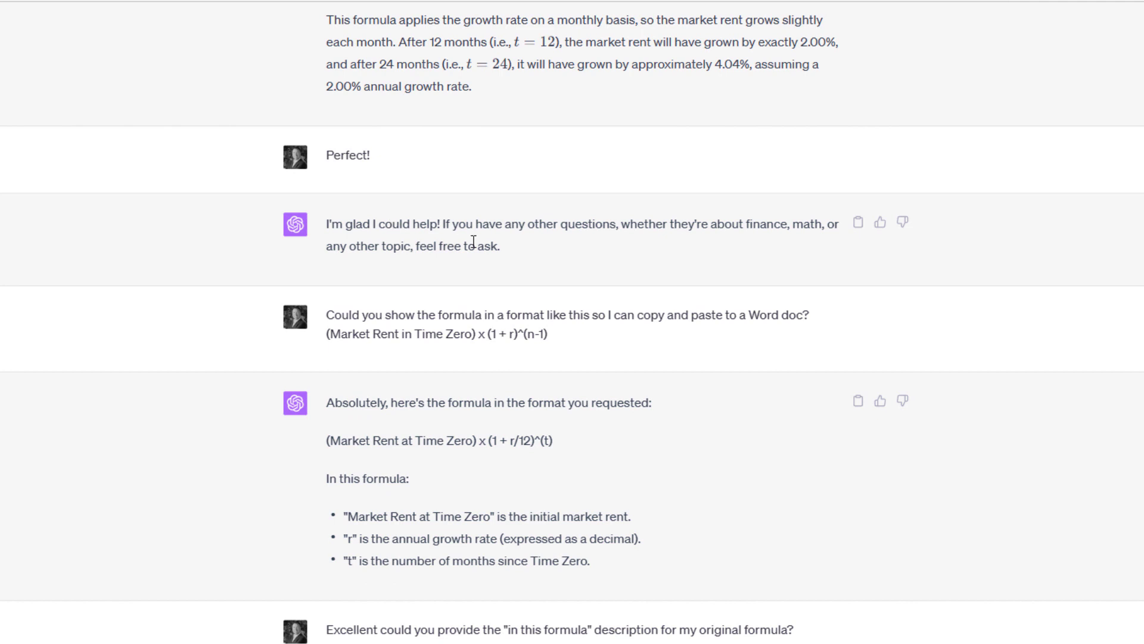
pyautogui.scroll(-3)
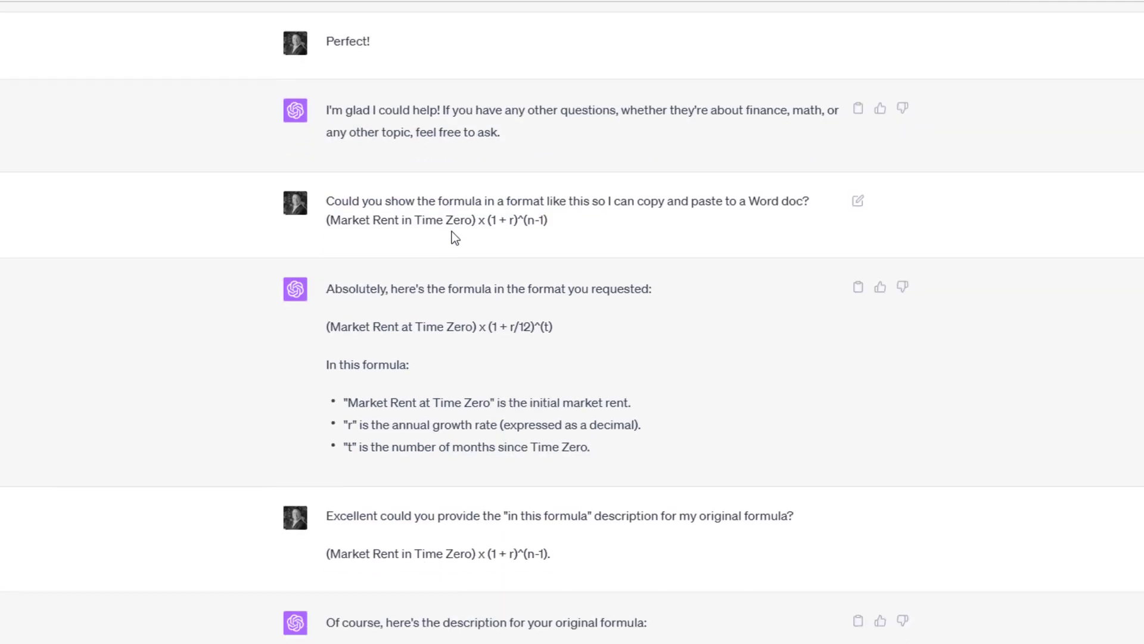
pyautogui.moveTo(558, 227)
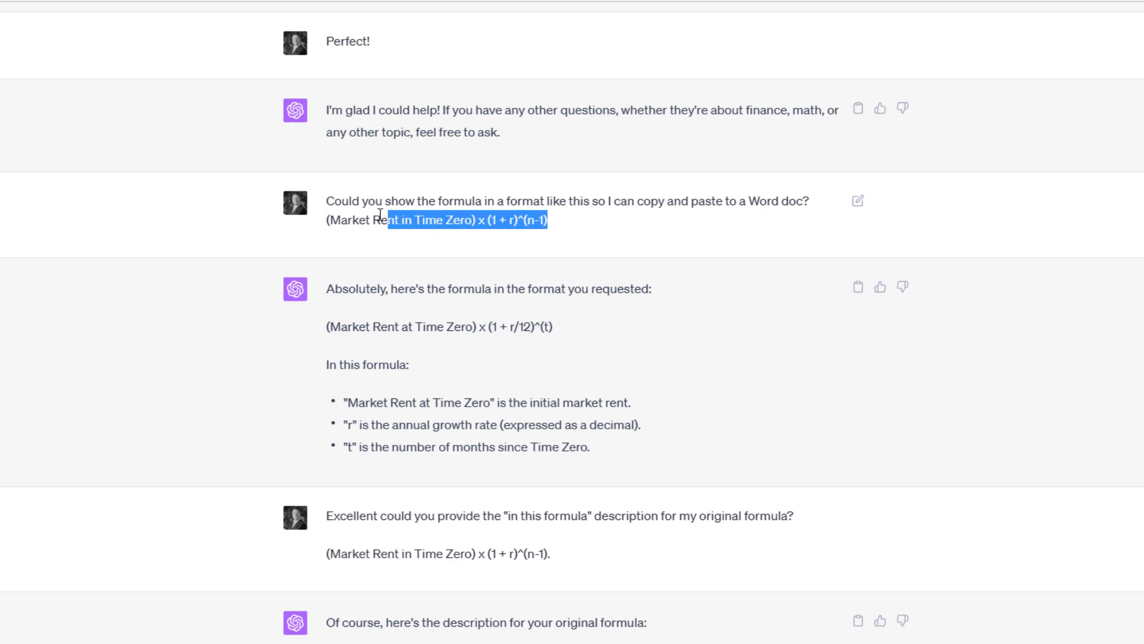
pyautogui.click(343, 221)
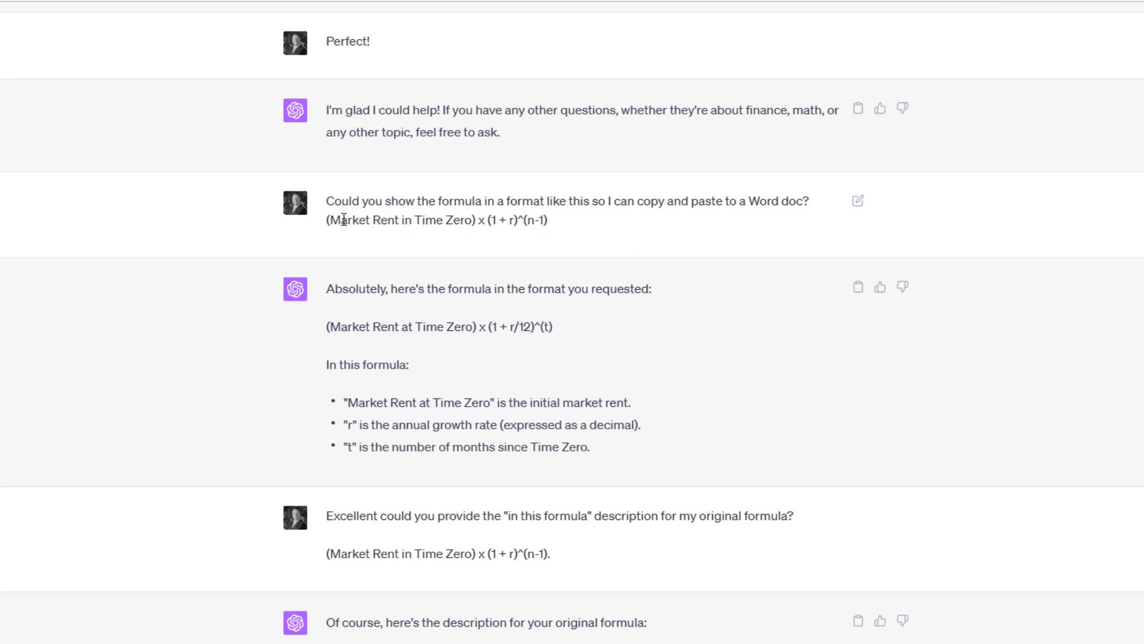
pyautogui.moveTo(452, 264)
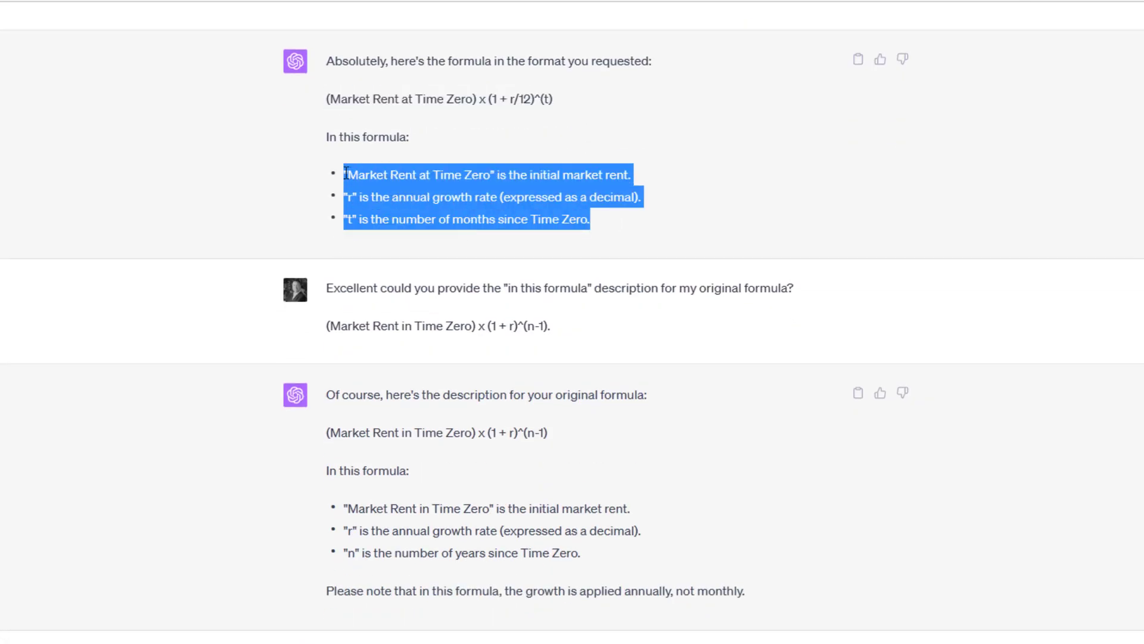
pyautogui.click(393, 179)
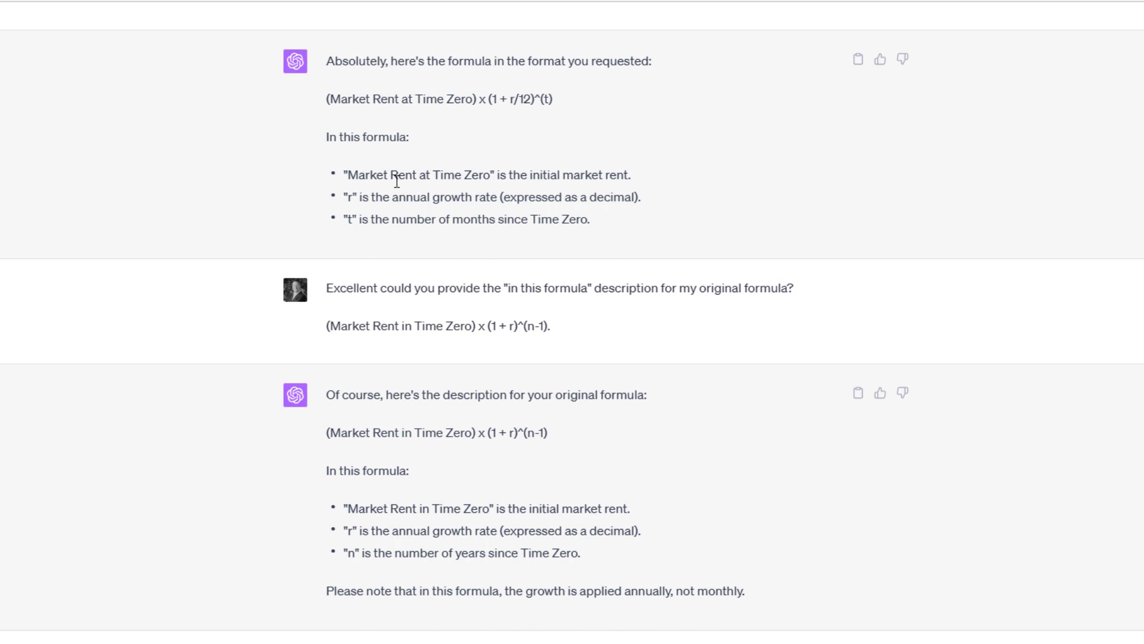
pyautogui.scroll(-3)
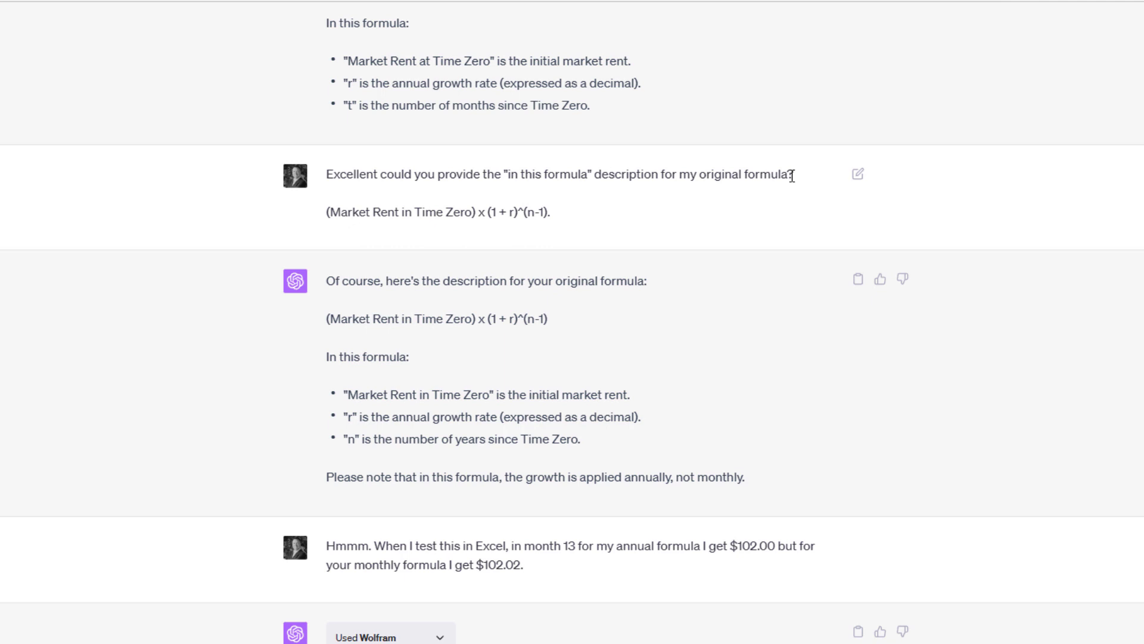
pyautogui.moveTo(508, 228)
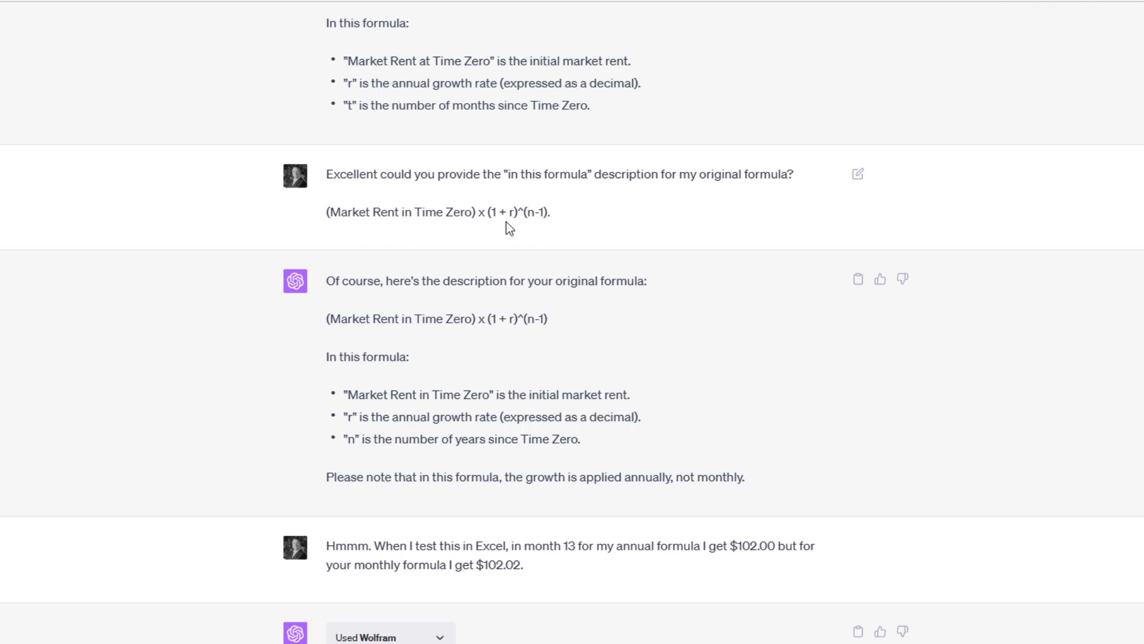
pyautogui.scroll(-3)
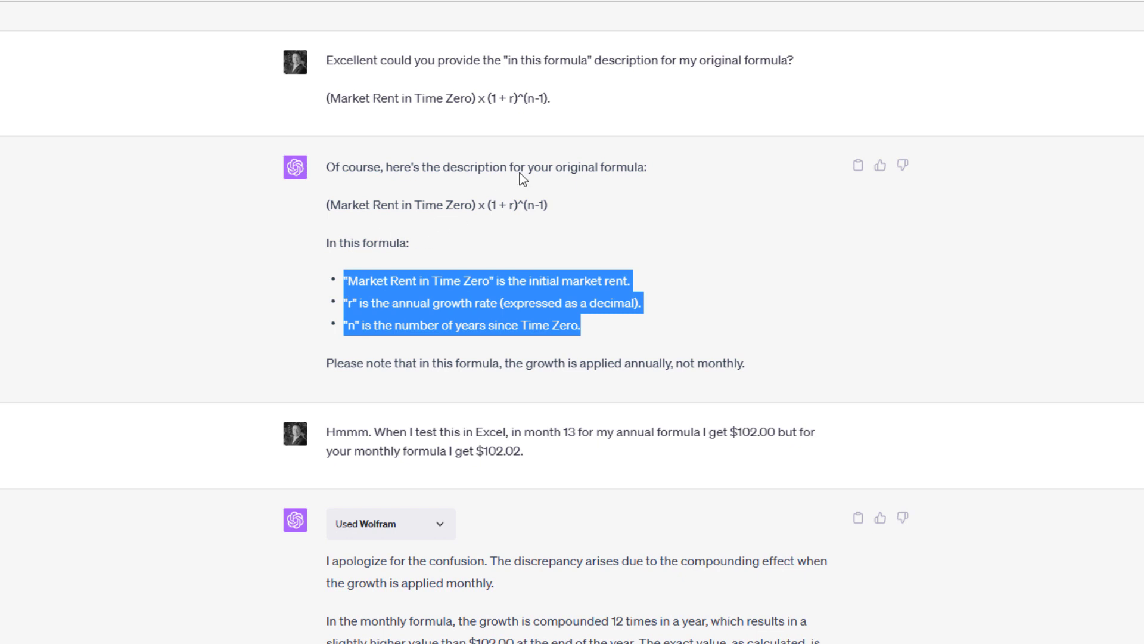
pyautogui.click(556, 209)
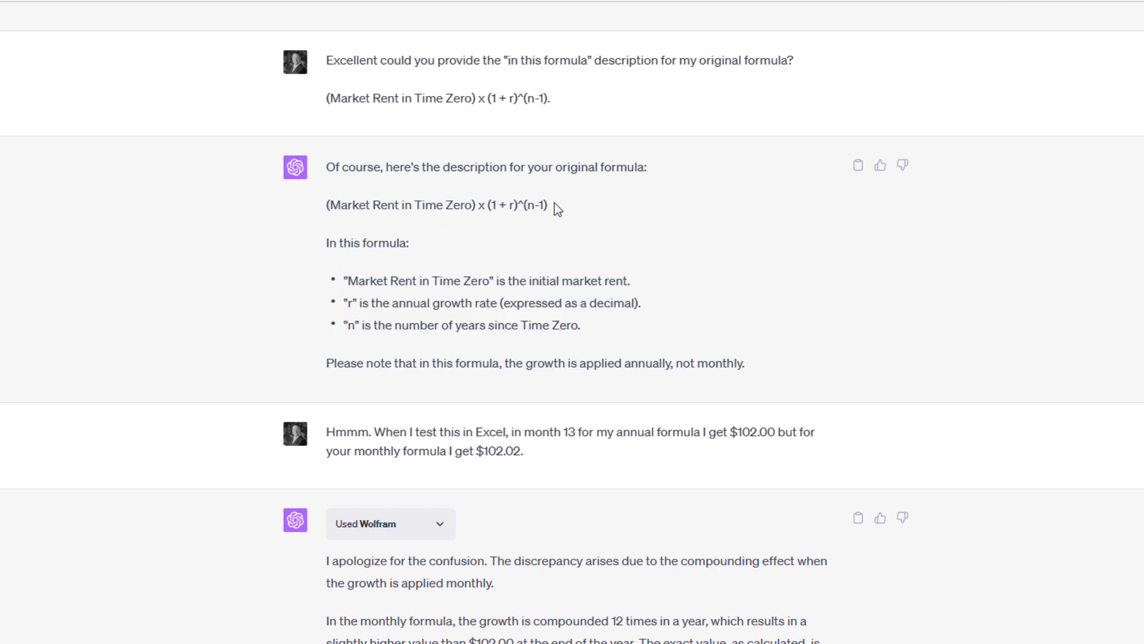
pyautogui.moveTo(357, 224)
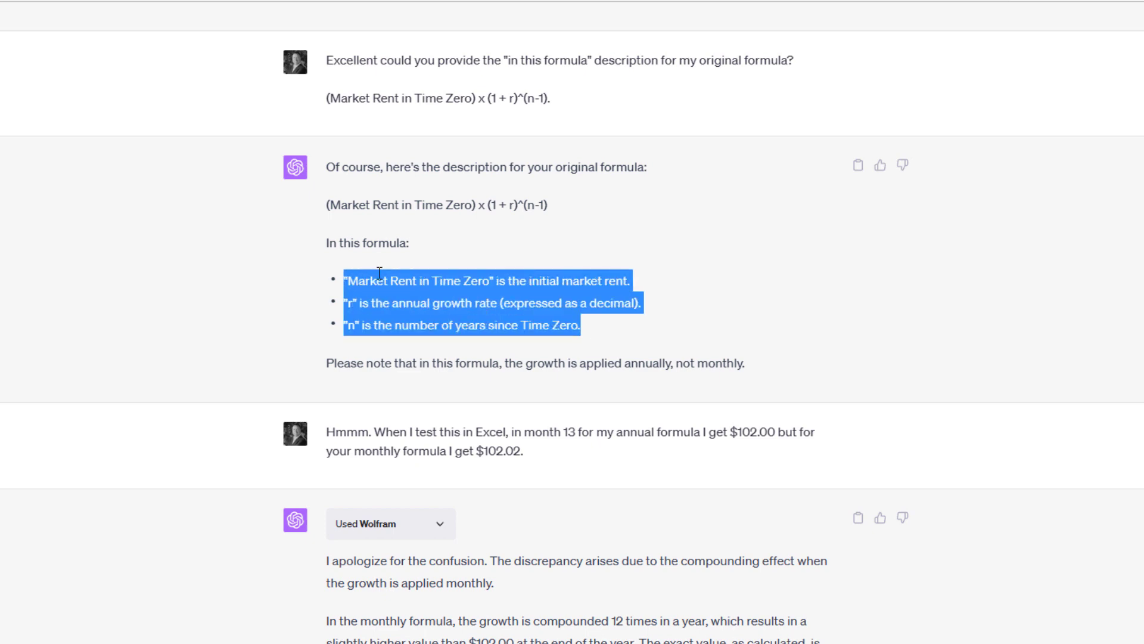
pyautogui.moveTo(489, 279)
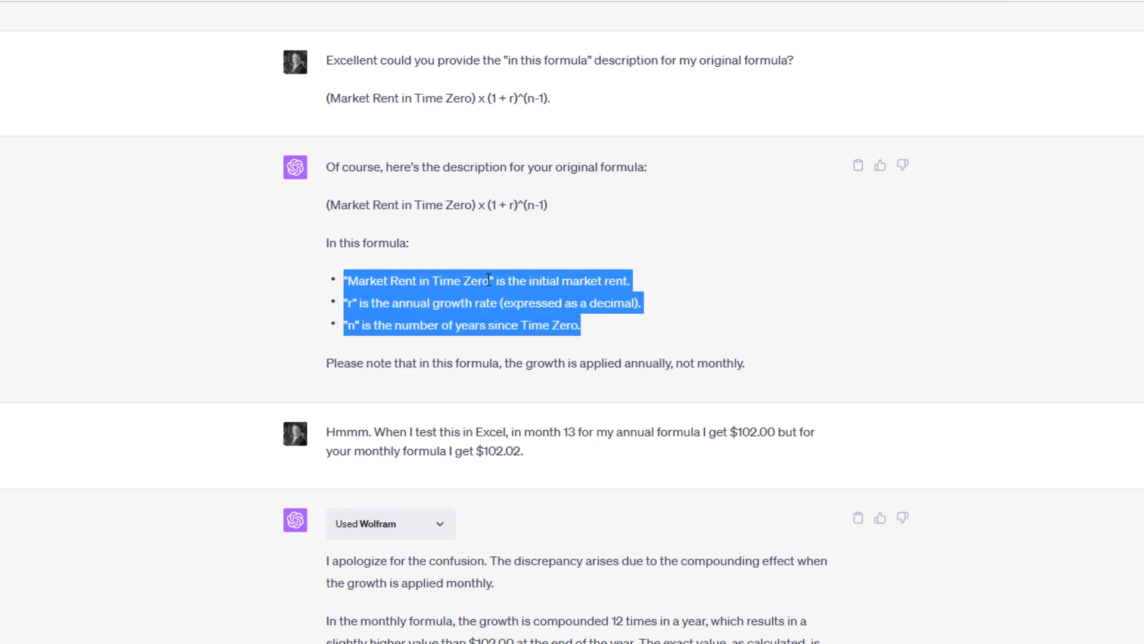
pyautogui.scroll(-3)
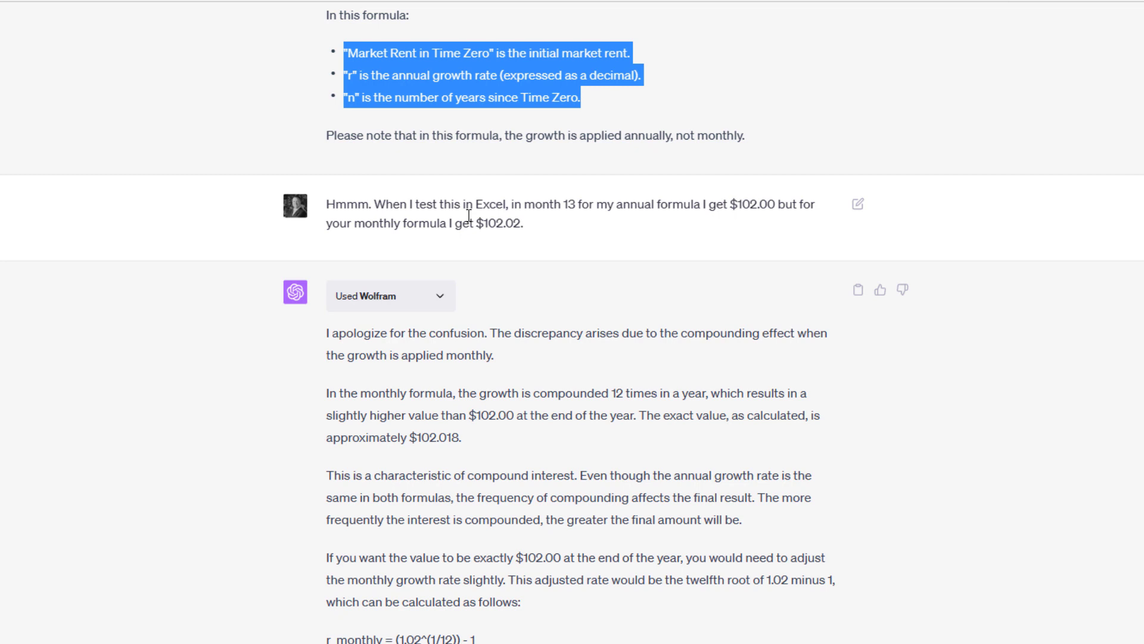
pyautogui.moveTo(712, 220)
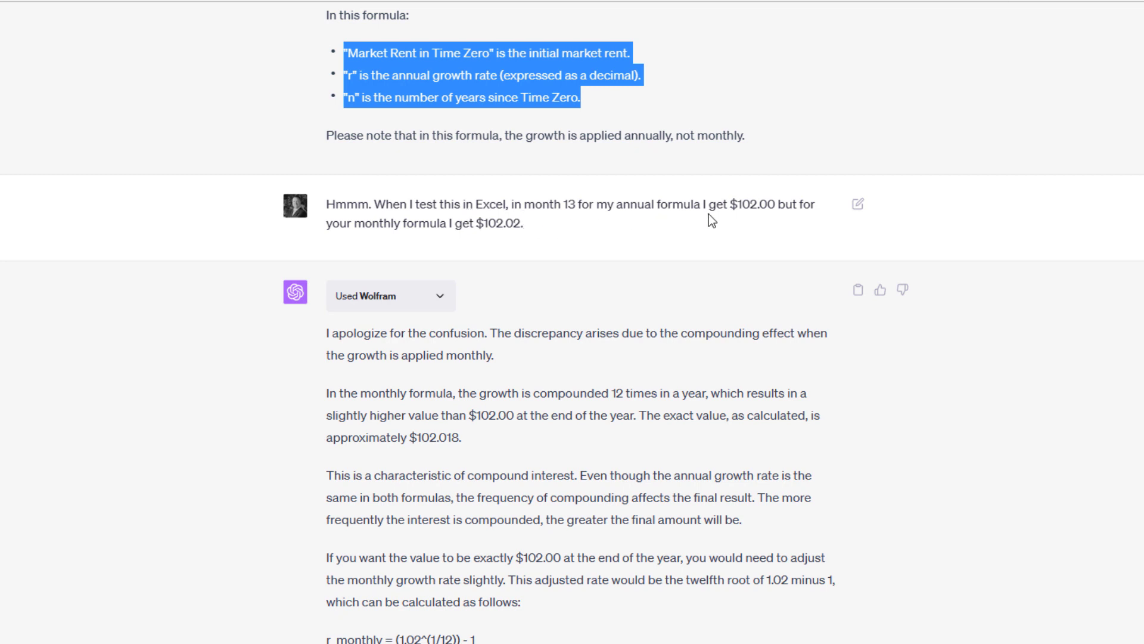
pyautogui.moveTo(684, 223)
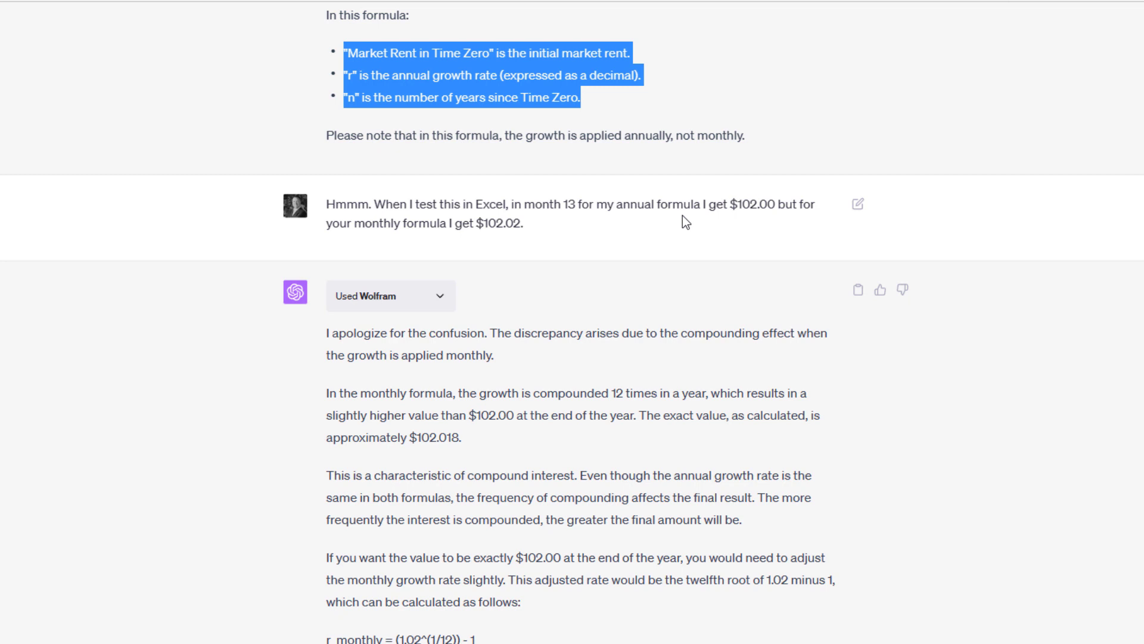
pyautogui.moveTo(533, 237)
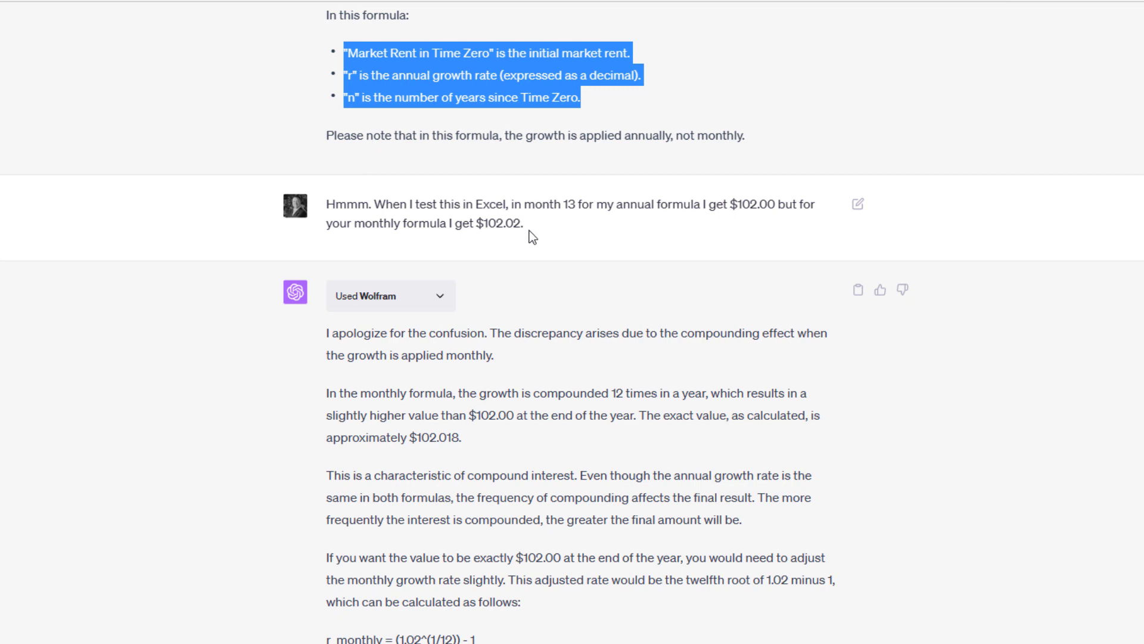
# Expand 'Used Wolfram' and select the RESPONSE FROM WOLFRAM heading showing about 102.0184
pyautogui.click(504, 224)
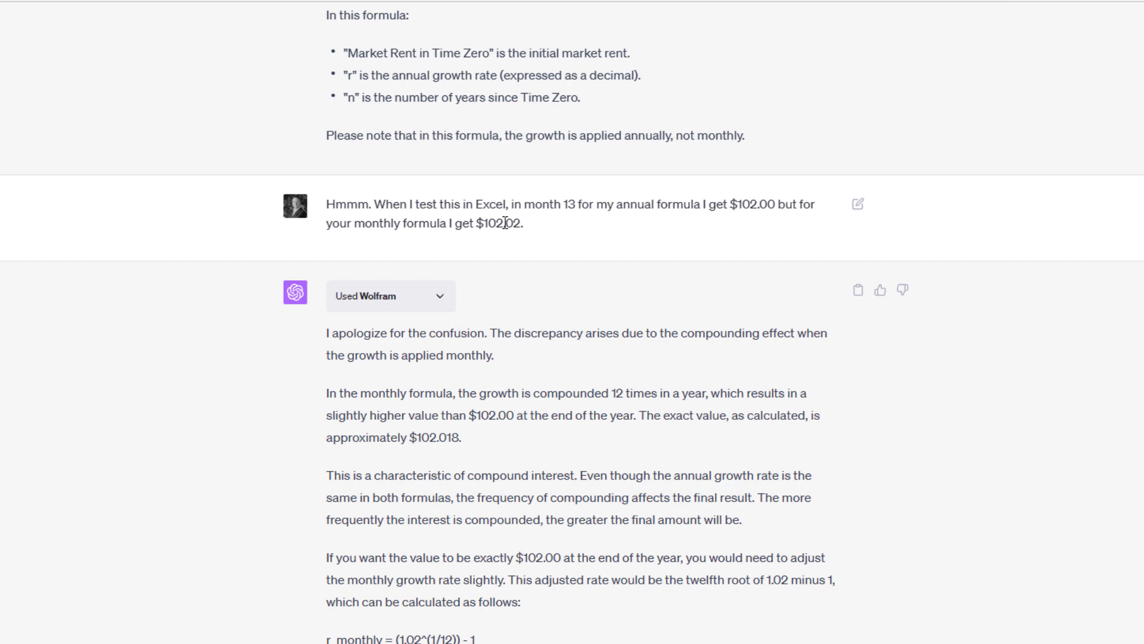
pyautogui.moveTo(748, 204)
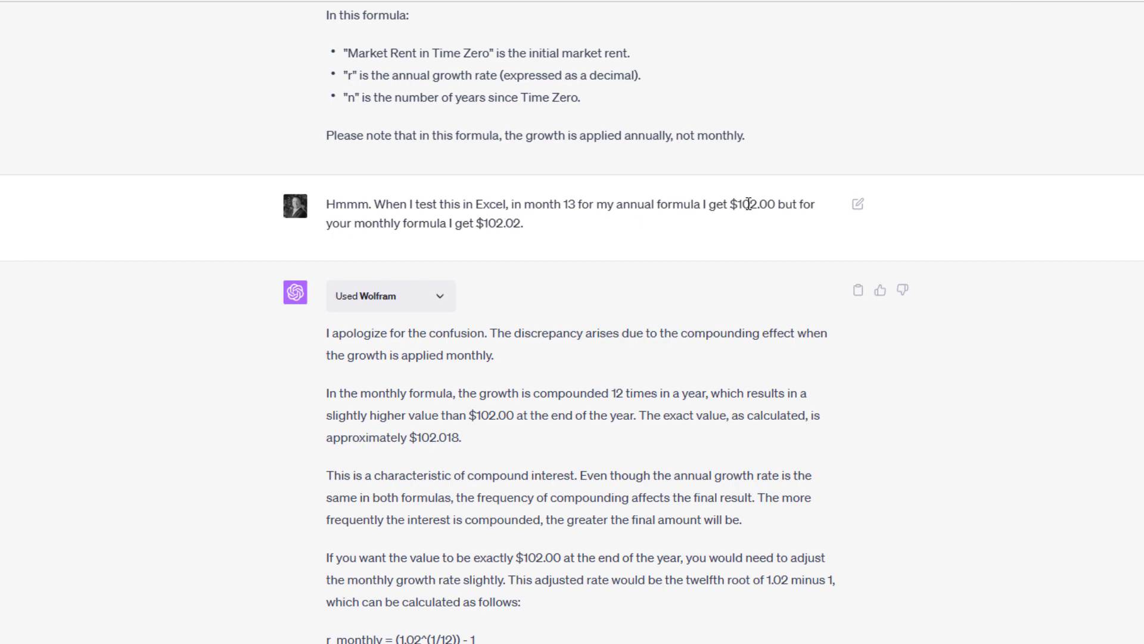
pyautogui.moveTo(654, 202)
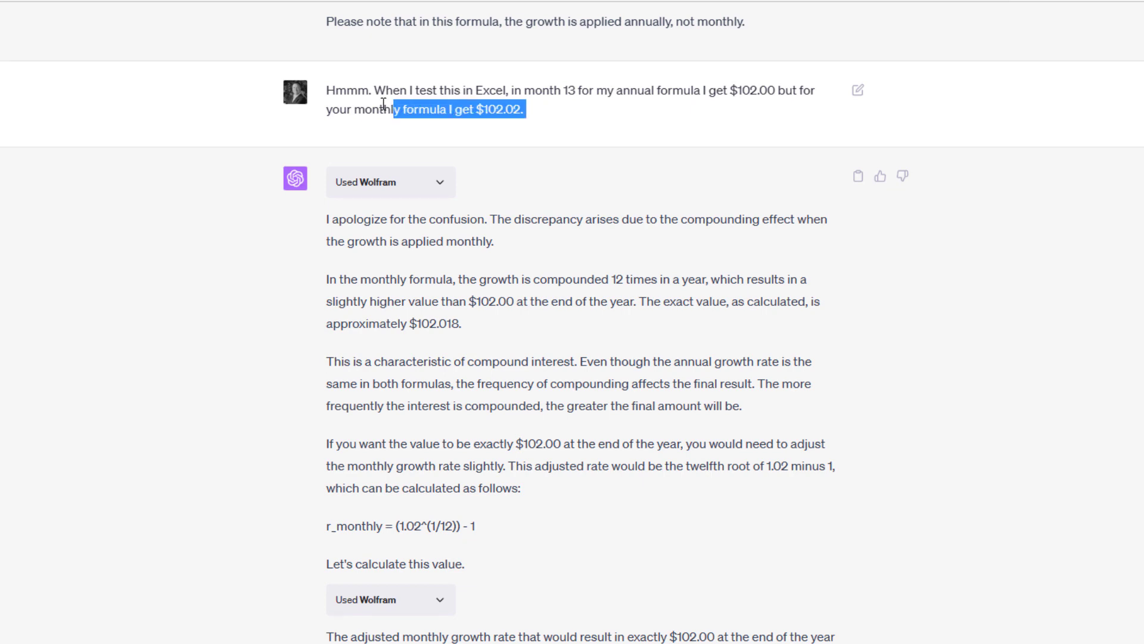
pyautogui.click(414, 129)
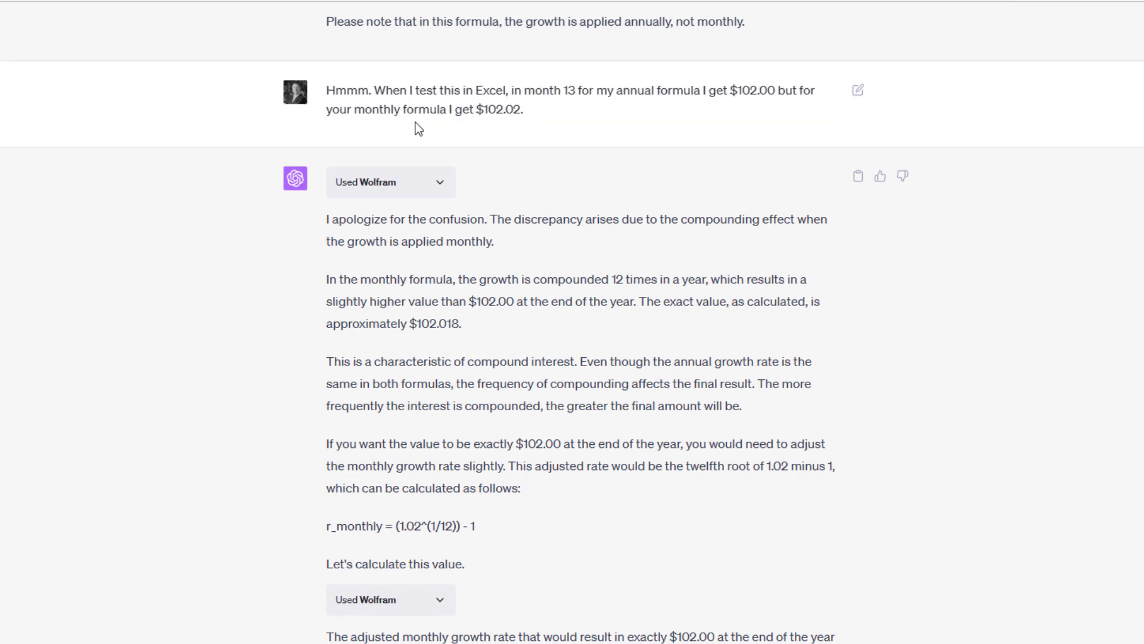
pyautogui.moveTo(447, 189)
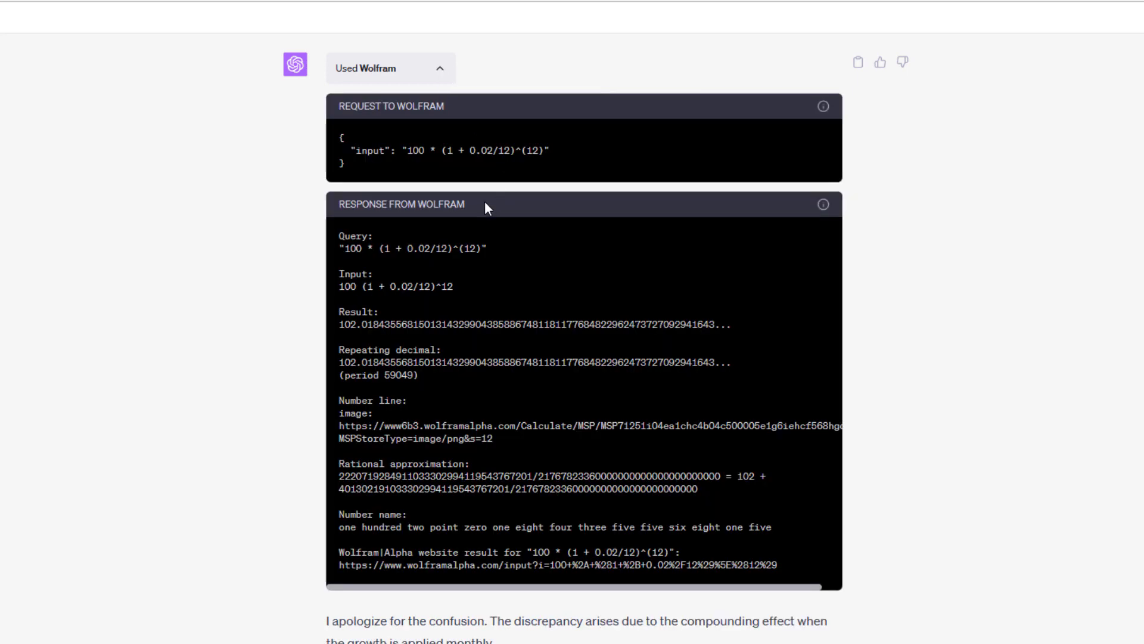
pyautogui.doubleClick(474, 151)
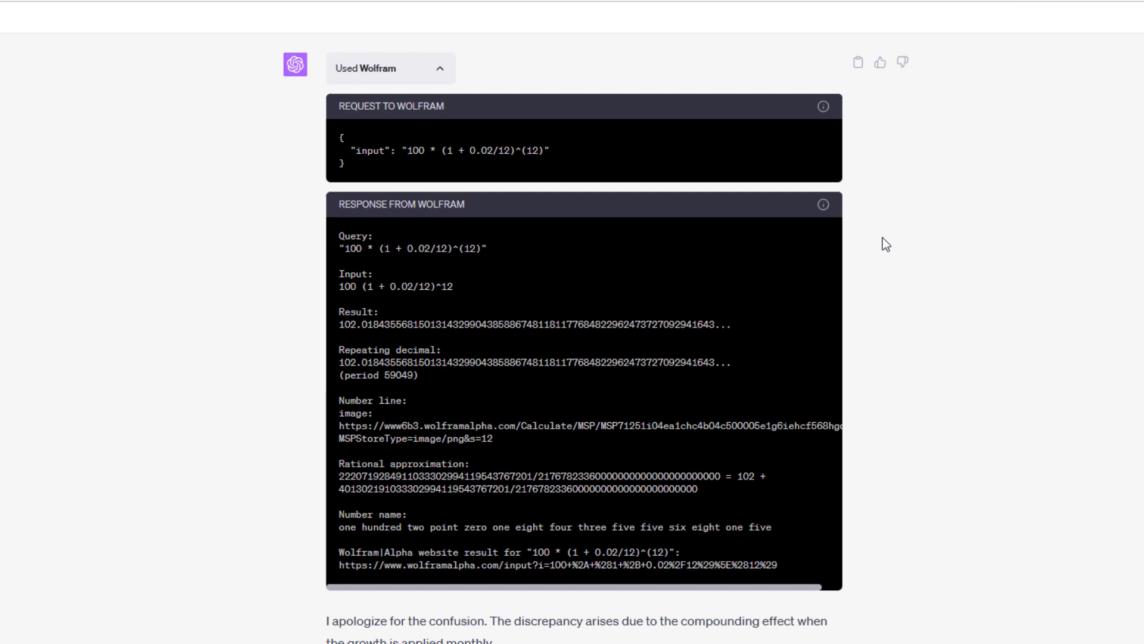
pyautogui.moveTo(466, 199)
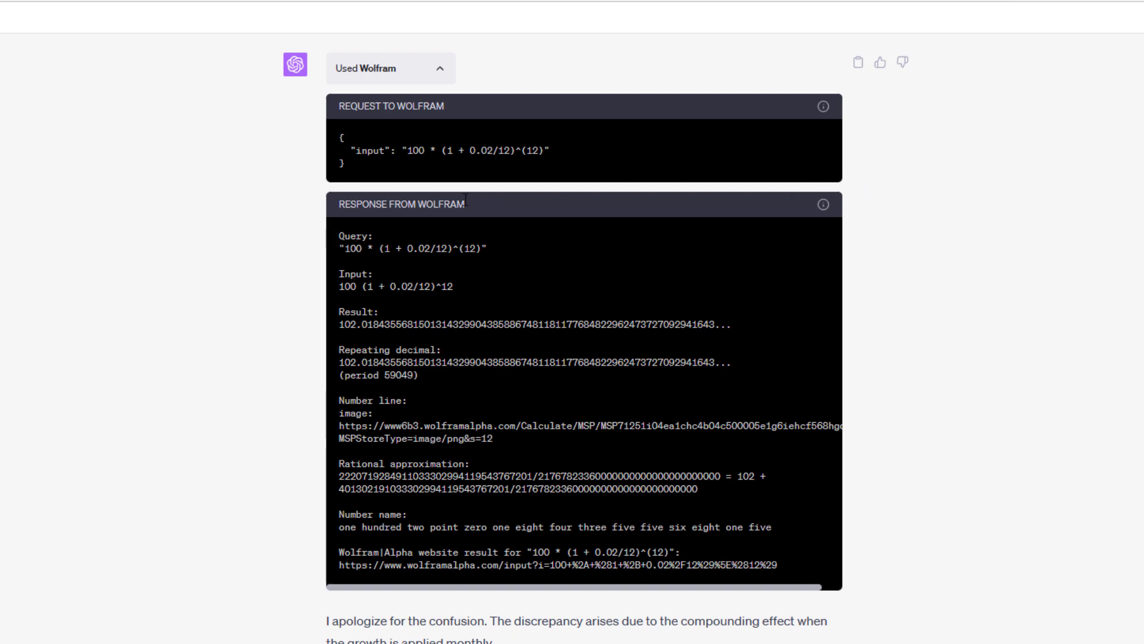
pyautogui.doubleClick(400, 204)
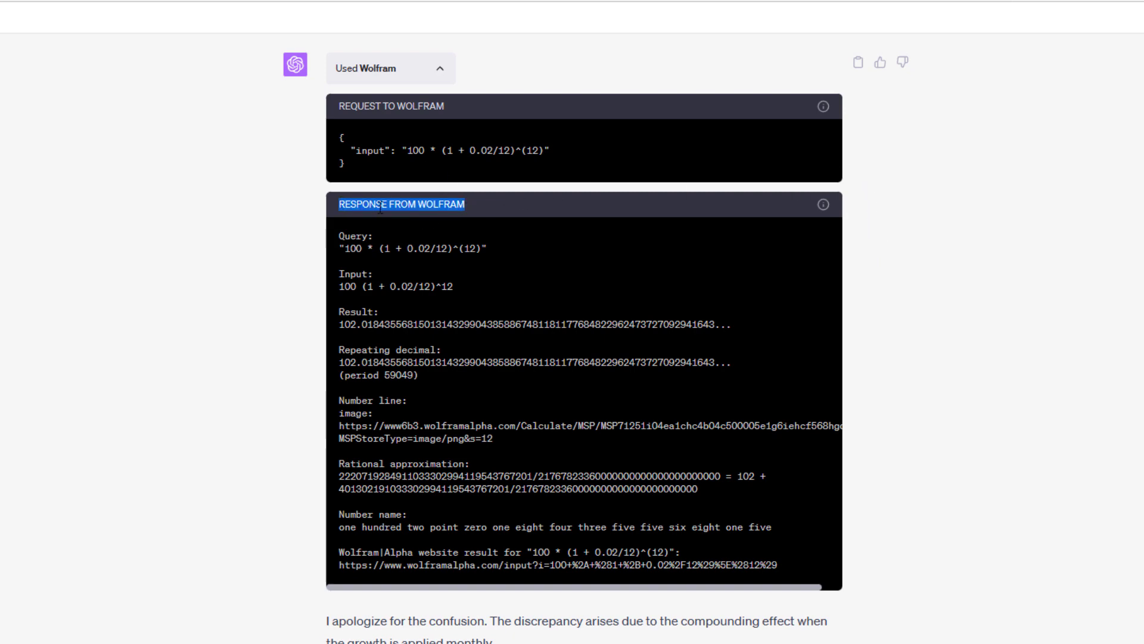
pyautogui.scroll(-3)
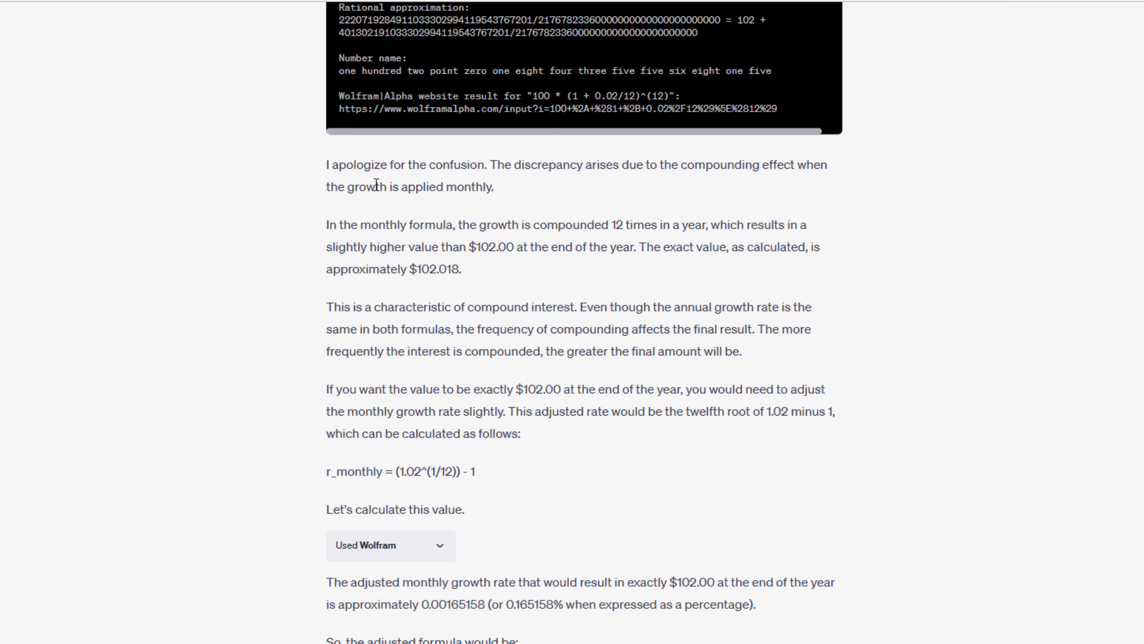
pyautogui.moveTo(426, 170)
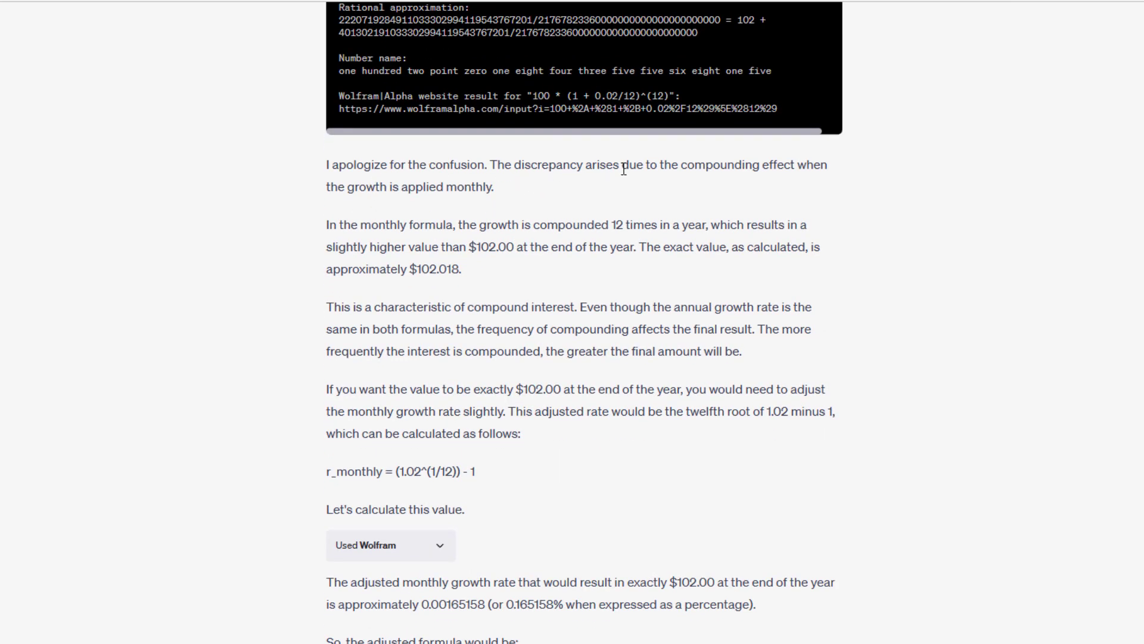
pyautogui.moveTo(501, 192)
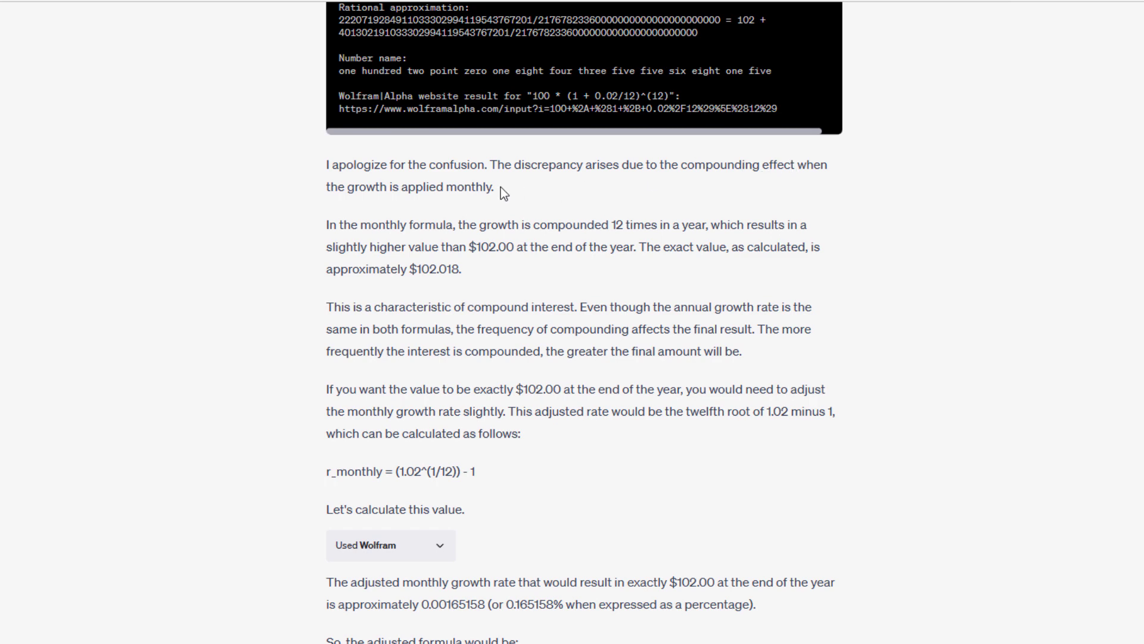
pyautogui.moveTo(556, 217)
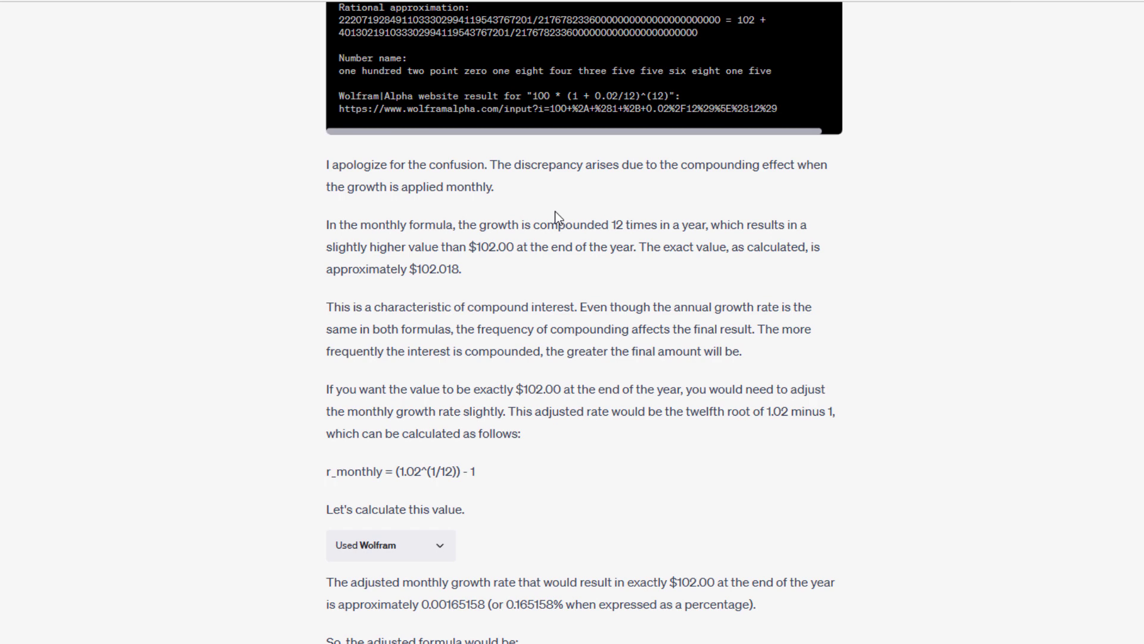
pyautogui.moveTo(514, 204)
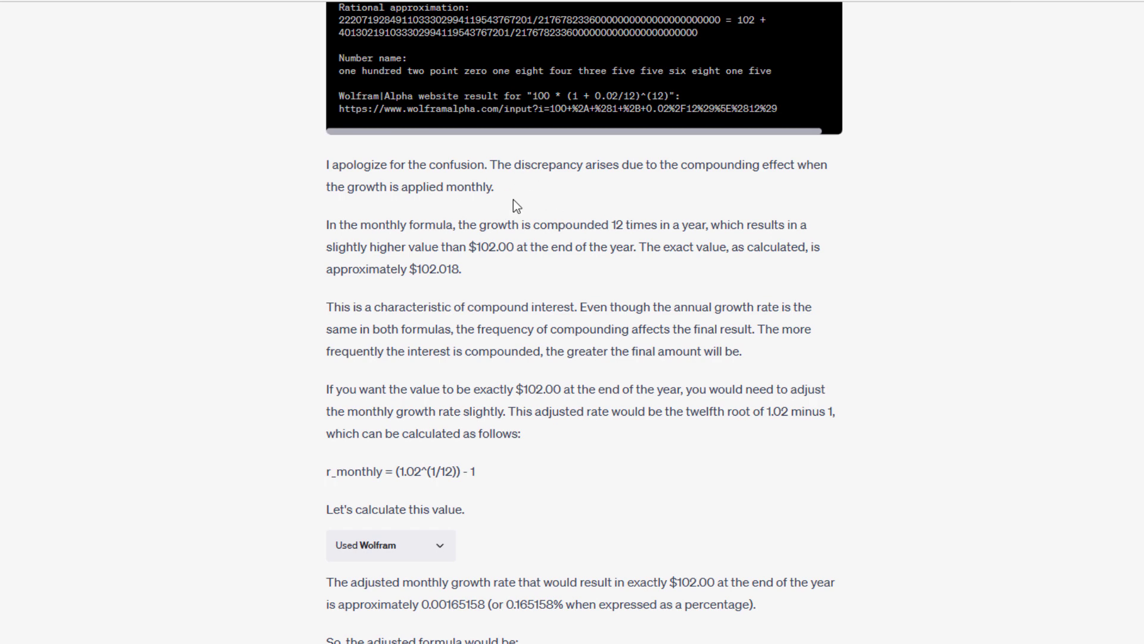
pyautogui.scroll(-3)
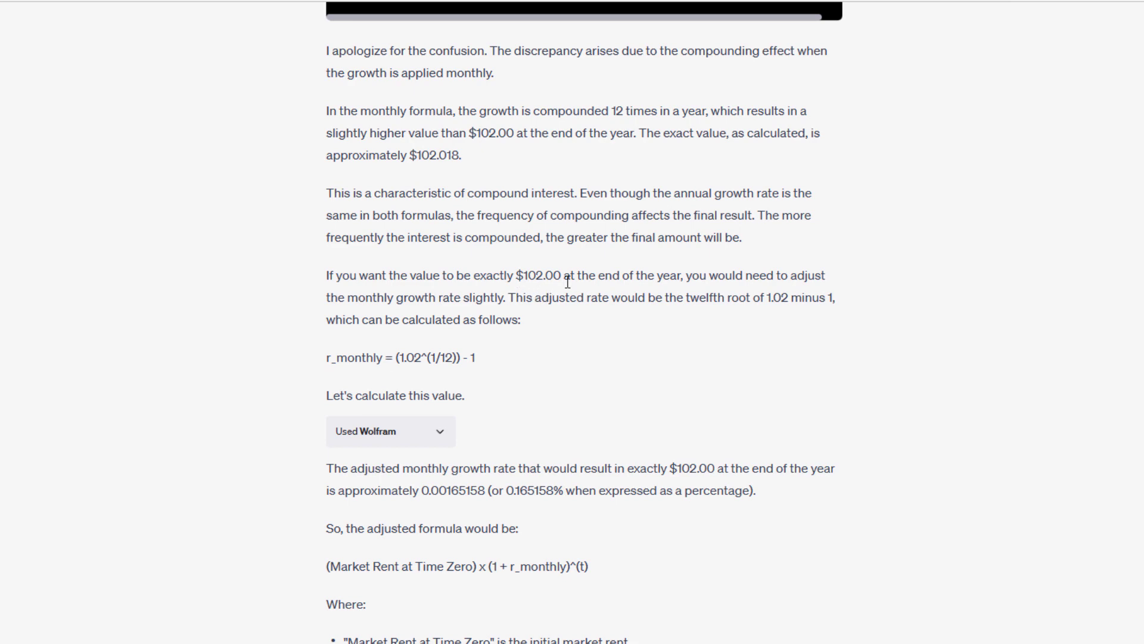
pyautogui.moveTo(414, 316)
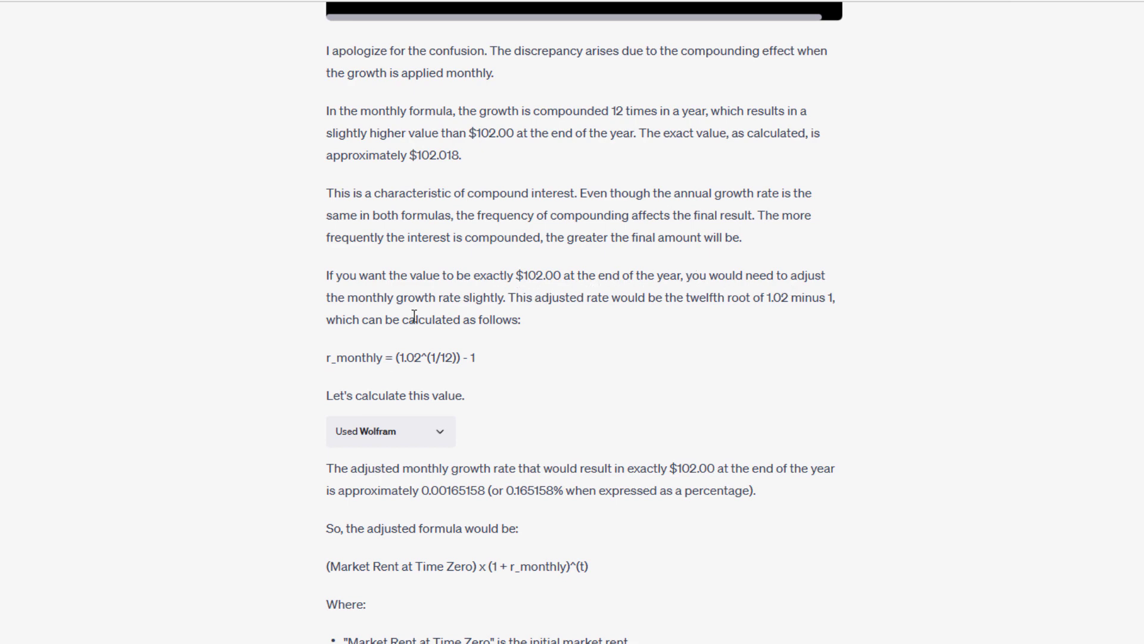
pyautogui.moveTo(507, 305)
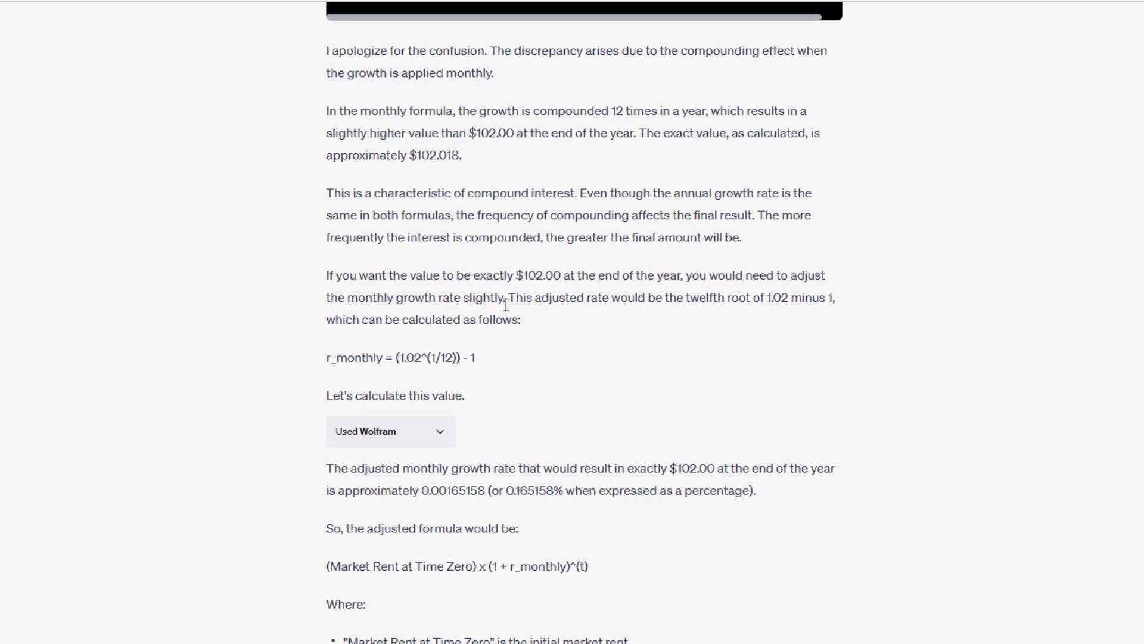
pyautogui.moveTo(523, 323)
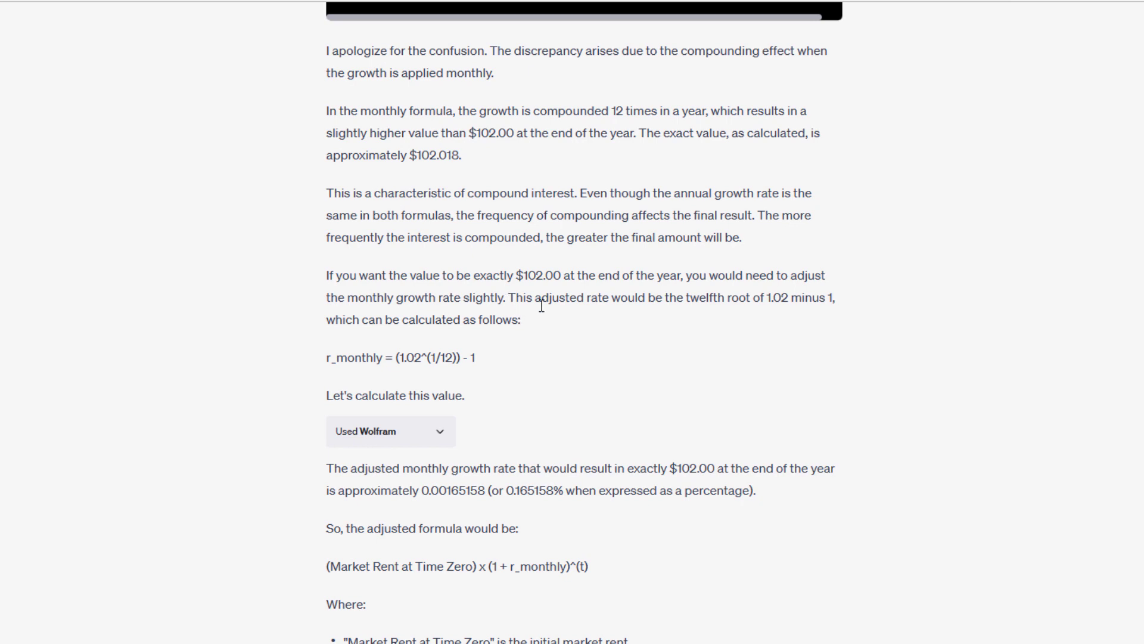
pyautogui.moveTo(575, 314)
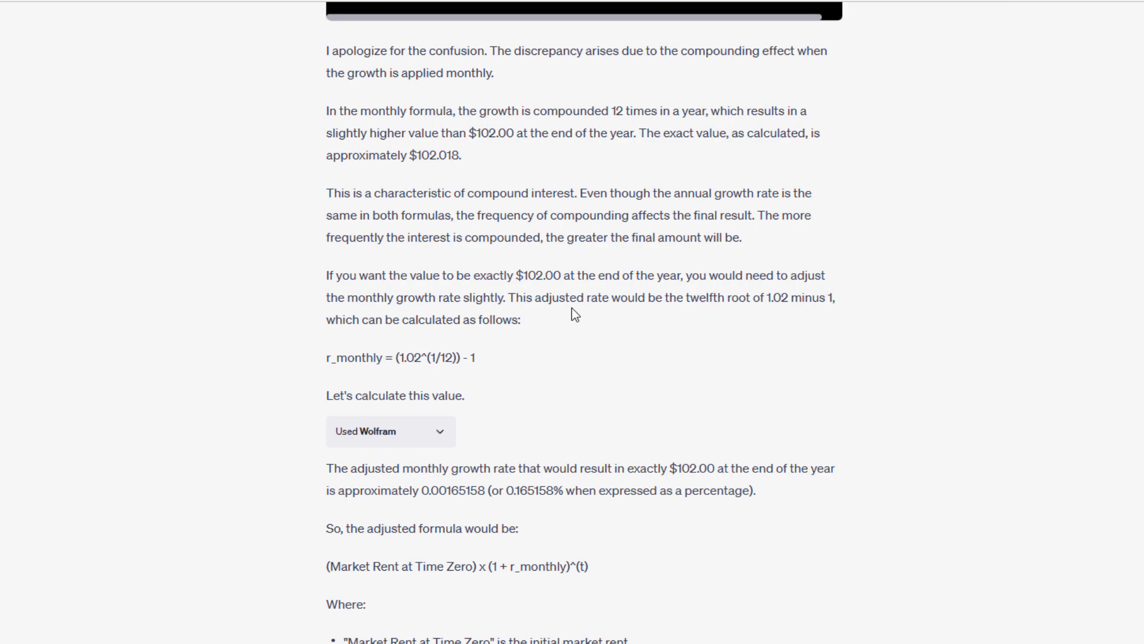
pyautogui.moveTo(463, 383)
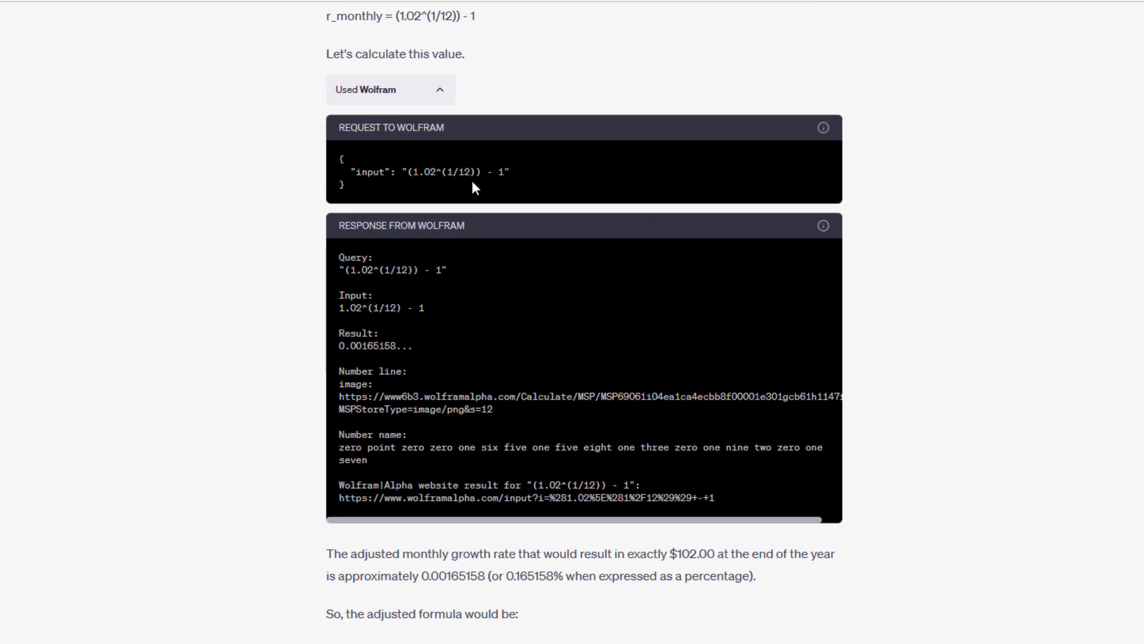
pyautogui.scroll(-3)
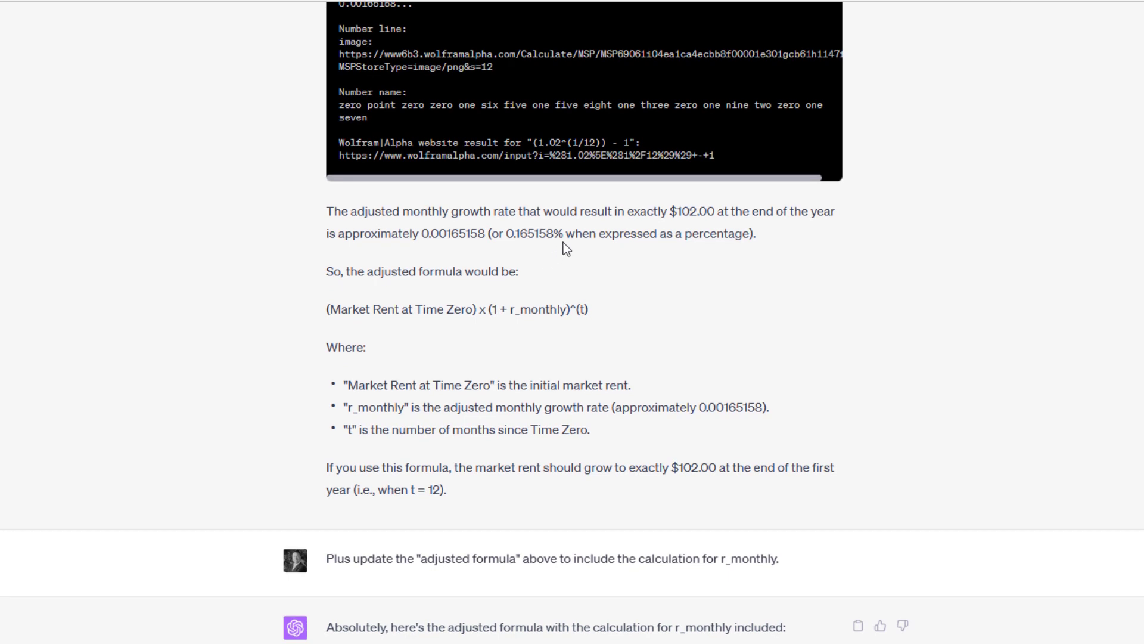
pyautogui.moveTo(483, 267)
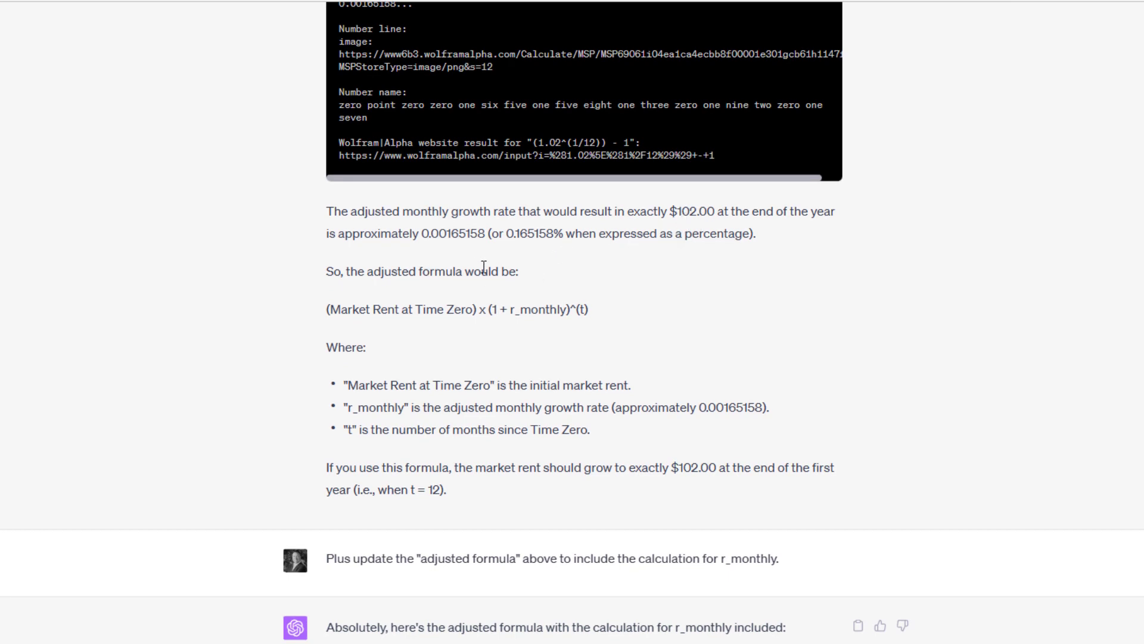
pyautogui.tripleClick(423, 270)
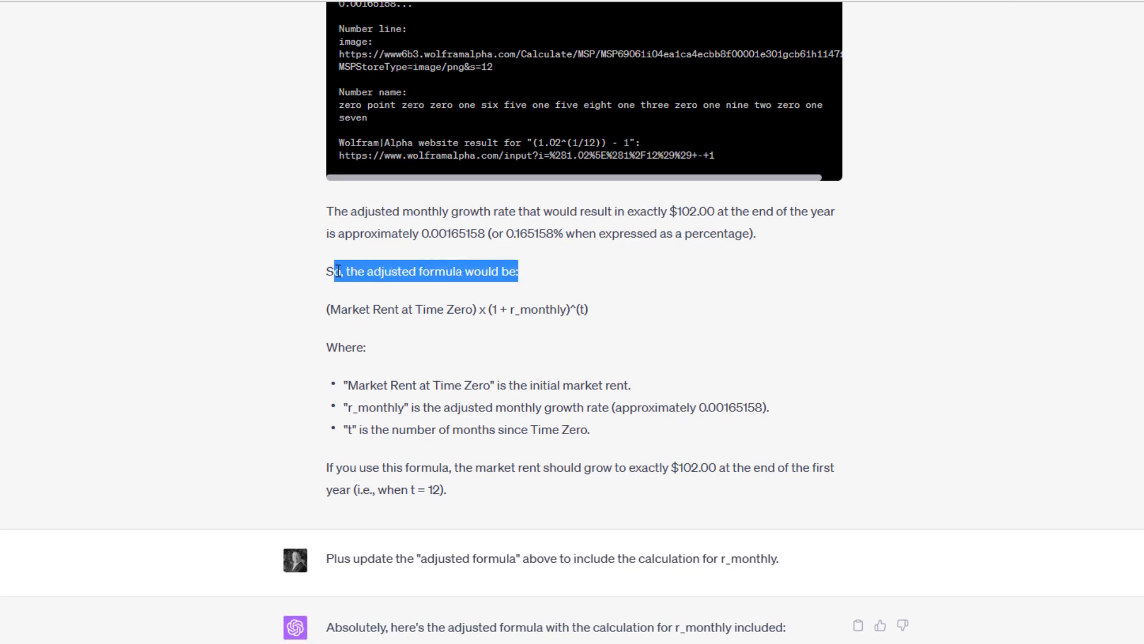
pyautogui.click(351, 348)
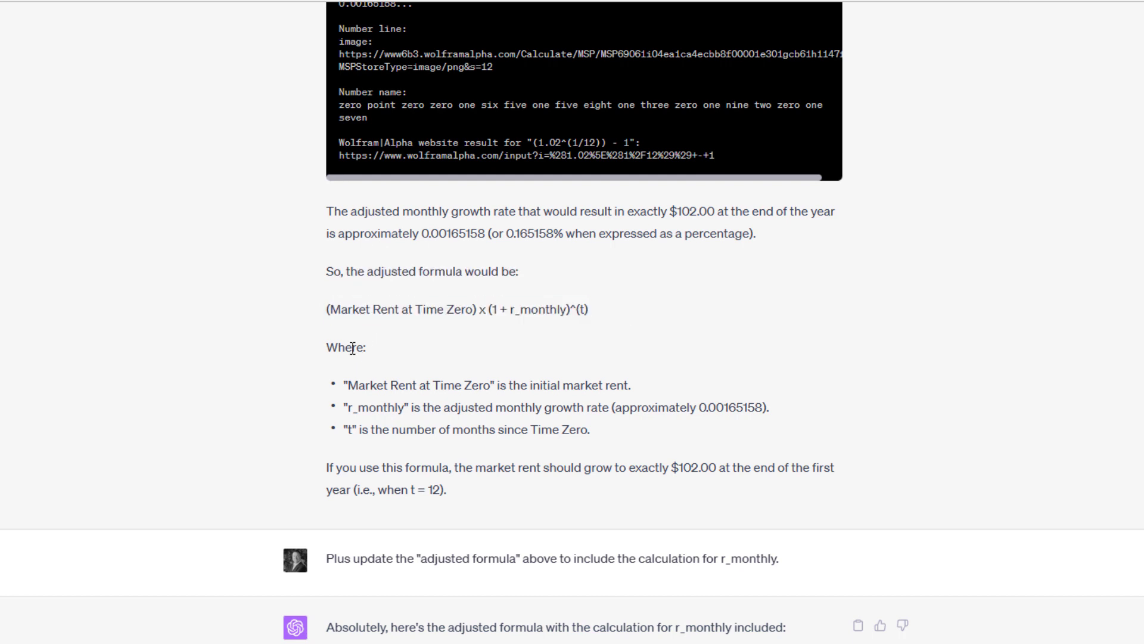
pyautogui.moveTo(433, 412)
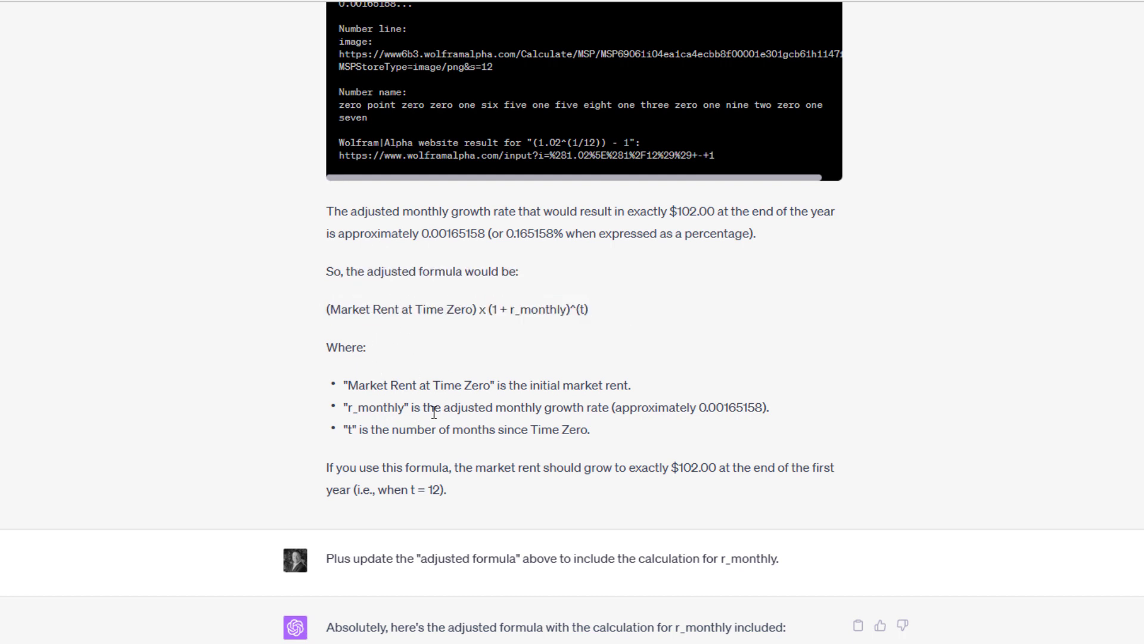
pyautogui.doubleClick(541, 309)
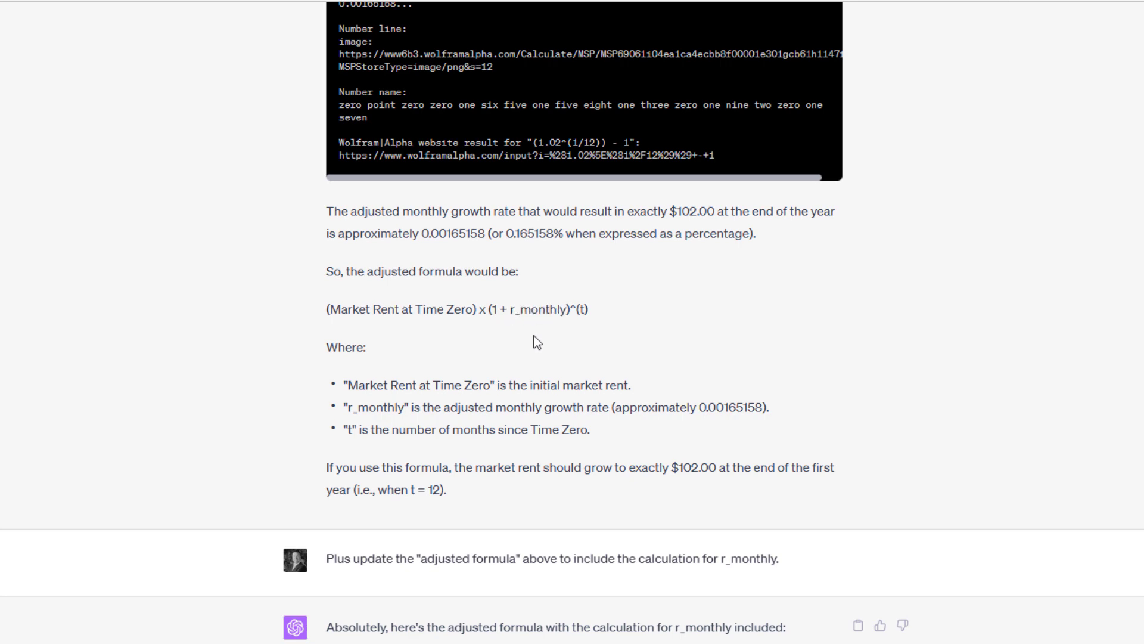
pyautogui.scroll(3)
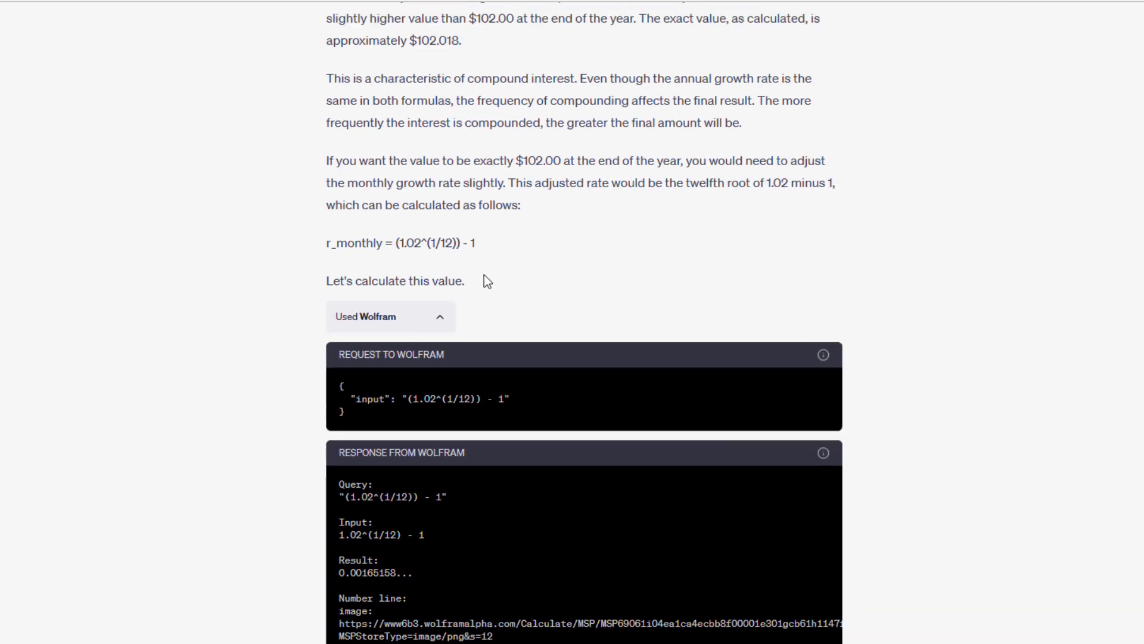
pyautogui.scroll(3)
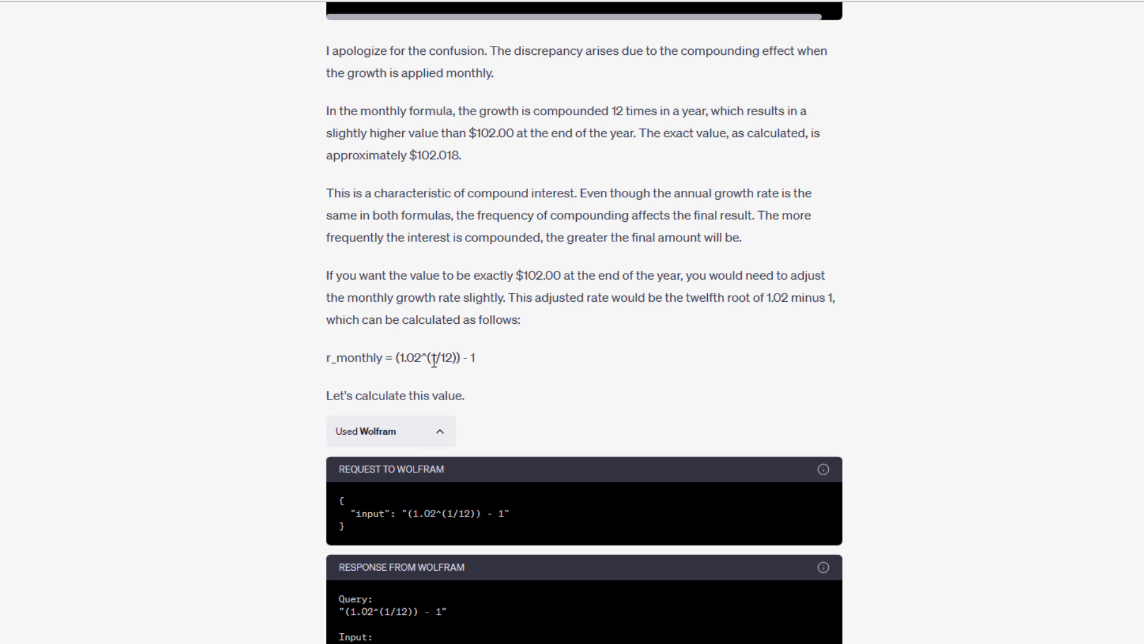
pyautogui.scroll(-3)
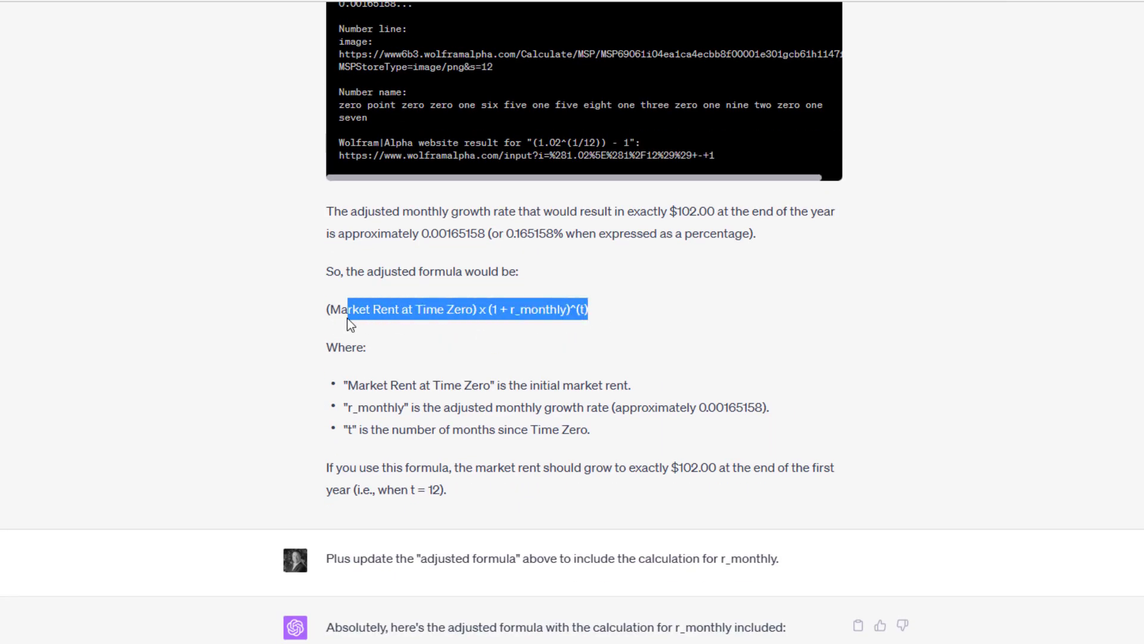
pyautogui.scroll(-3)
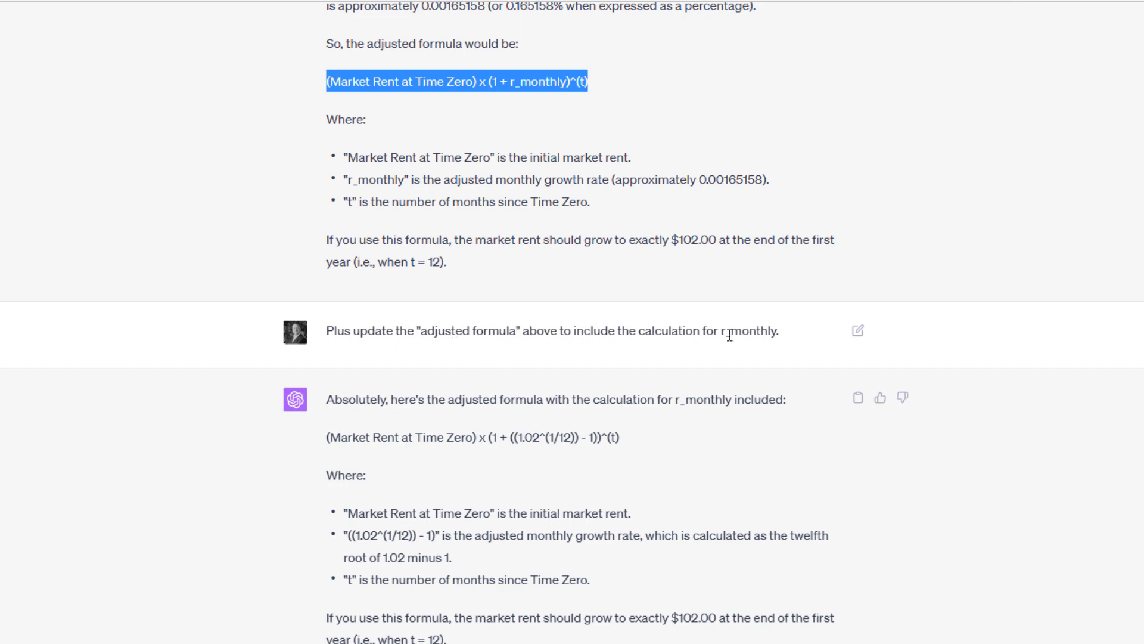
pyautogui.scroll(-3)
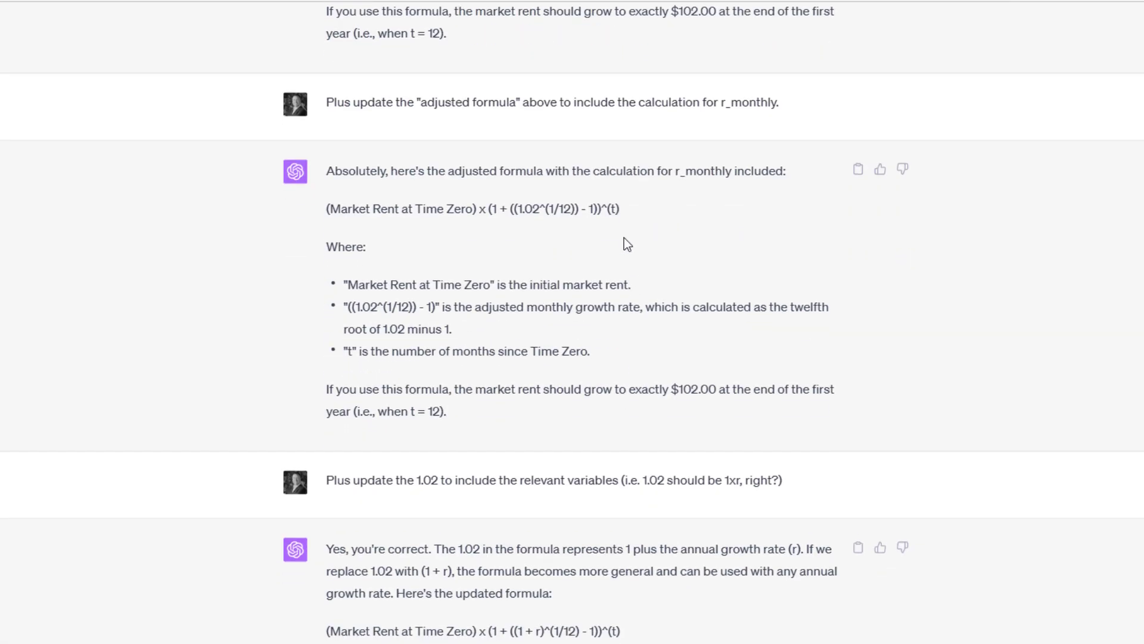
pyautogui.doubleClick(546, 208)
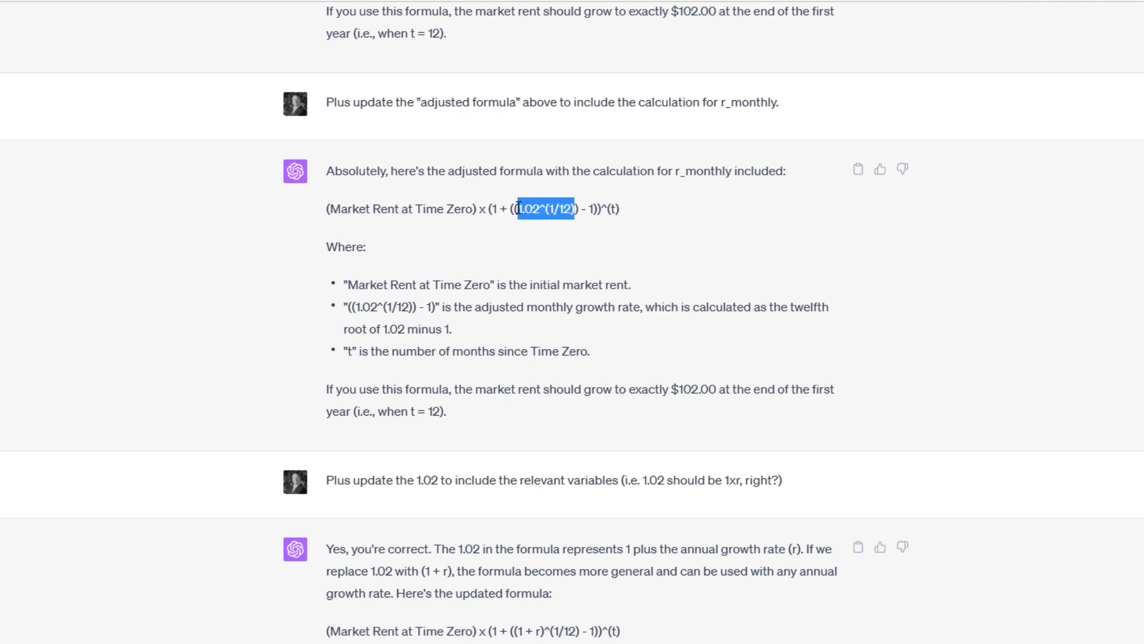
pyautogui.click(555, 208)
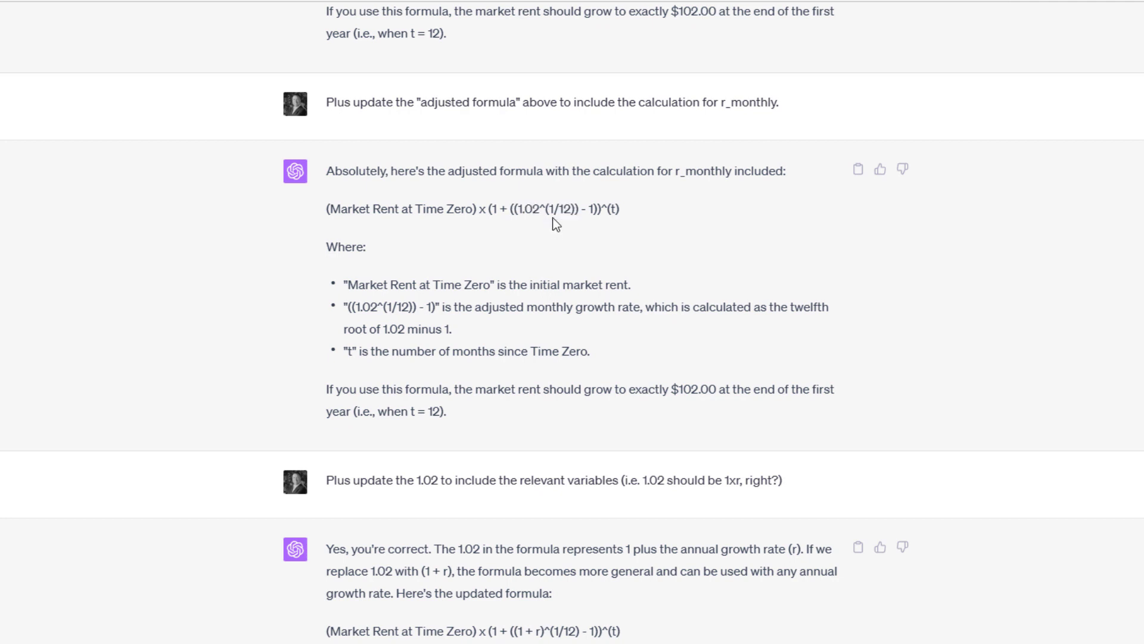
pyautogui.doubleClick(531, 209)
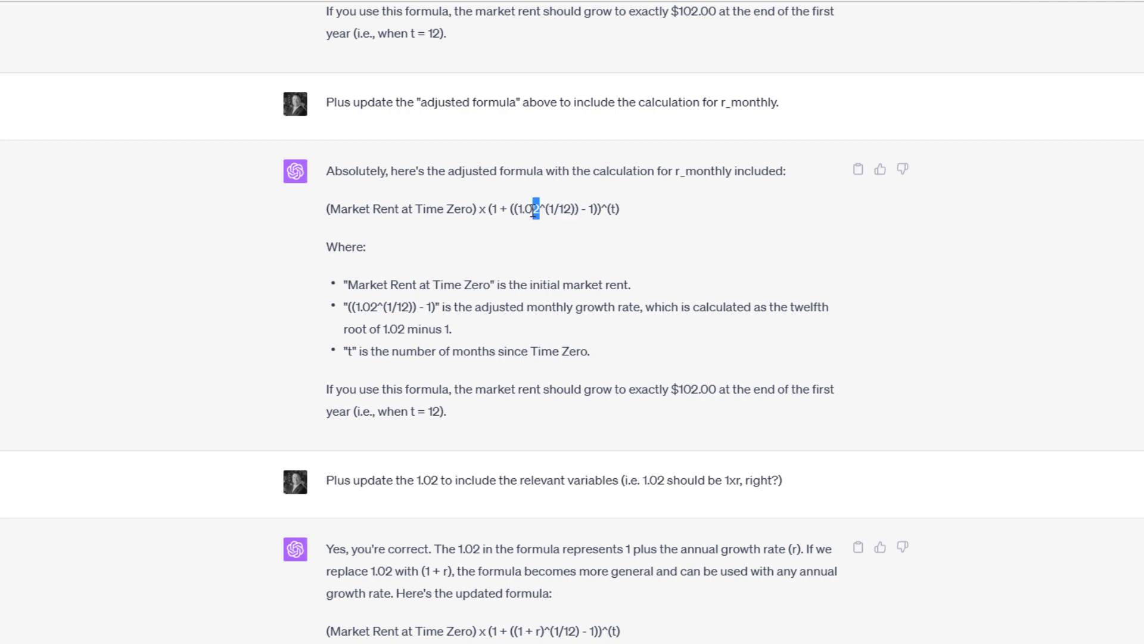
pyautogui.doubleClick(526, 209)
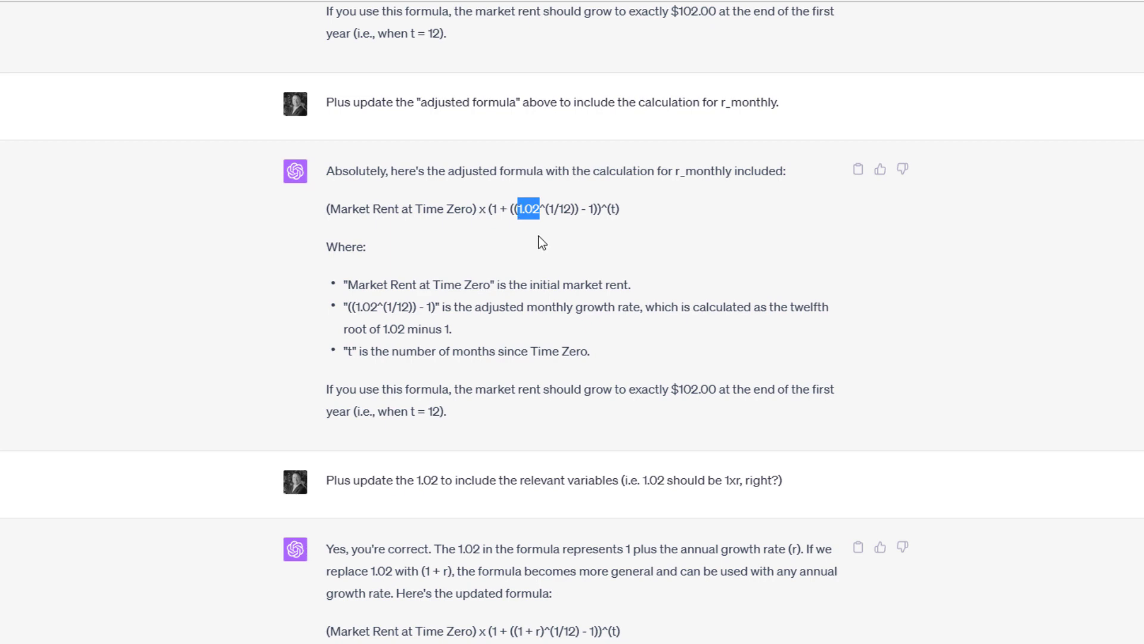
pyautogui.scroll(-3)
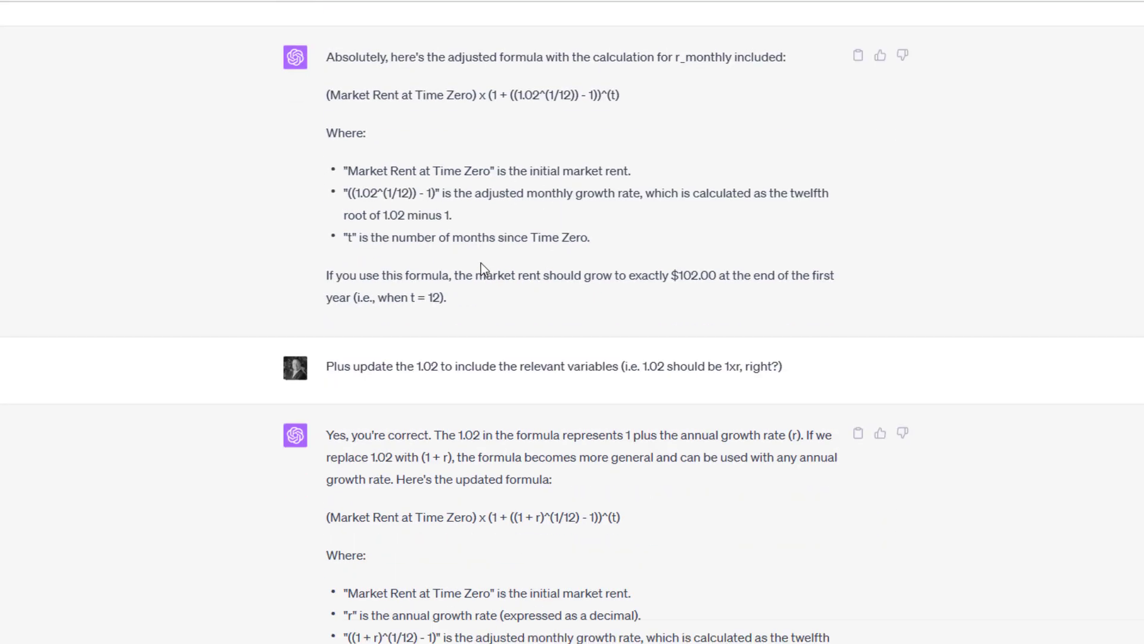
pyautogui.scroll(-3)
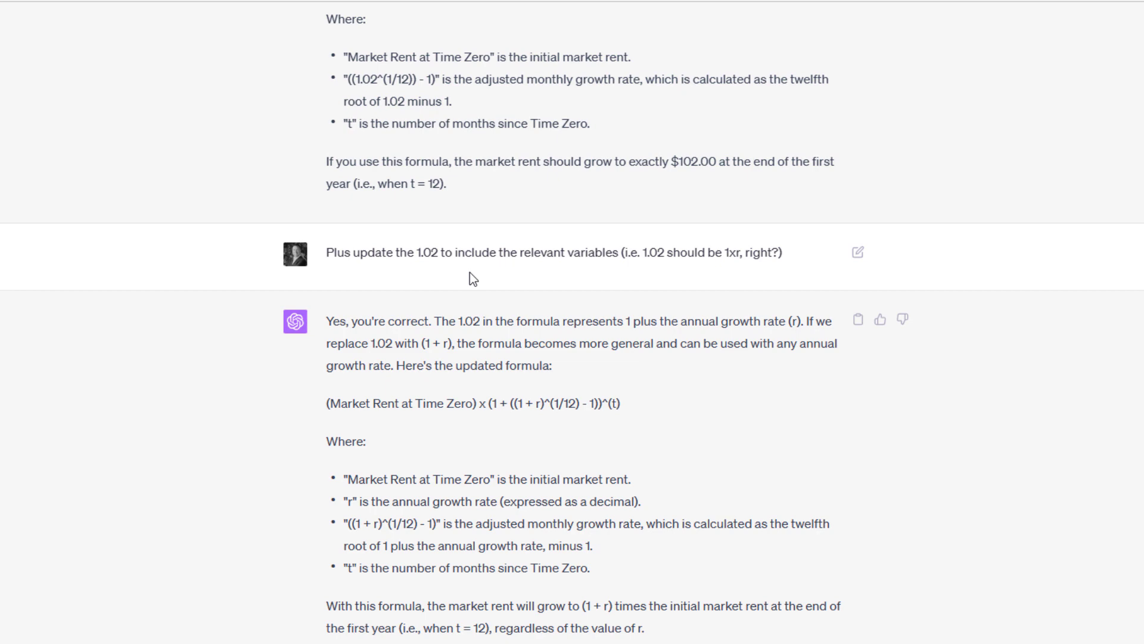
pyautogui.scroll(-3)
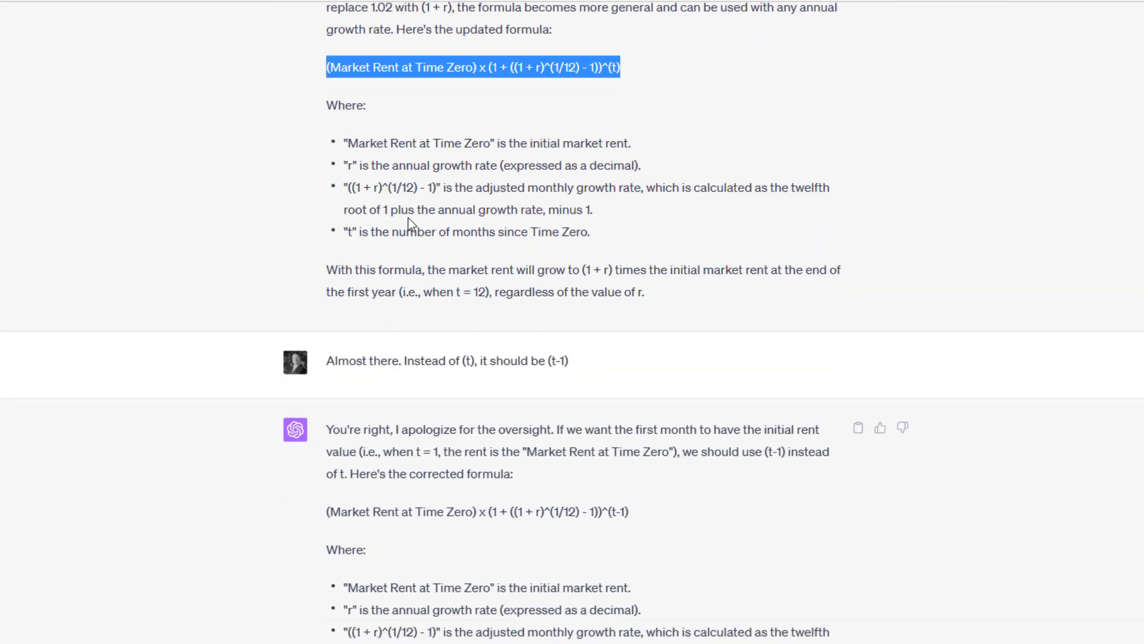
pyautogui.scroll(-3)
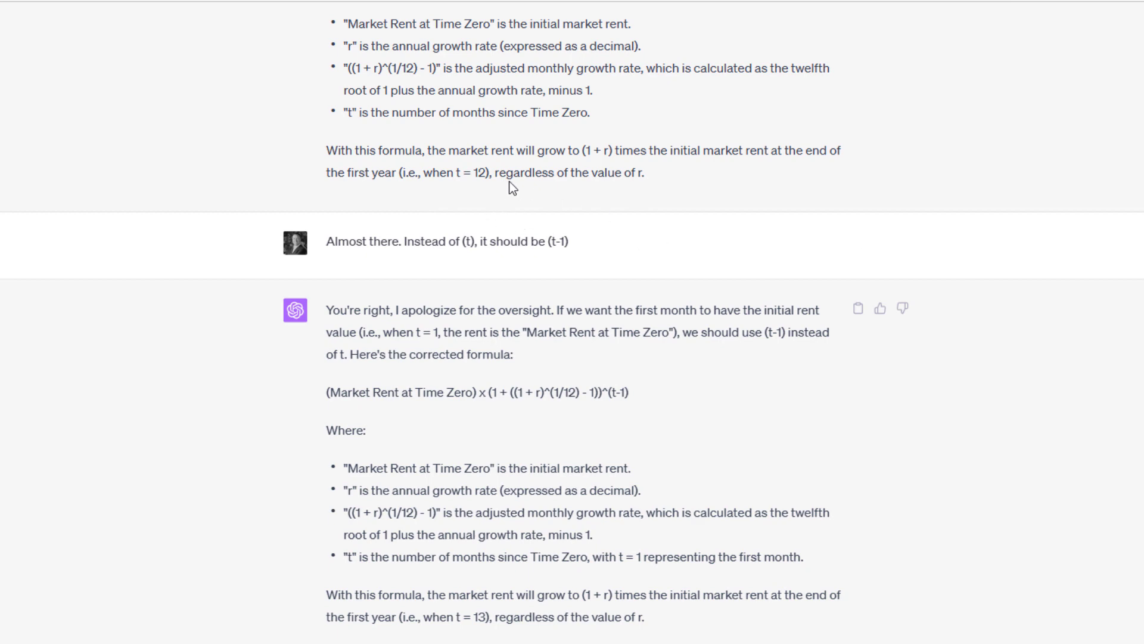
pyautogui.moveTo(439, 244)
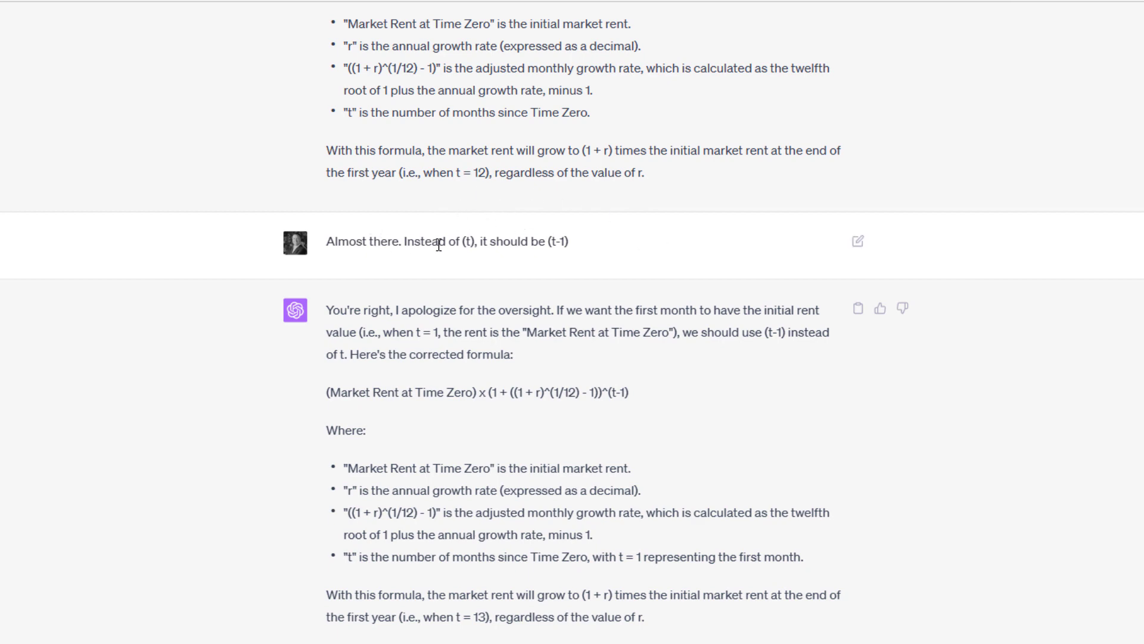
pyautogui.scroll(3)
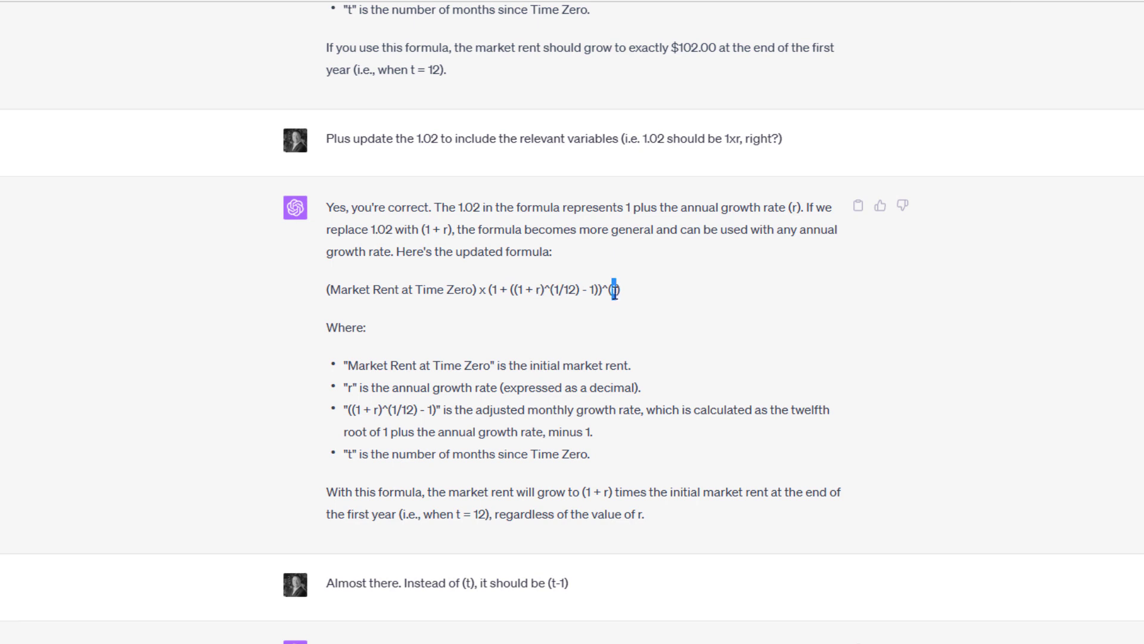
pyautogui.moveTo(627, 308)
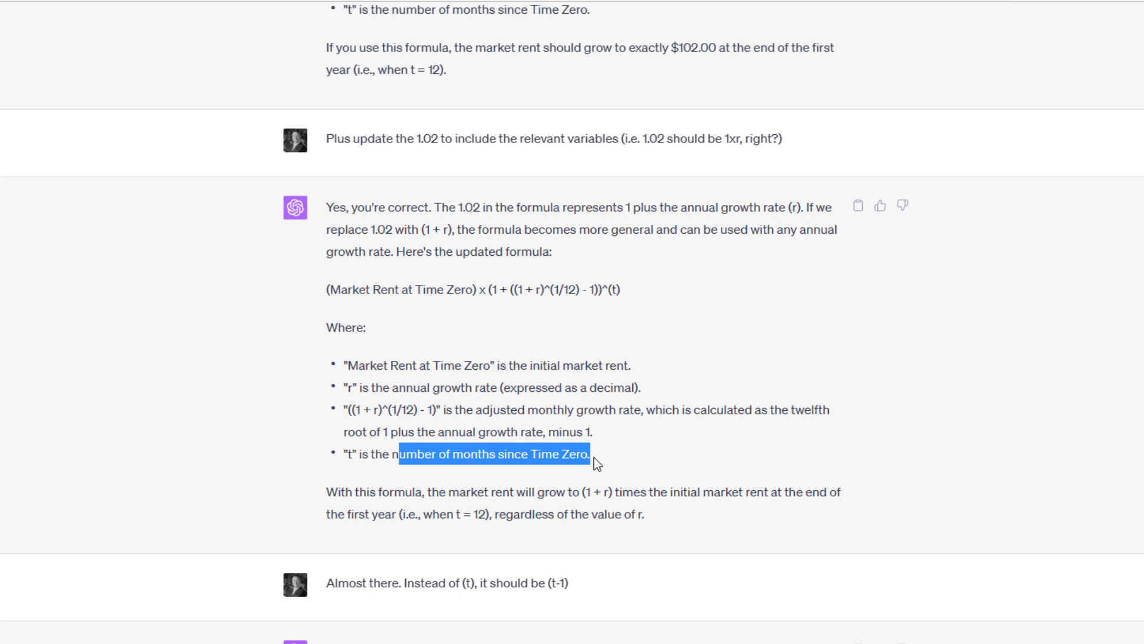
# Scroll down to ChatGPT's corrected monthly formula using exponent (t-1)
pyautogui.click(550, 451)
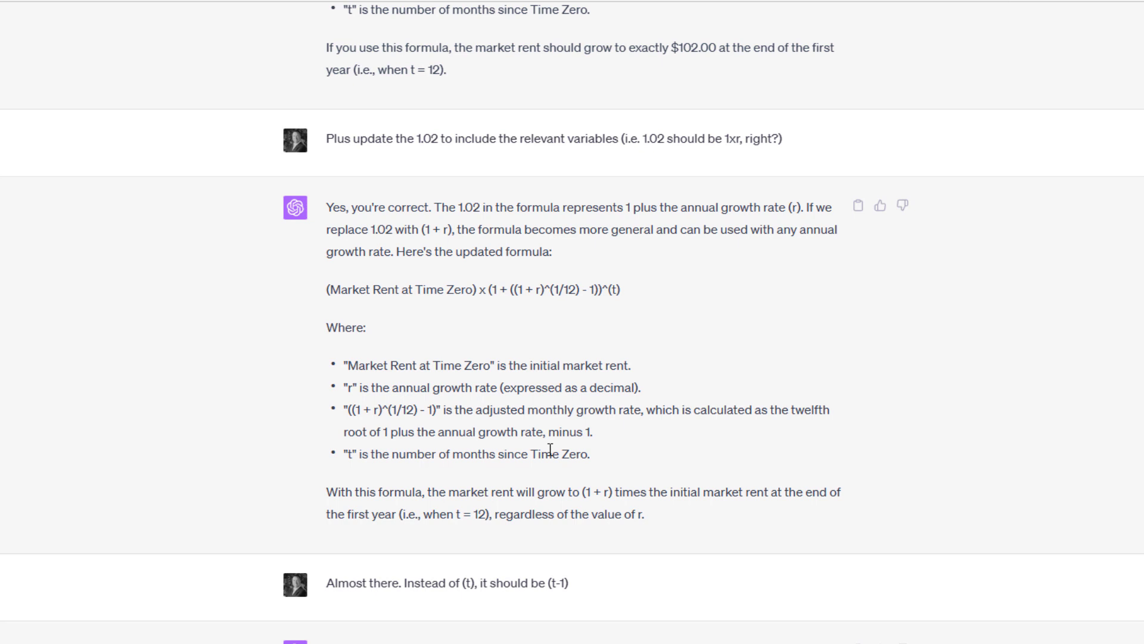
pyautogui.moveTo(556, 449)
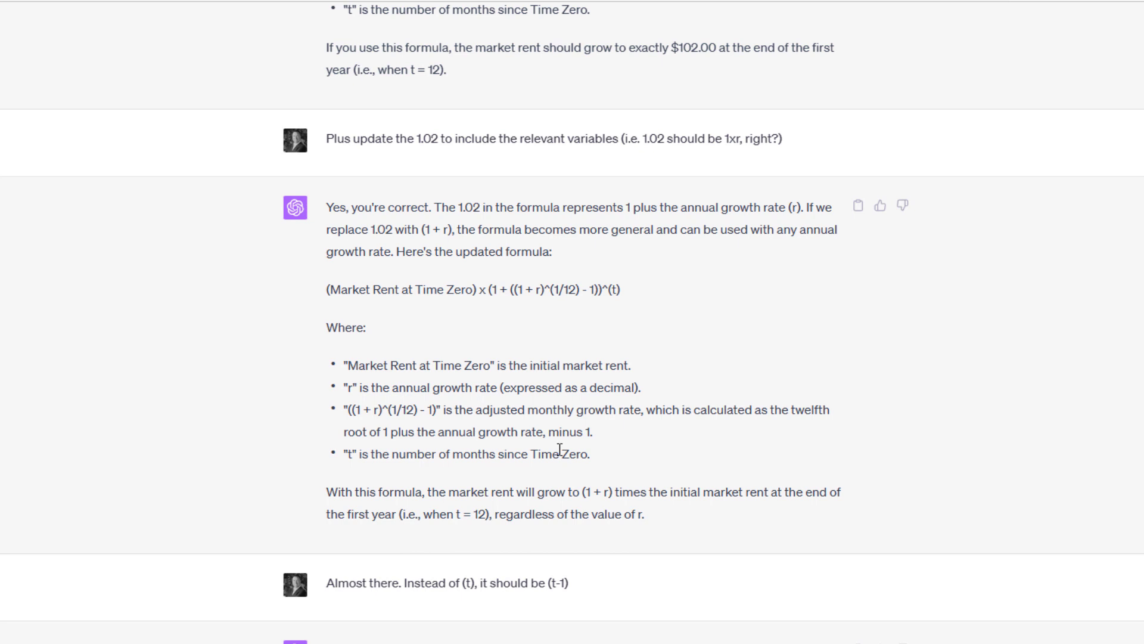
pyautogui.moveTo(691, 474)
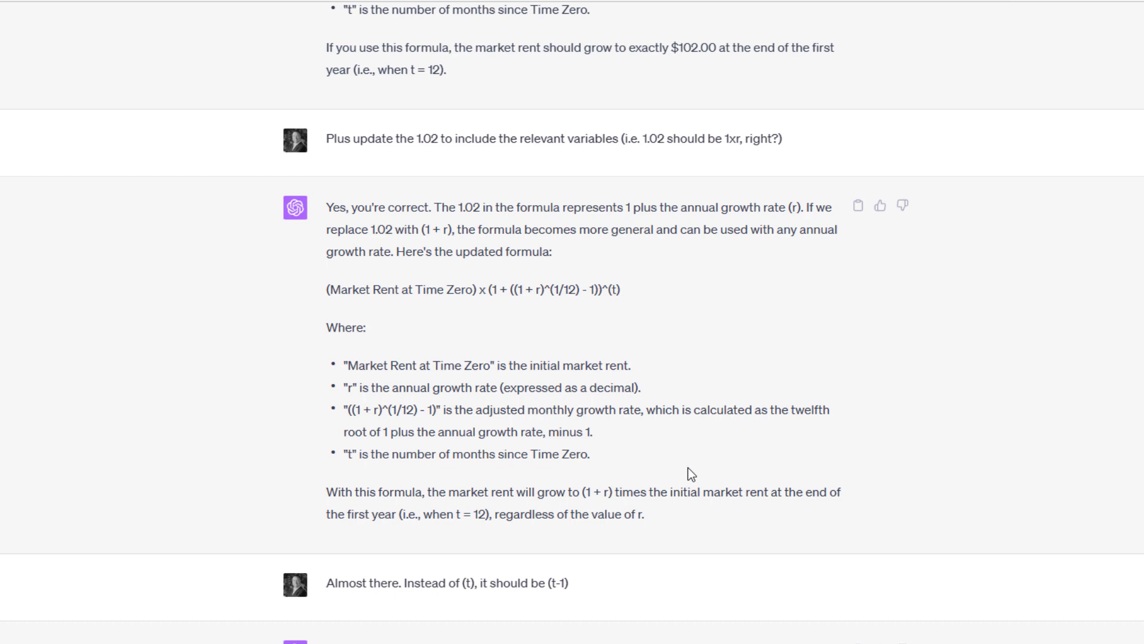
pyautogui.scroll(-3)
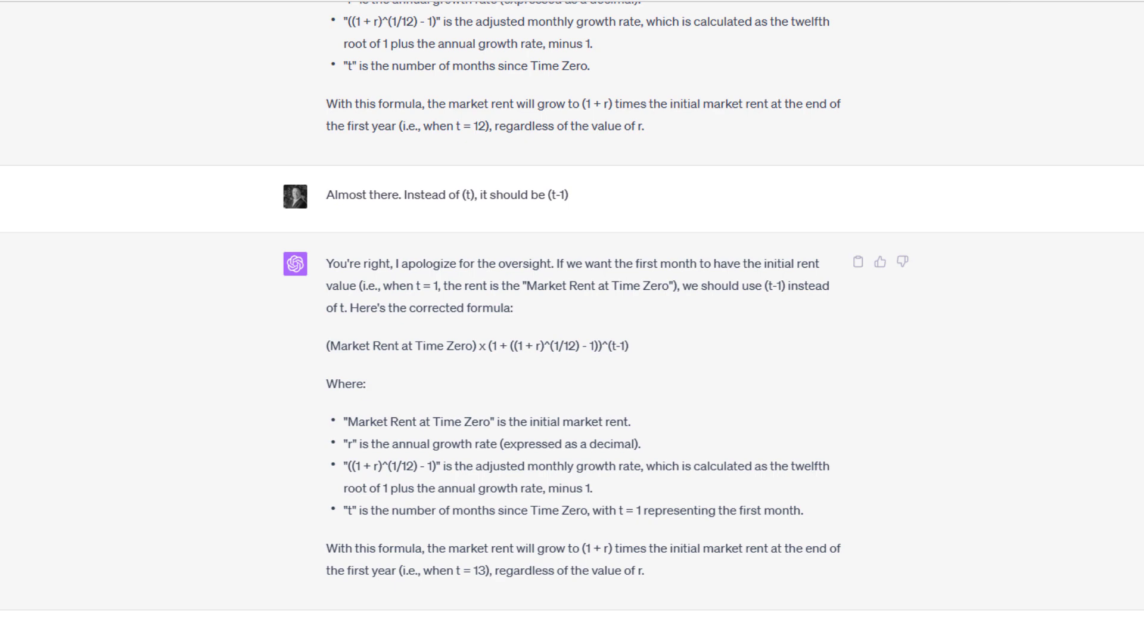
pyautogui.scroll(-3)
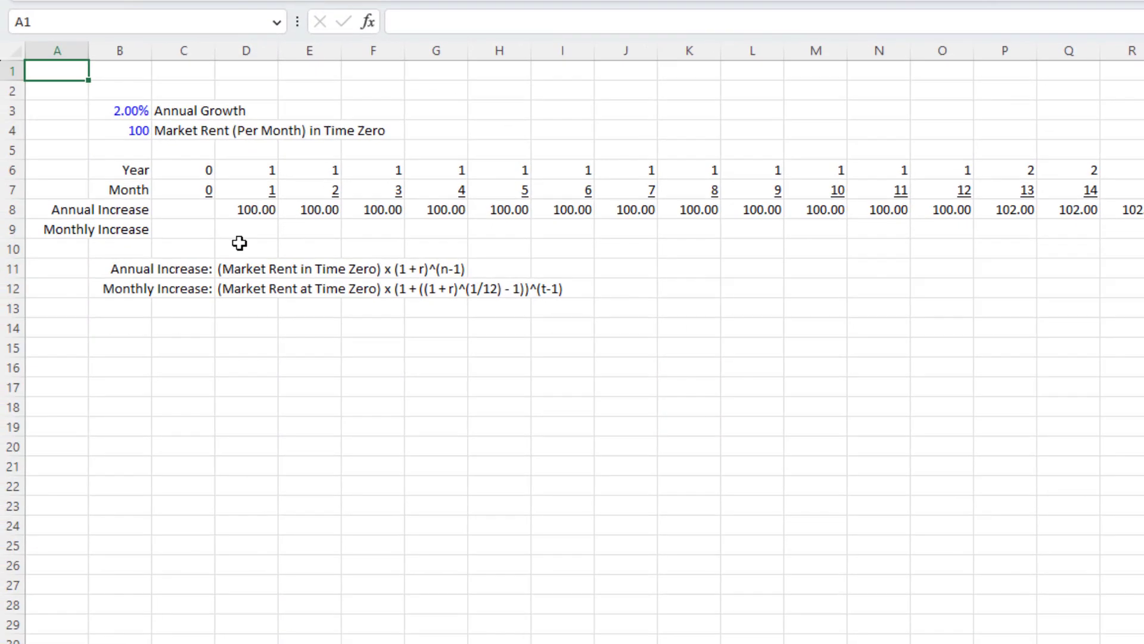
pyautogui.click(246, 209)
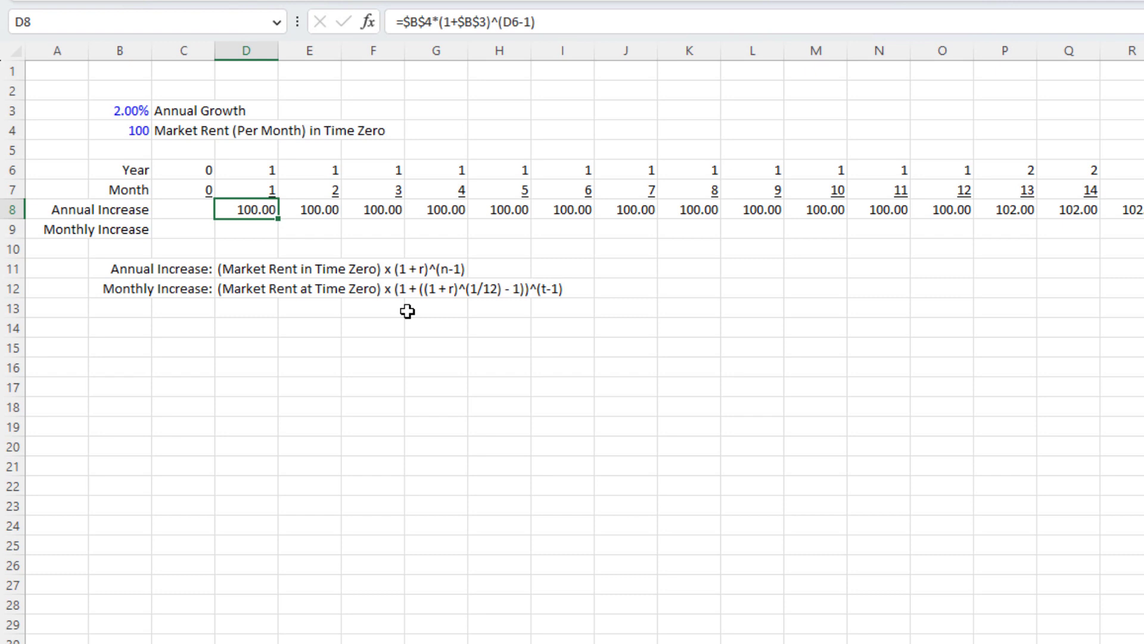
pyautogui.click(119, 131)
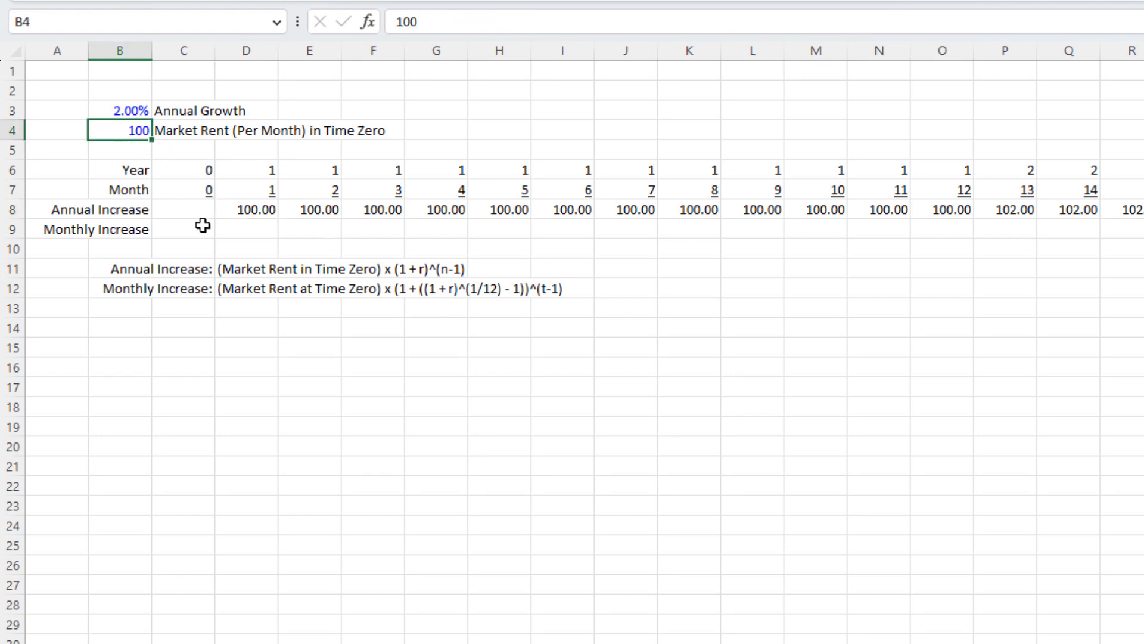
pyautogui.moveTo(111, 107)
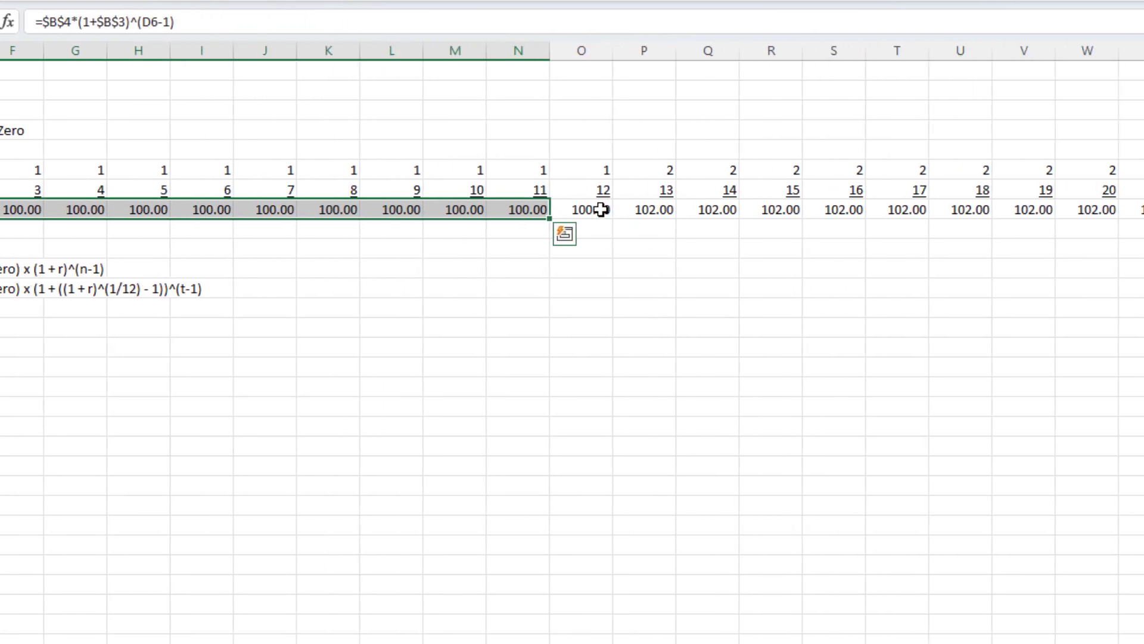
pyautogui.hscroll(3)
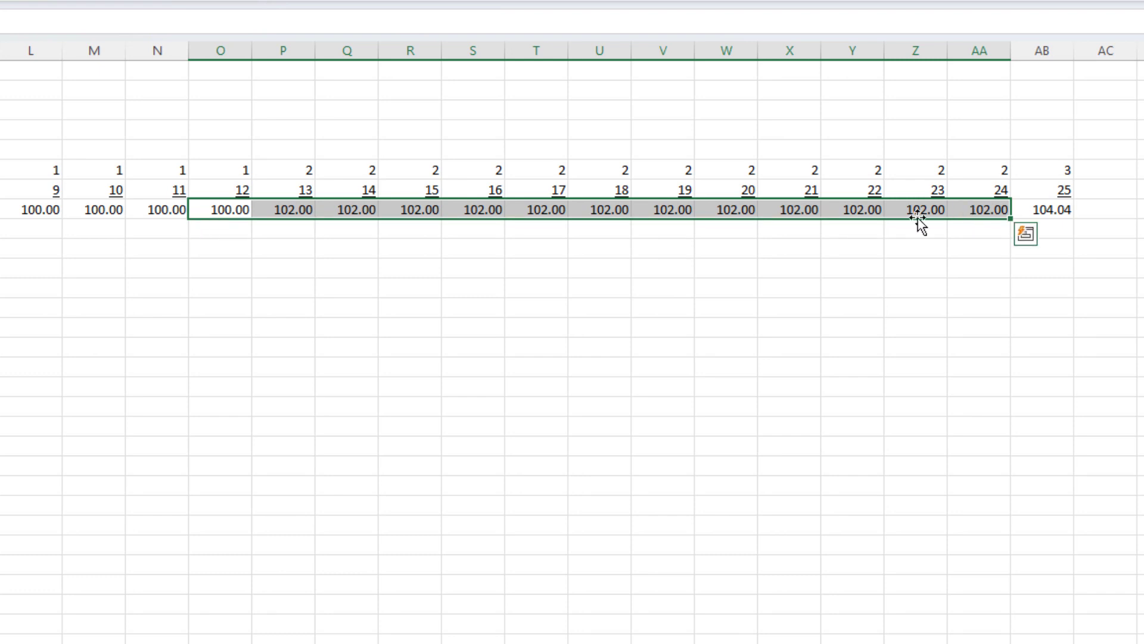
pyautogui.click(1041, 210)
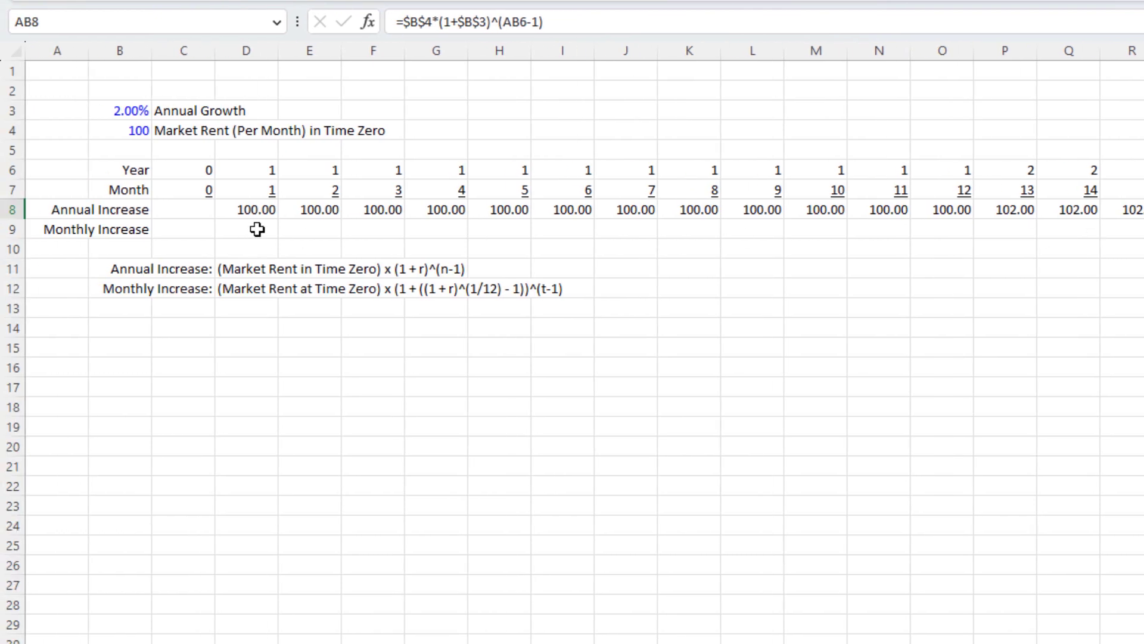
pyautogui.click(246, 267)
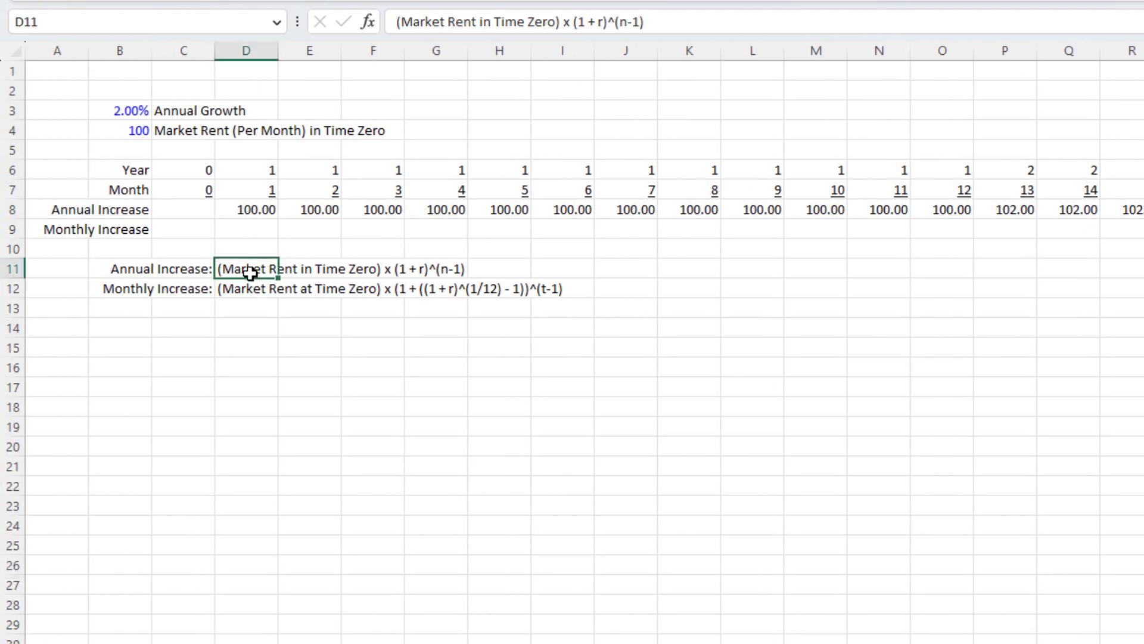
pyautogui.moveTo(271, 285)
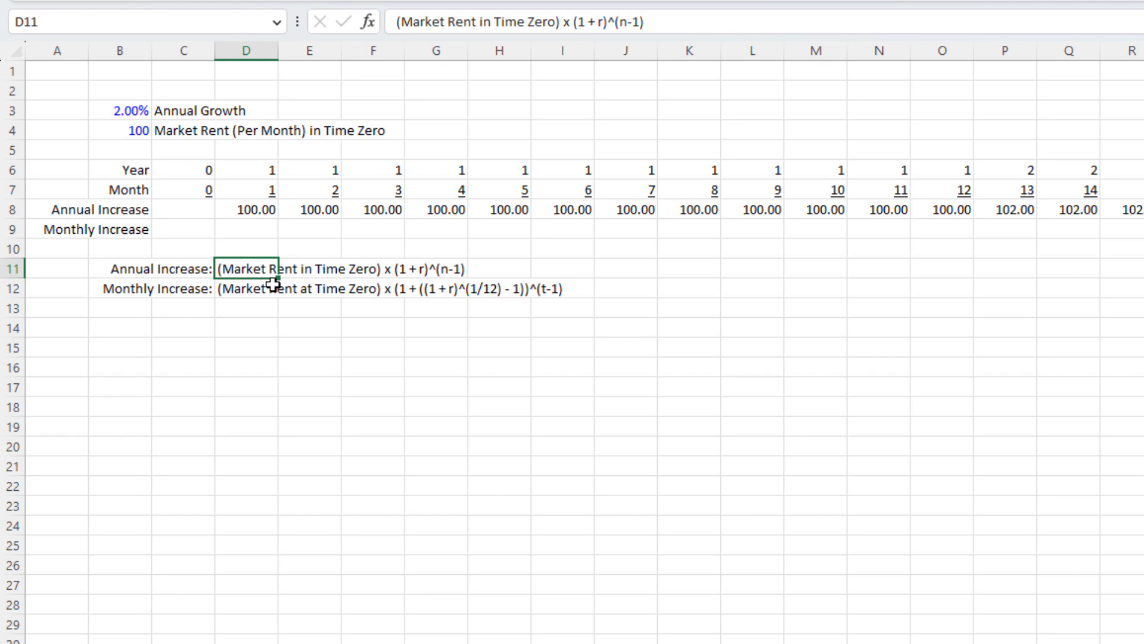
pyautogui.moveTo(261, 231)
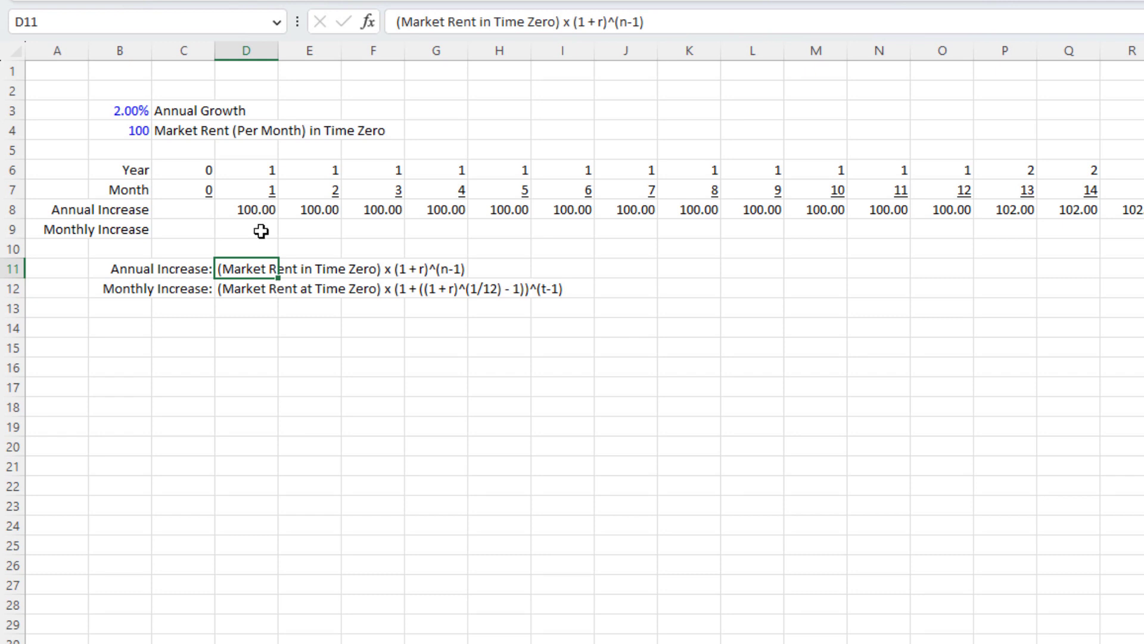
pyautogui.moveTo(286, 217)
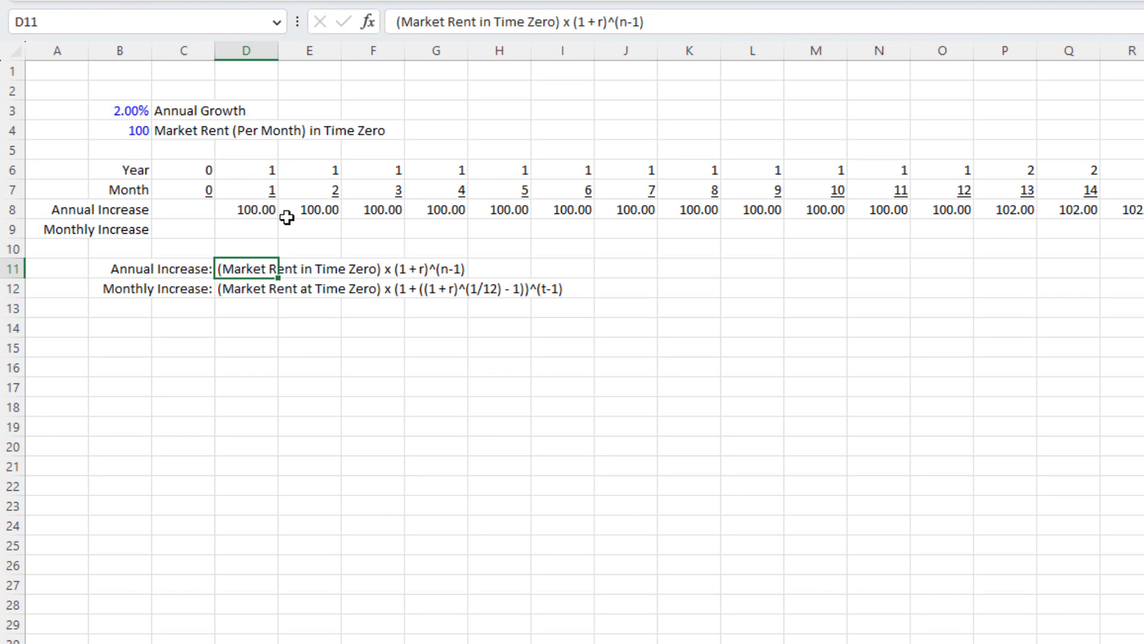
# Review the monthly formula text in D12, then select D9 for the month 1 formula
pyautogui.click(247, 287)
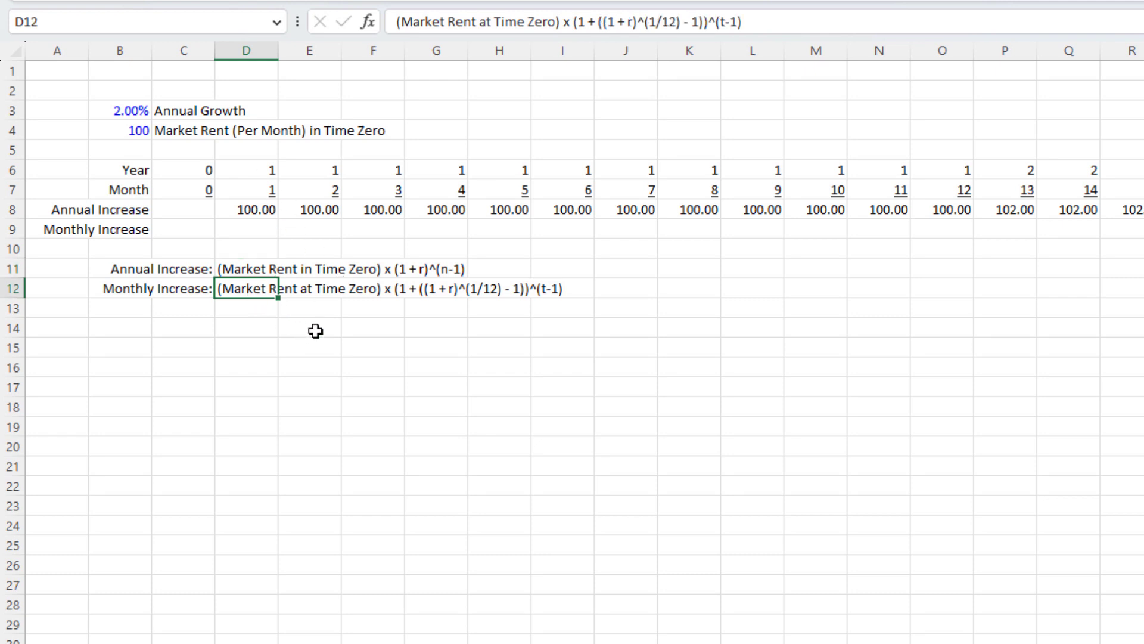
pyautogui.moveTo(341, 329)
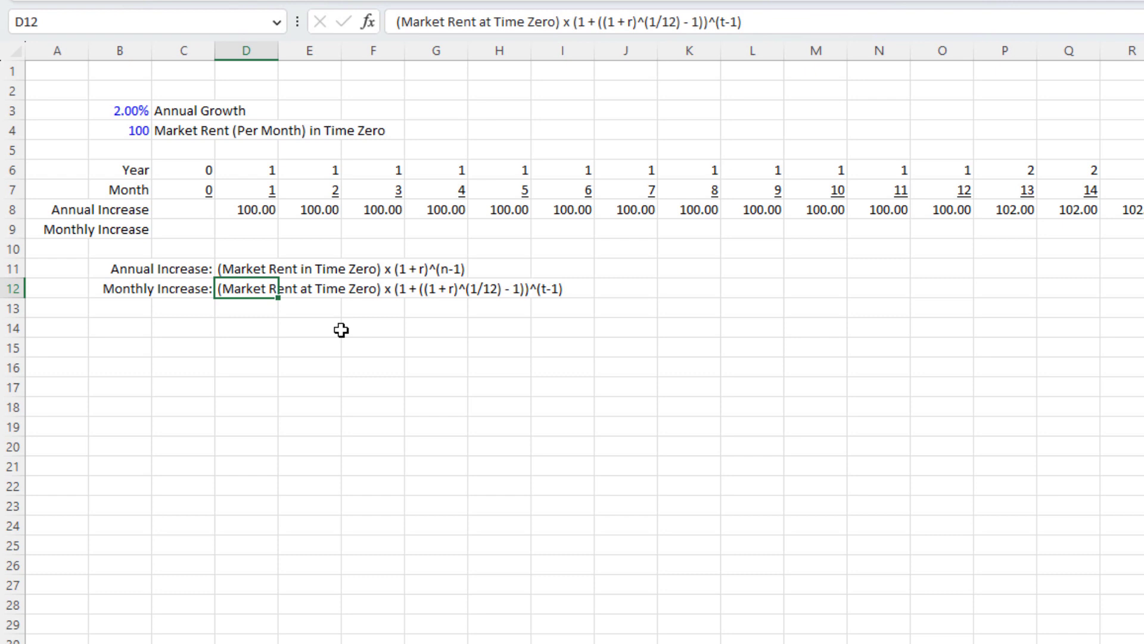
pyautogui.click(245, 229)
pyautogui.write('=$B$4*(1+((1+$B$3)^(1/12)-1))^(D7-1)')
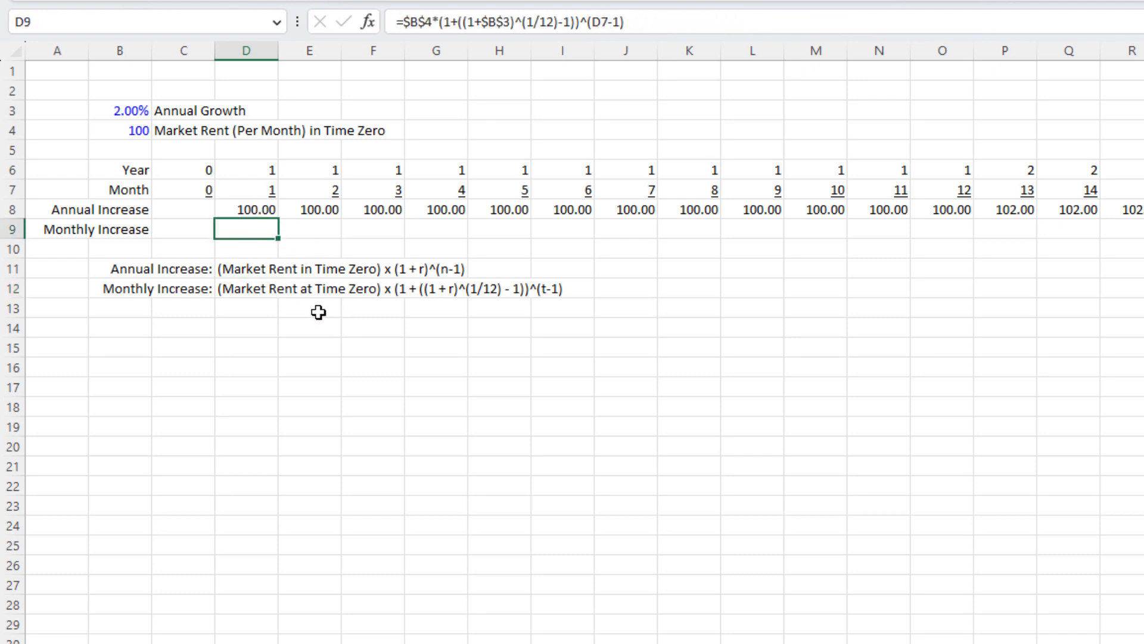
# Fill D9's monthly formula right to AB9 and check months 4 and 10
pyautogui.moveTo(246, 228); pyautogui.dragTo(1138, 229)
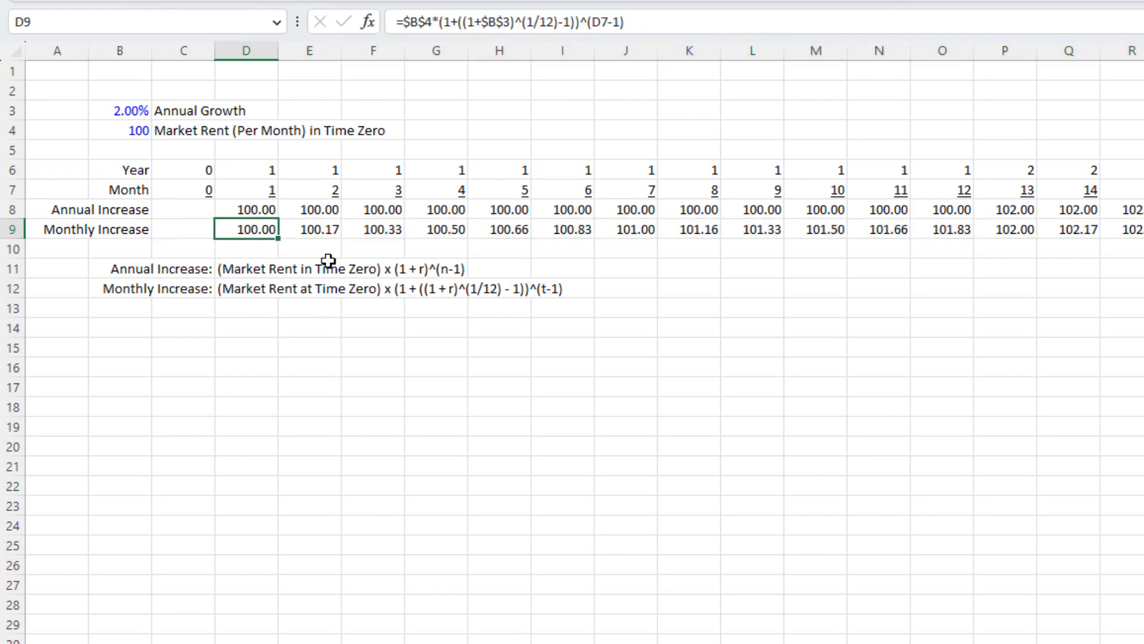
pyautogui.moveTo(256, 212)
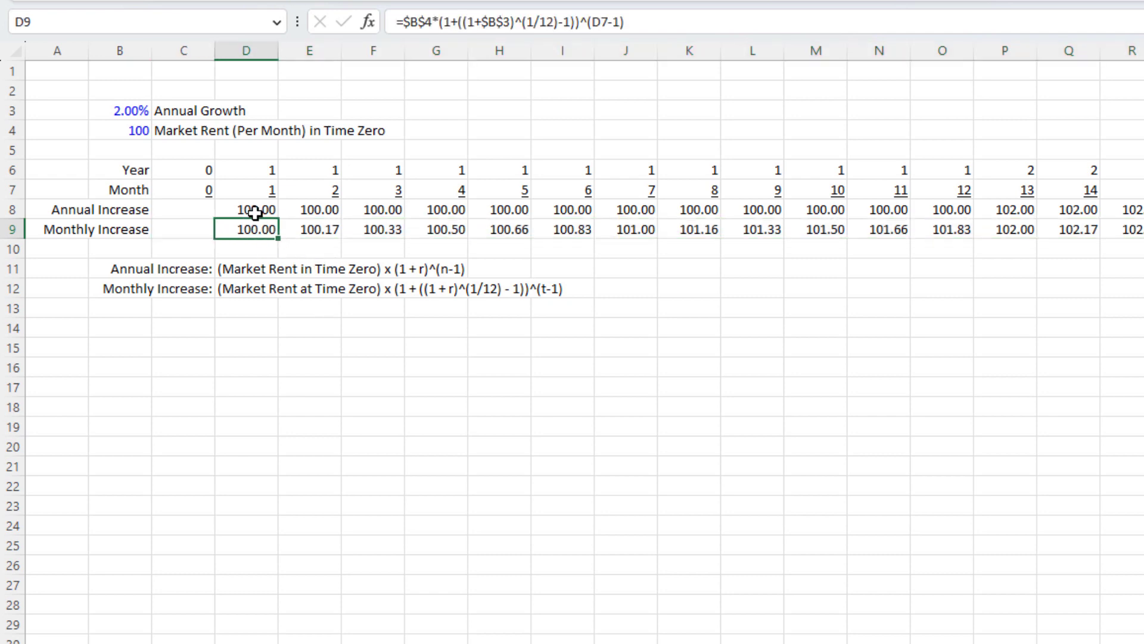
pyautogui.moveTo(371, 295)
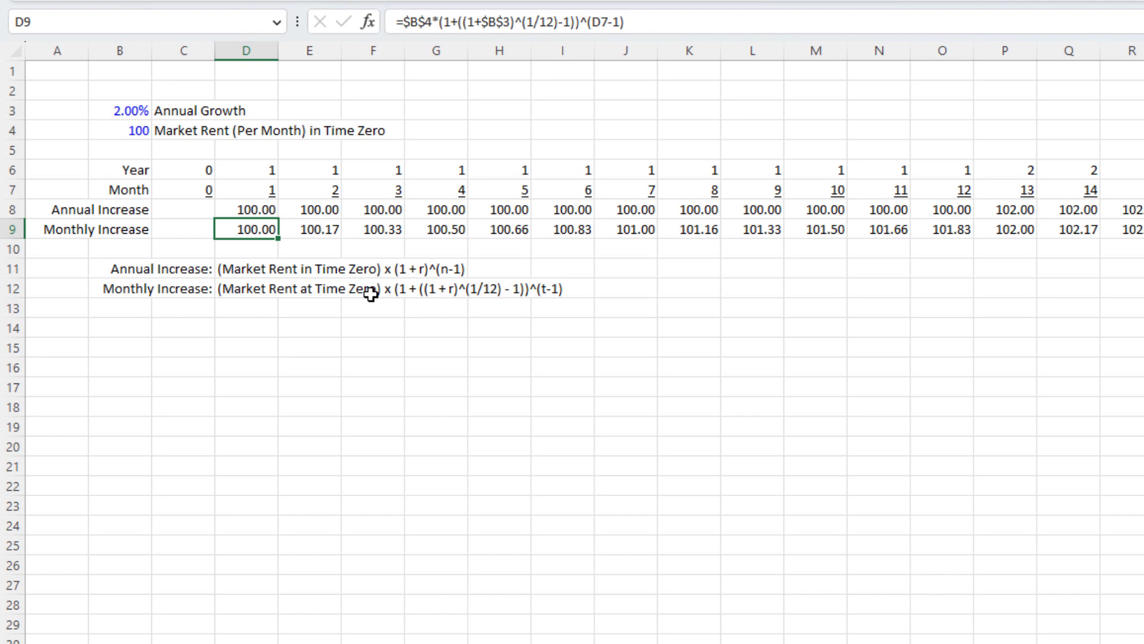
pyautogui.click(436, 228)
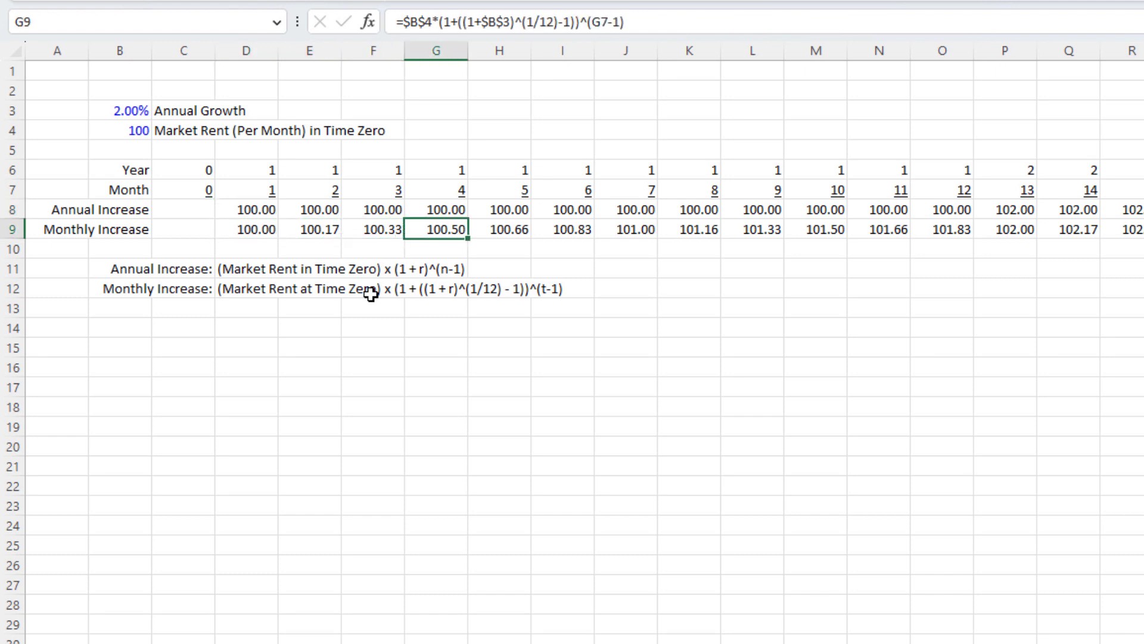
pyautogui.click(815, 228)
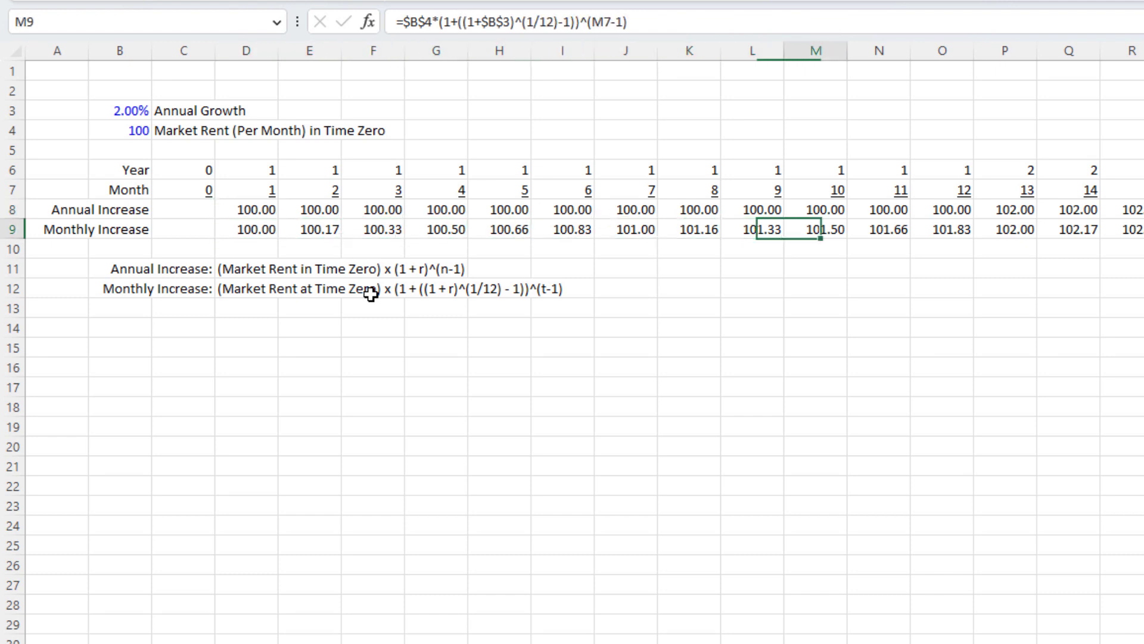
# Compare annual and monthly values at month 13 (102.00) and month 25 (104.04)
pyautogui.click(1004, 210)
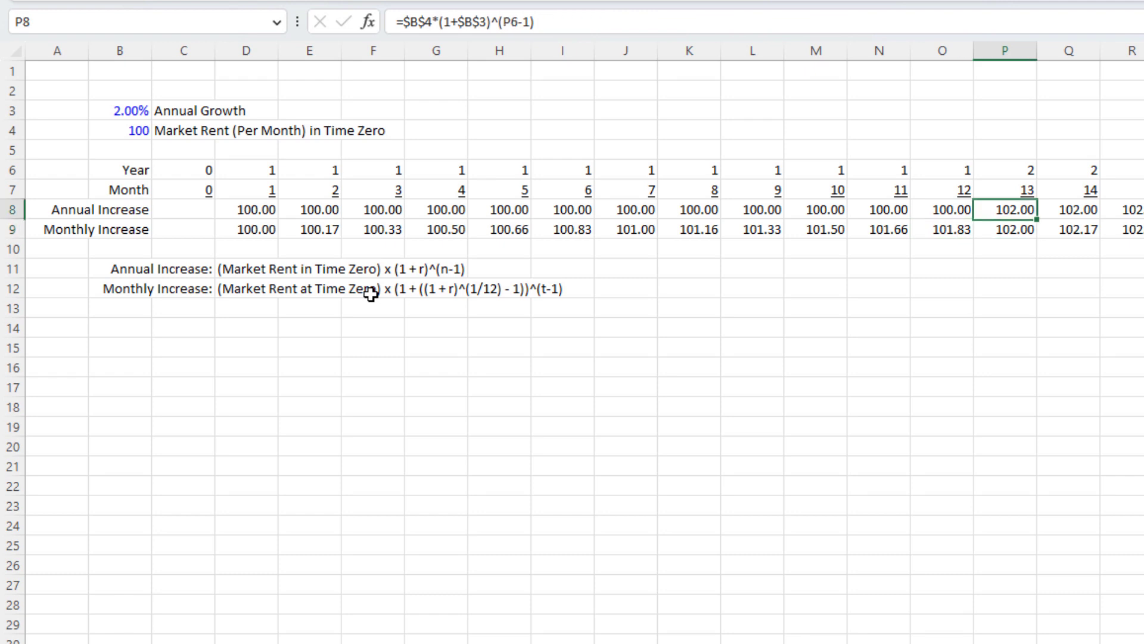
pyautogui.click(1004, 228)
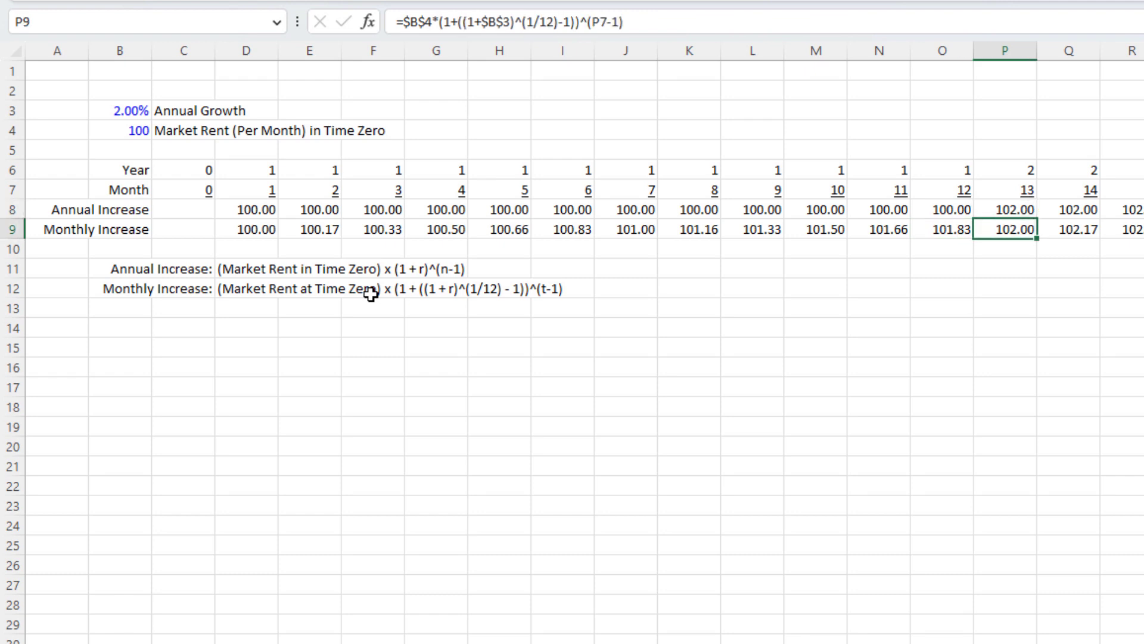
pyautogui.click(1006, 209)
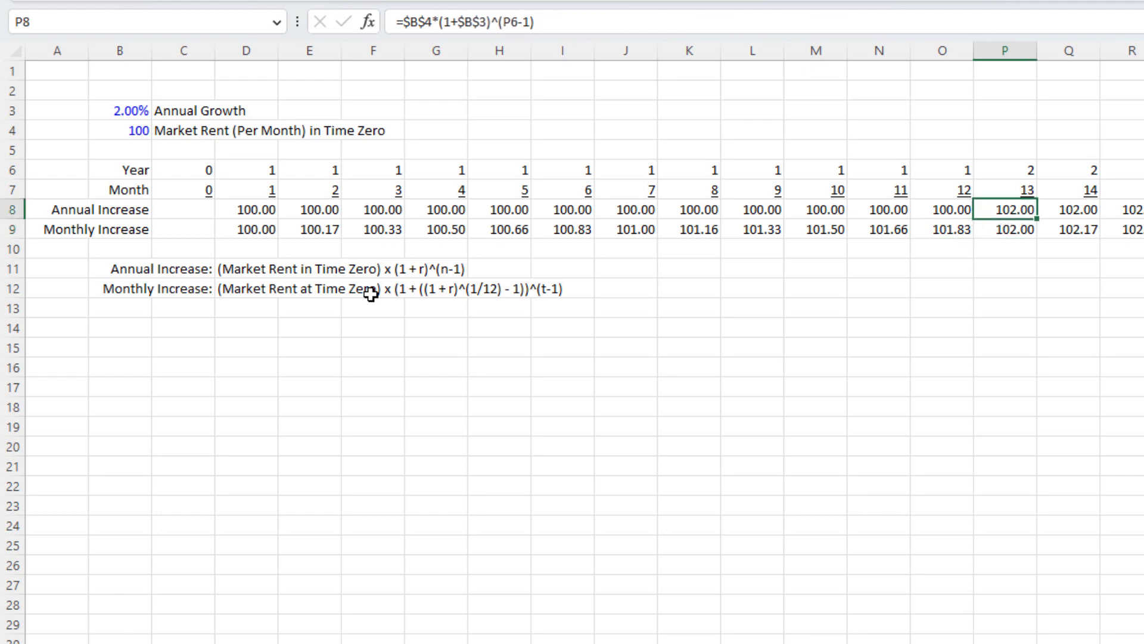
pyautogui.click(1003, 228)
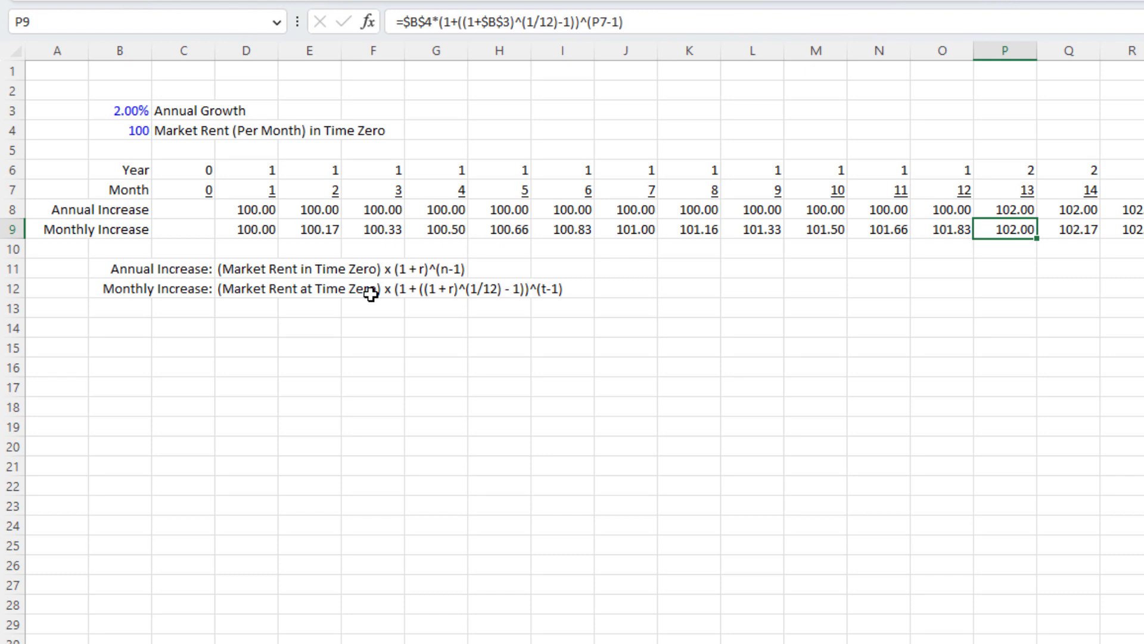
pyautogui.hscroll(3)
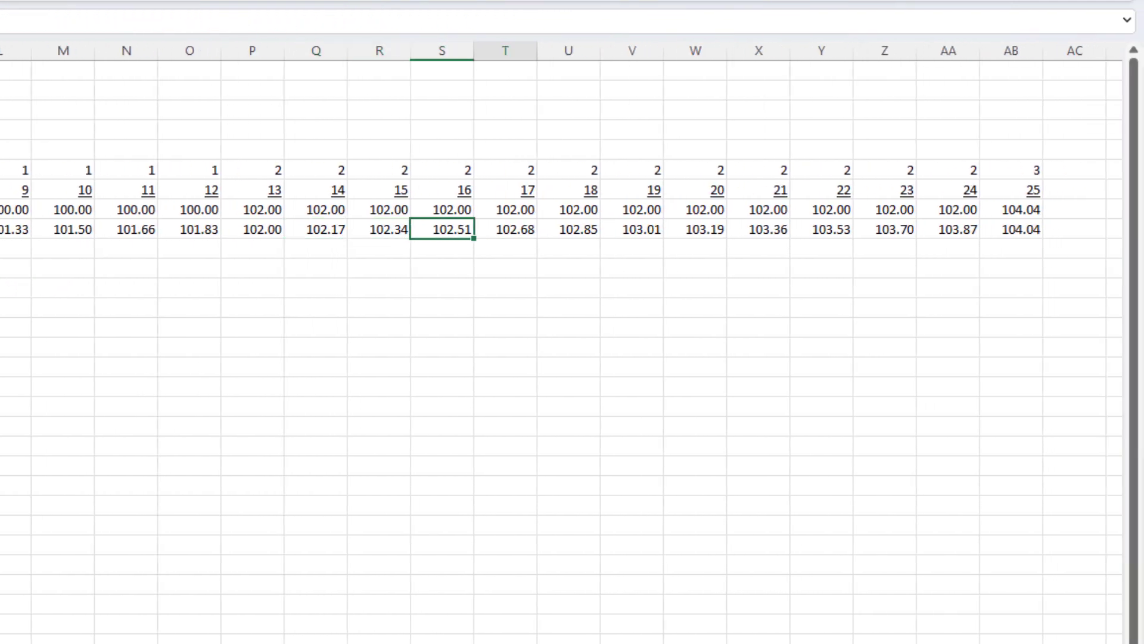
pyautogui.click(1011, 228)
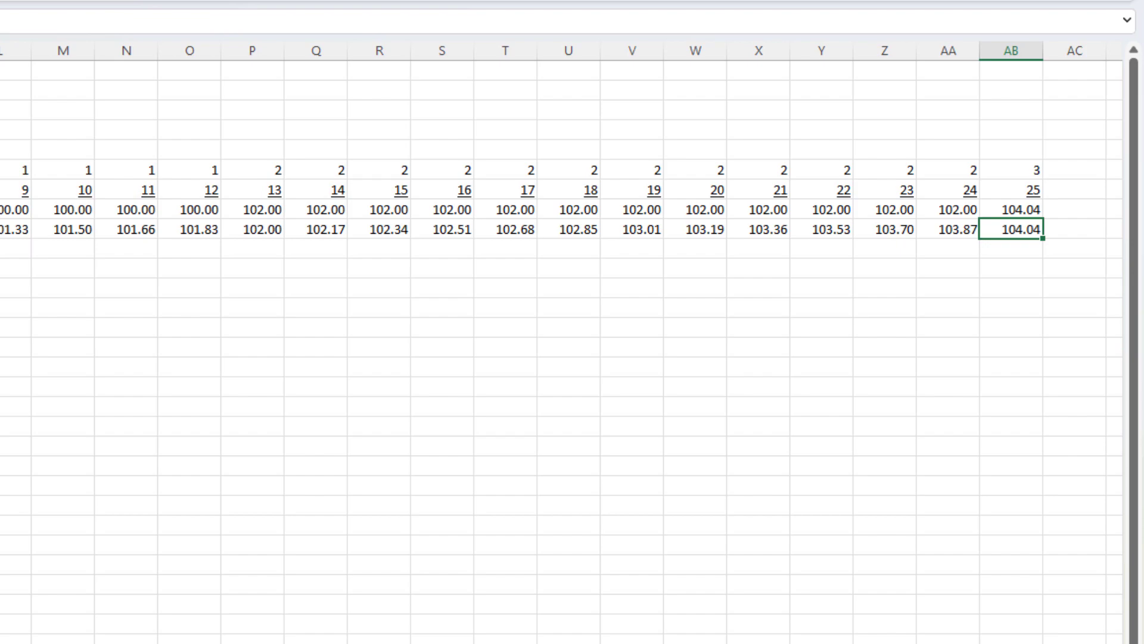